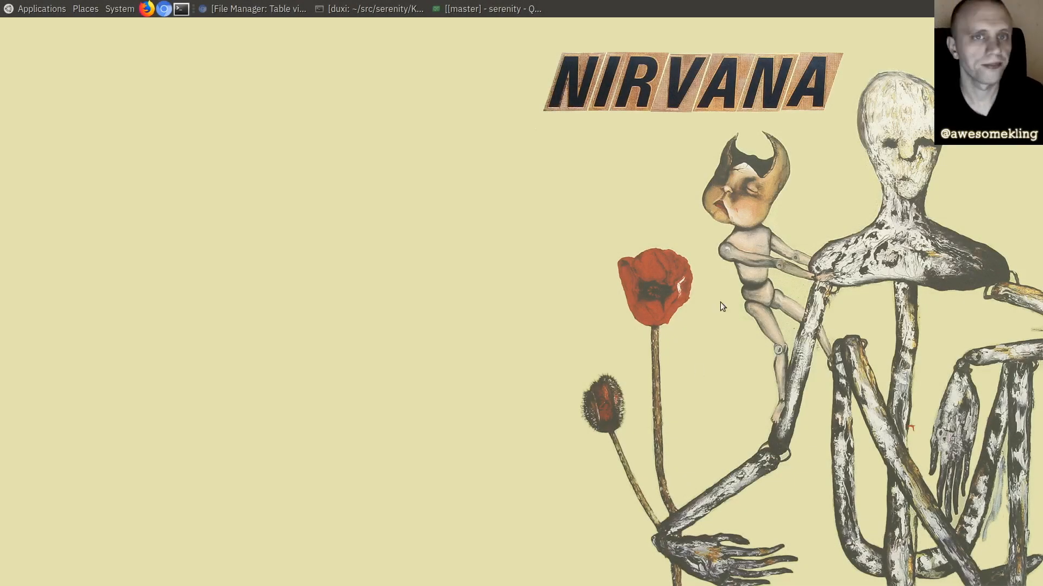
Read SerenityOS issue #390 about long file names overflowing in File Manager's table view.
{"action": "left_click", "coordinate": [252, 9]}
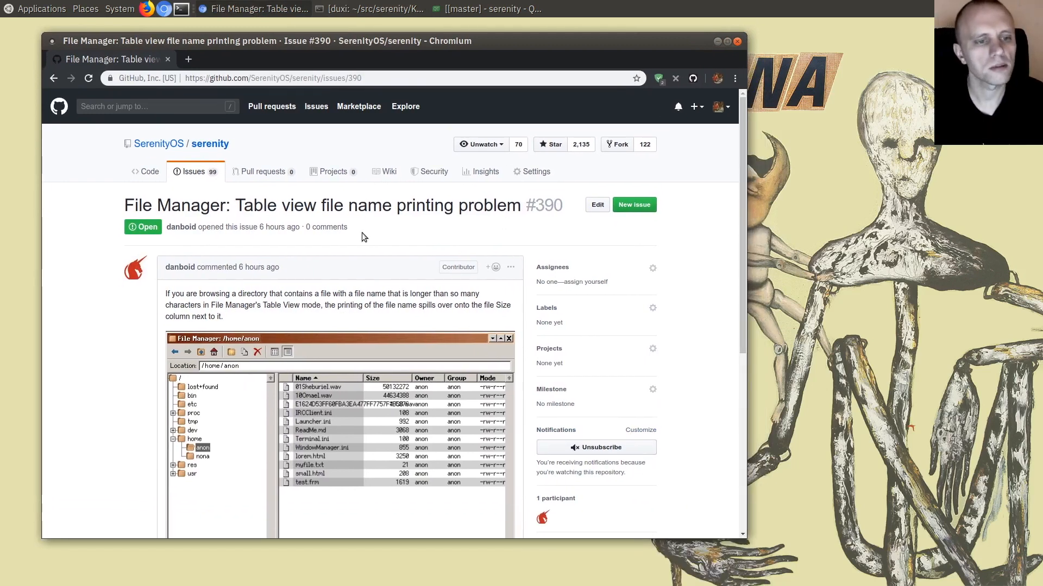
{"action": "mouse_move", "coordinate": [593, 246]}
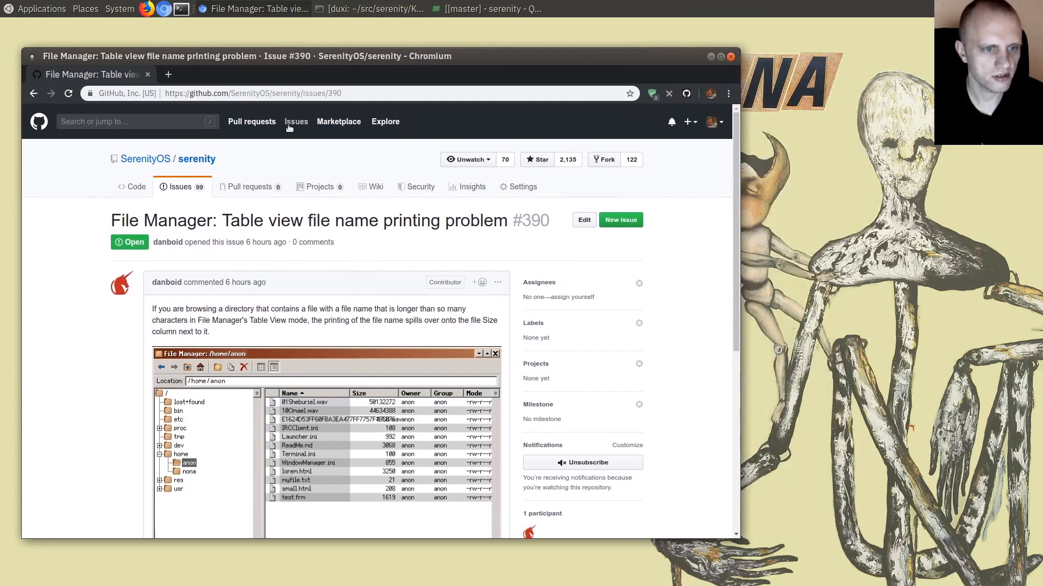
{"action": "scroll", "scroll_direction": "down", "scroll_amount": 3}
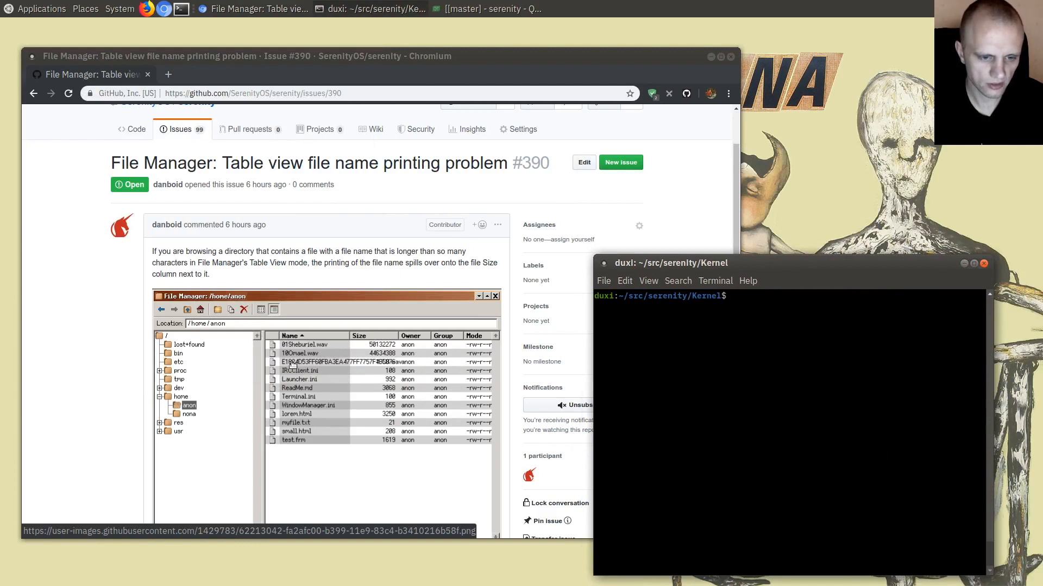
Create an empty Very_Long_And_Obnoxious_Filename.txt in Base/home/anon with touch.
{"action": "scroll", "scroll_direction": "down", "scroll_amount": 3}
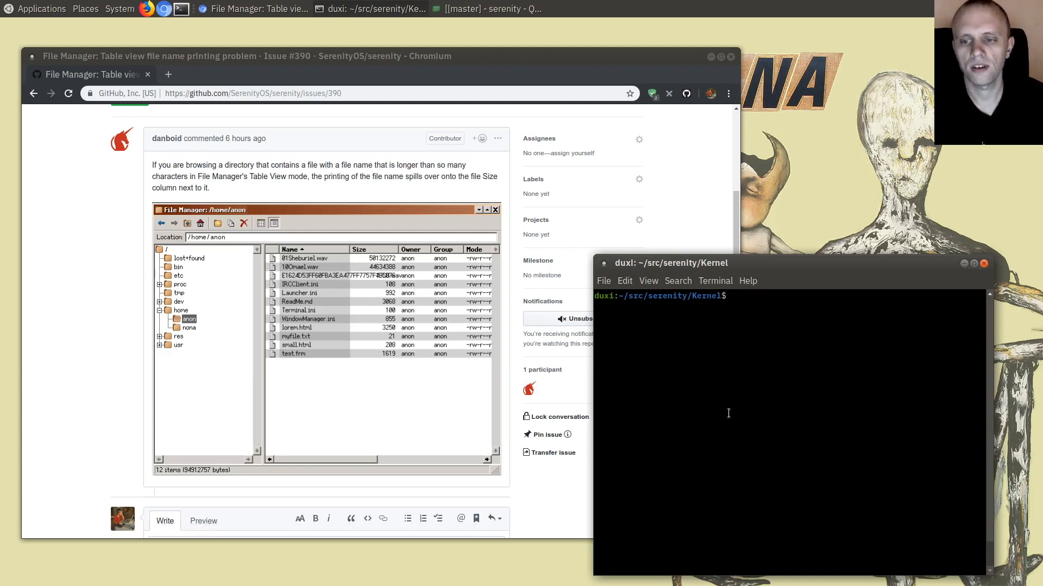
{"action": "type", "text": "touch ../Base/home/anon/"}
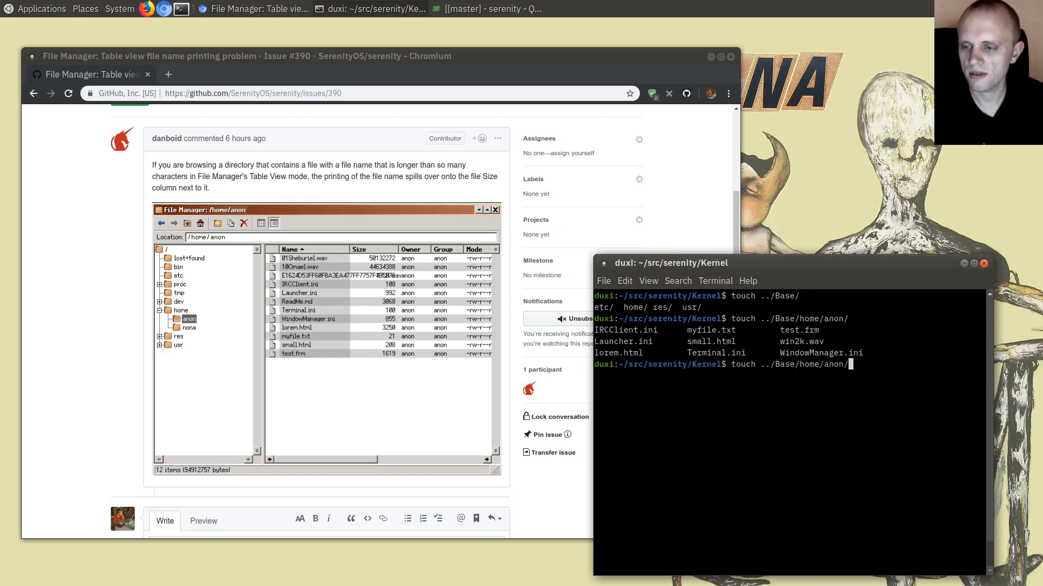
{"action": "type", "text": "Very_Long_And_"}
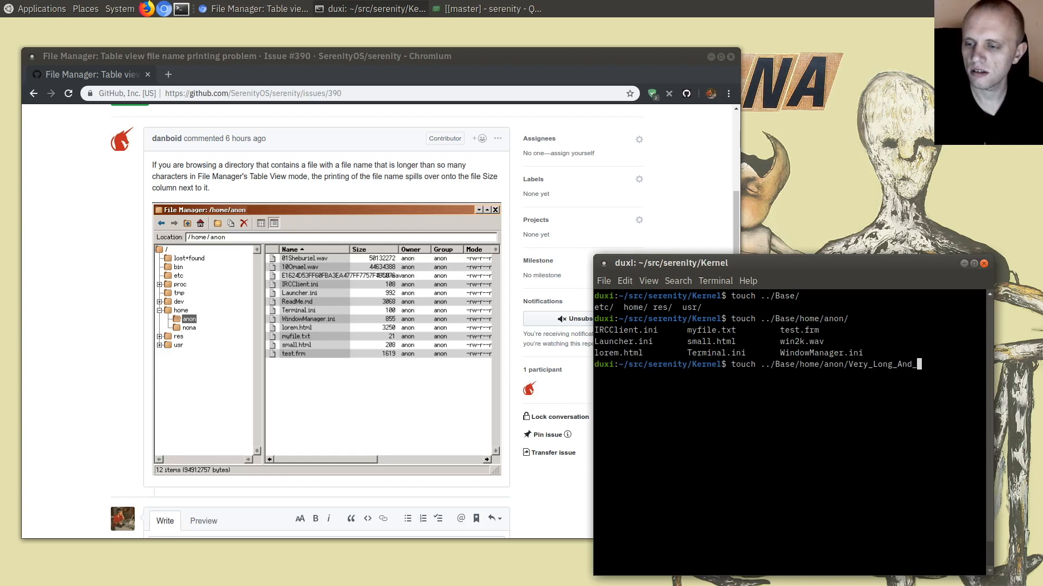
{"action": "type", "text": "Obnoxious_F"}
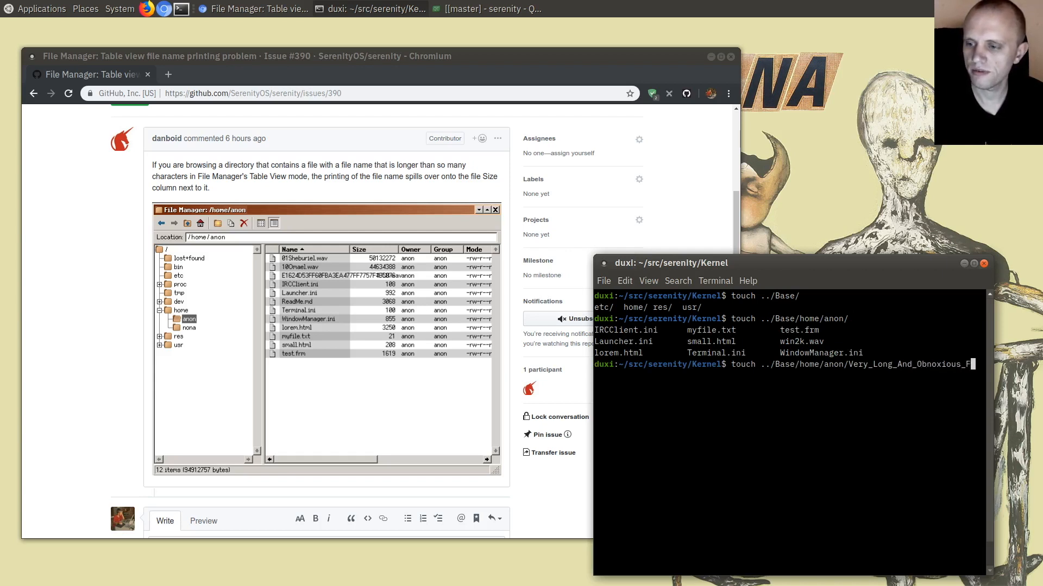
{"action": "key", "text": "ctrl+r"}
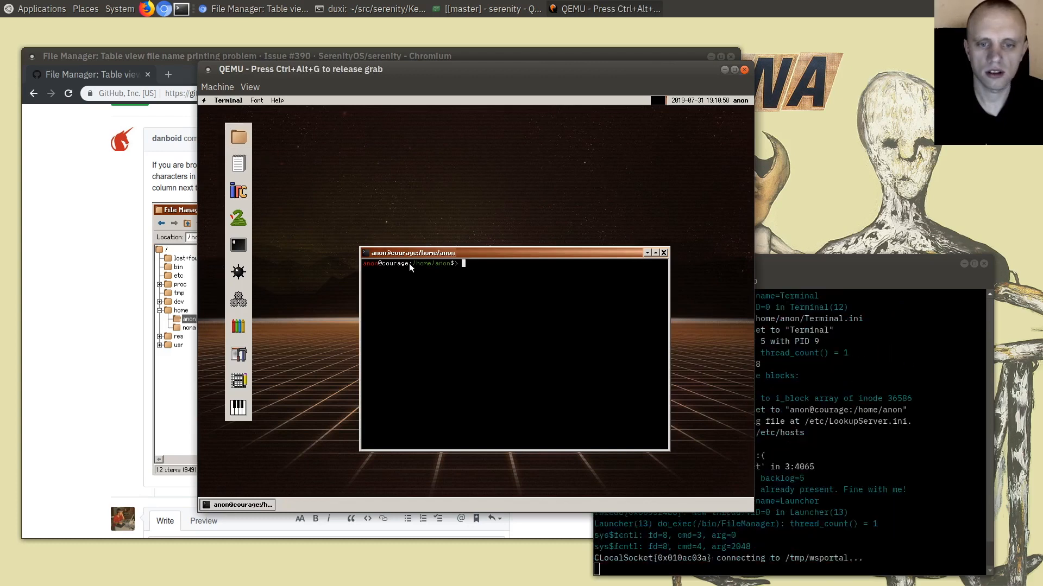
Show anon's home in File Manager table view and select the overflowing long-named file.
{"action": "left_click", "coordinate": [237, 136]}
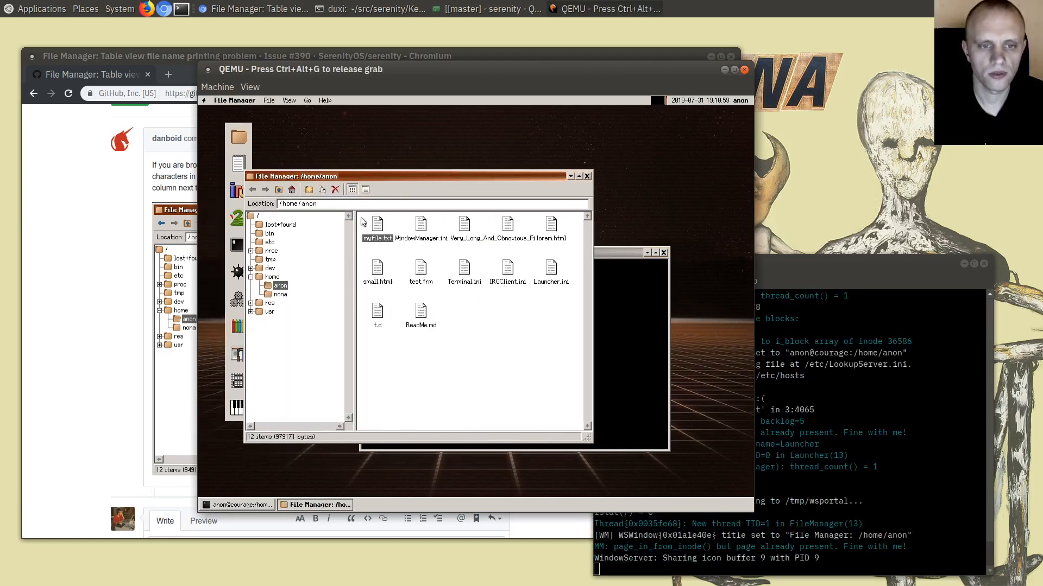
{"action": "left_click", "coordinate": [365, 189]}
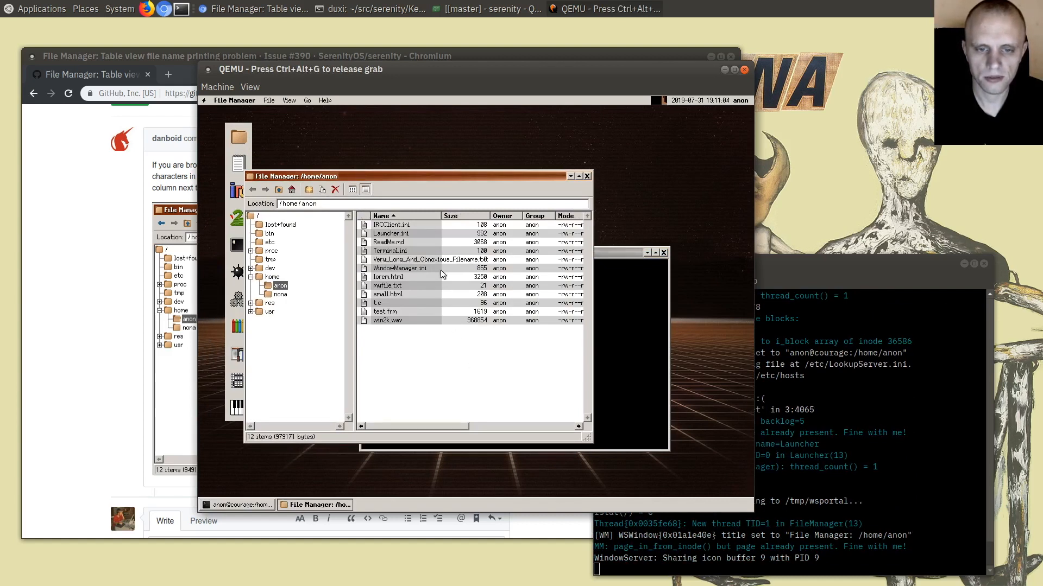
{"action": "left_click", "coordinate": [430, 259]}
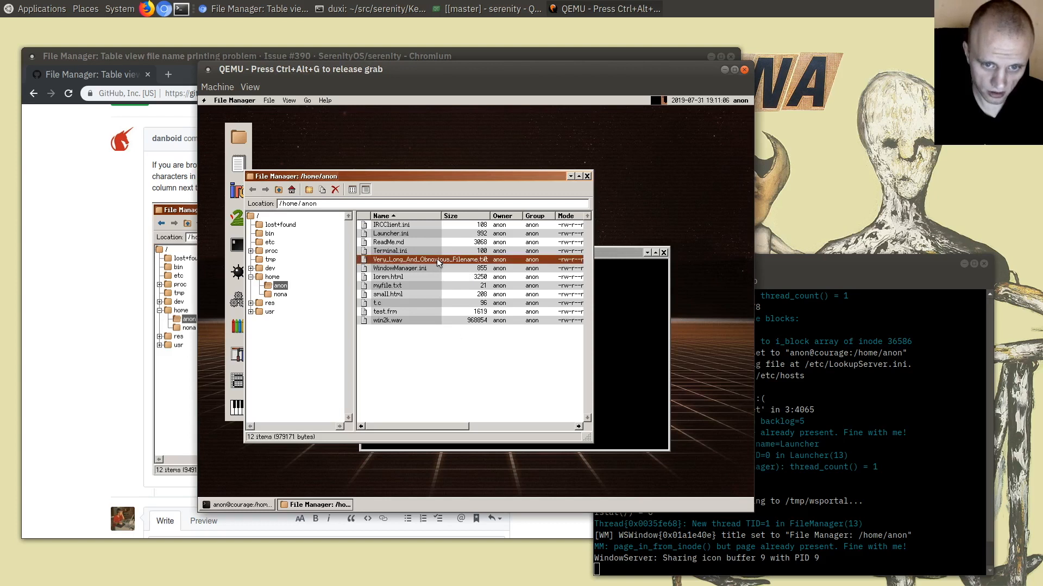
{"action": "mouse_move", "coordinate": [427, 268]}
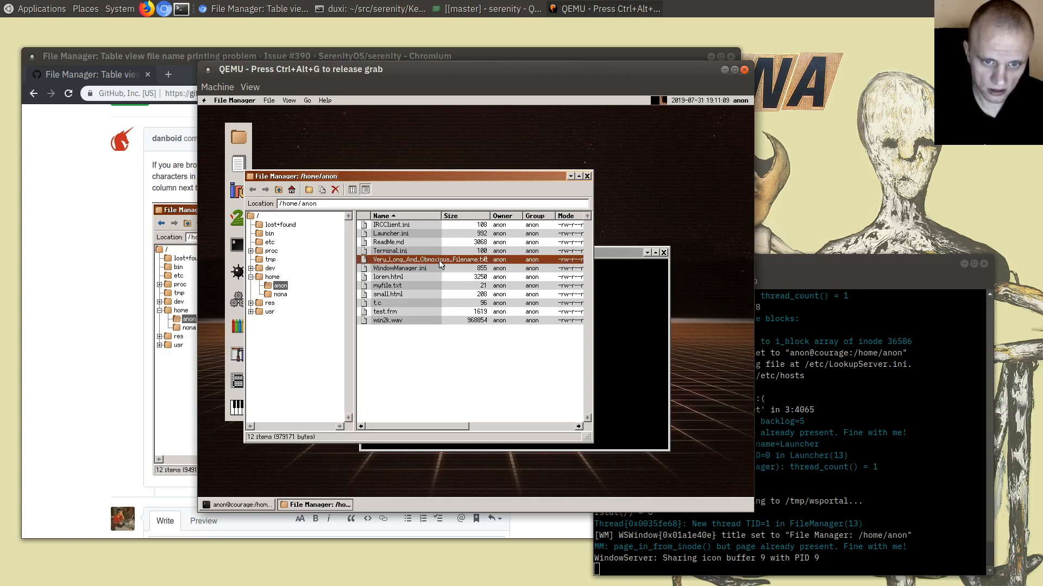
{"action": "left_click", "coordinate": [459, 355]}
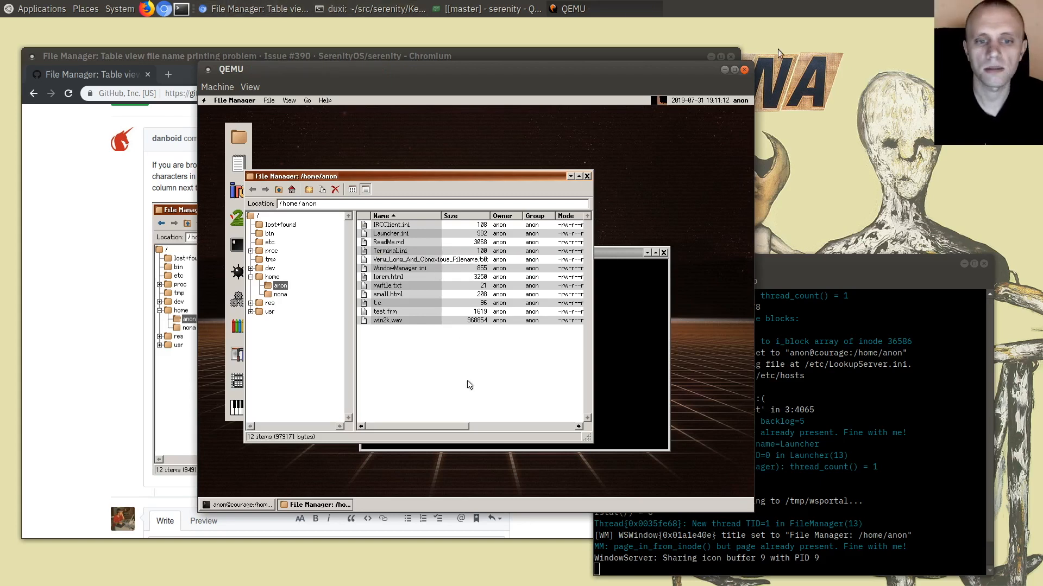
{"action": "left_click", "coordinate": [484, 9]}
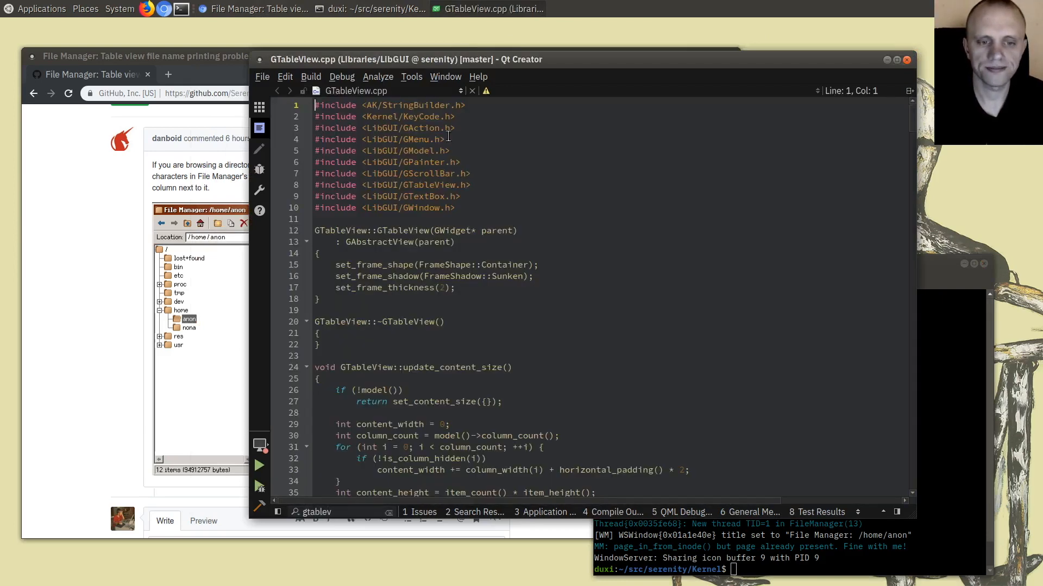
Scroll through GTableView::paint_event and select the fill_rect call.
{"action": "scroll", "scroll_direction": "down", "scroll_amount": 3}
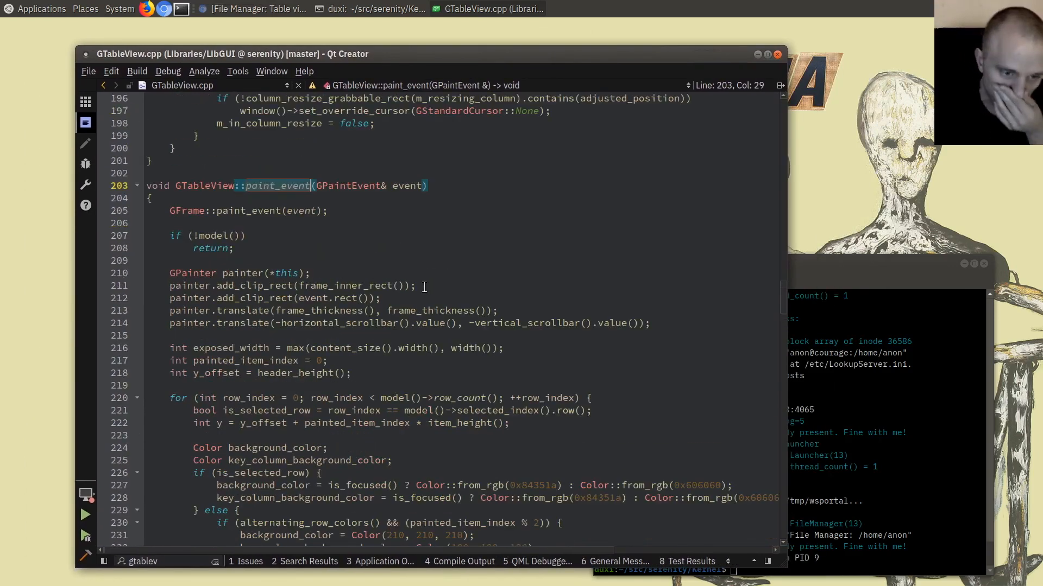
{"action": "scroll", "scroll_direction": "down", "scroll_amount": 3}
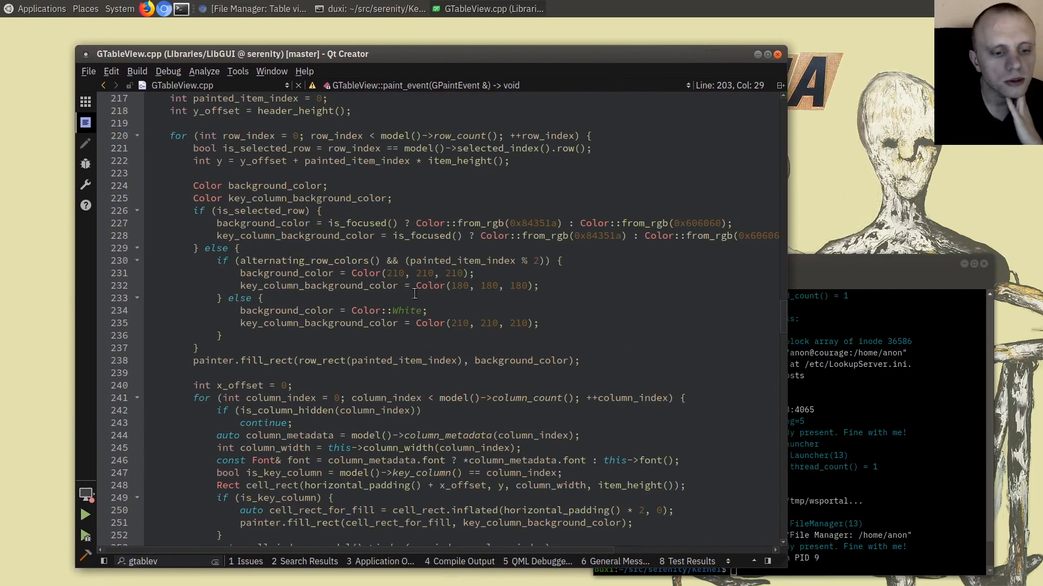
{"action": "scroll", "scroll_direction": "up", "scroll_amount": 3}
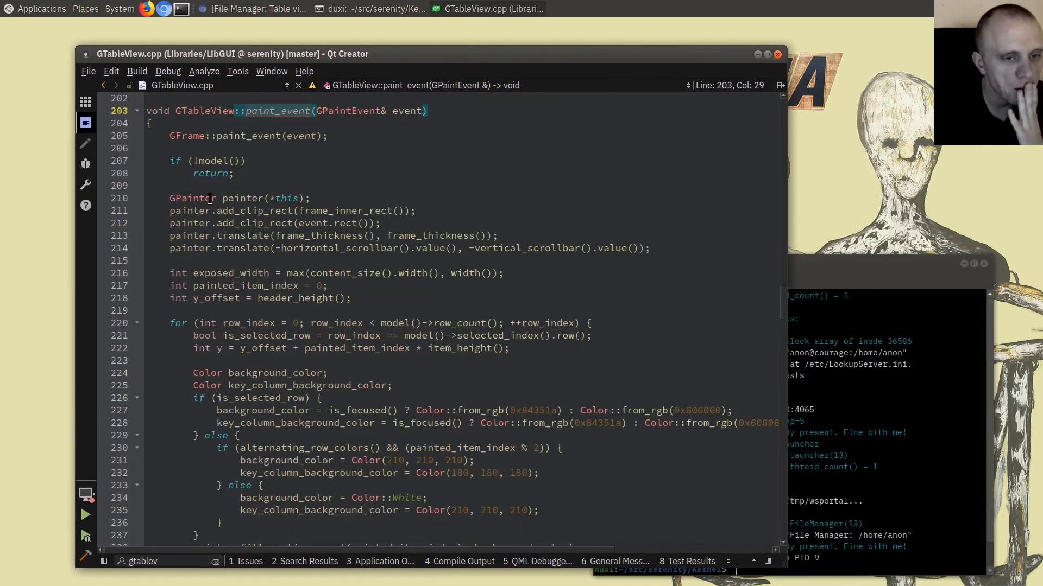
{"action": "scroll", "scroll_direction": "down", "scroll_amount": 3}
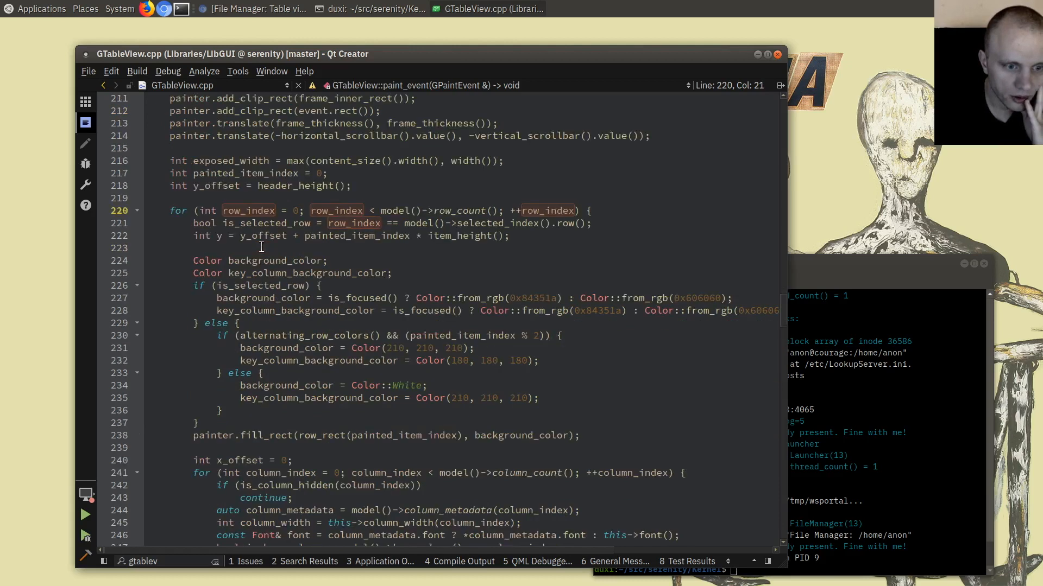
{"action": "scroll", "scroll_direction": "down", "scroll_amount": 3}
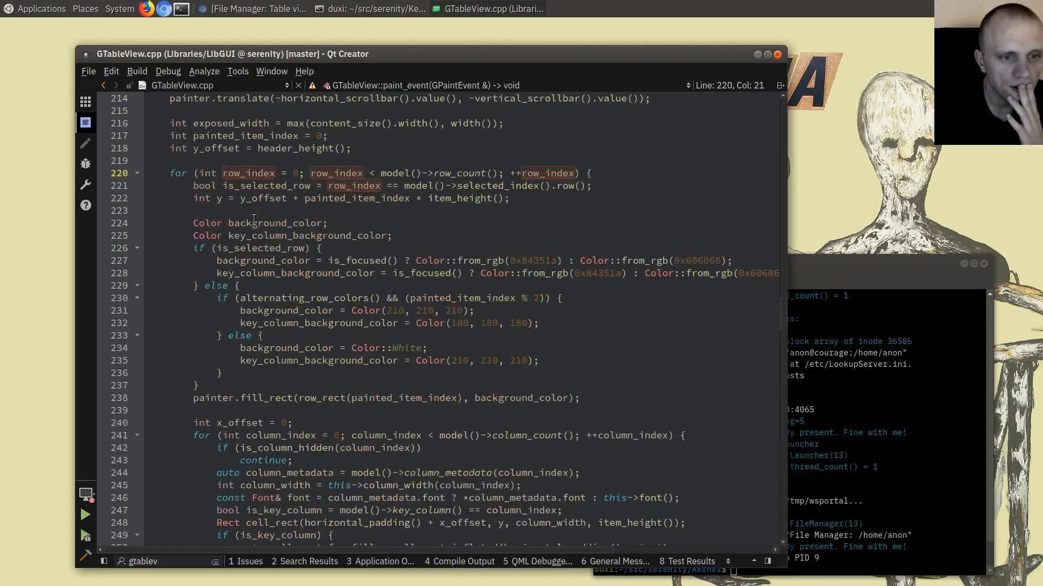
{"action": "scroll", "scroll_direction": "down", "scroll_amount": 3}
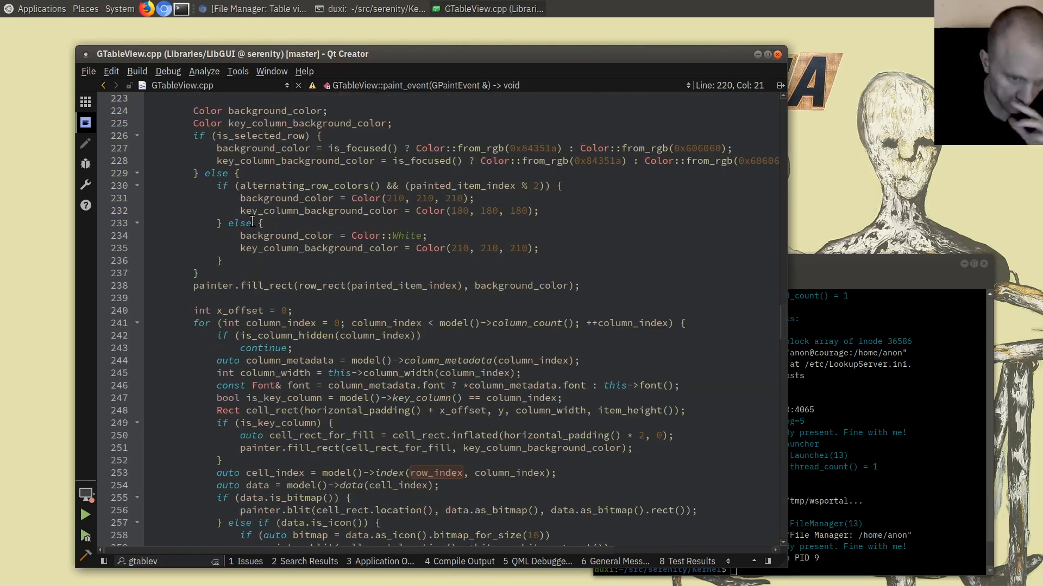
{"action": "scroll", "scroll_direction": "down", "scroll_amount": 3}
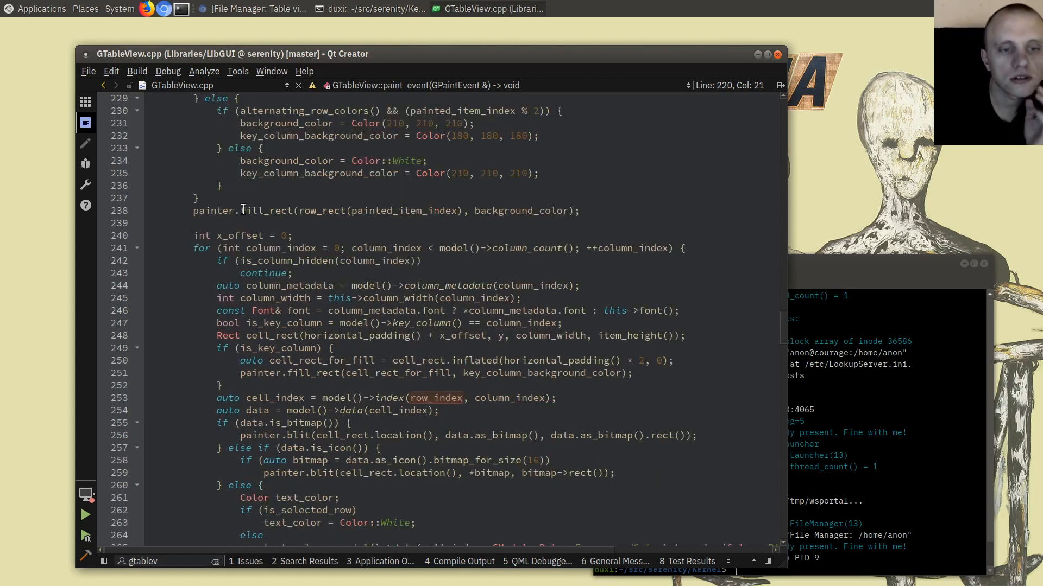
{"action": "double_click", "coordinate": [261, 210]}
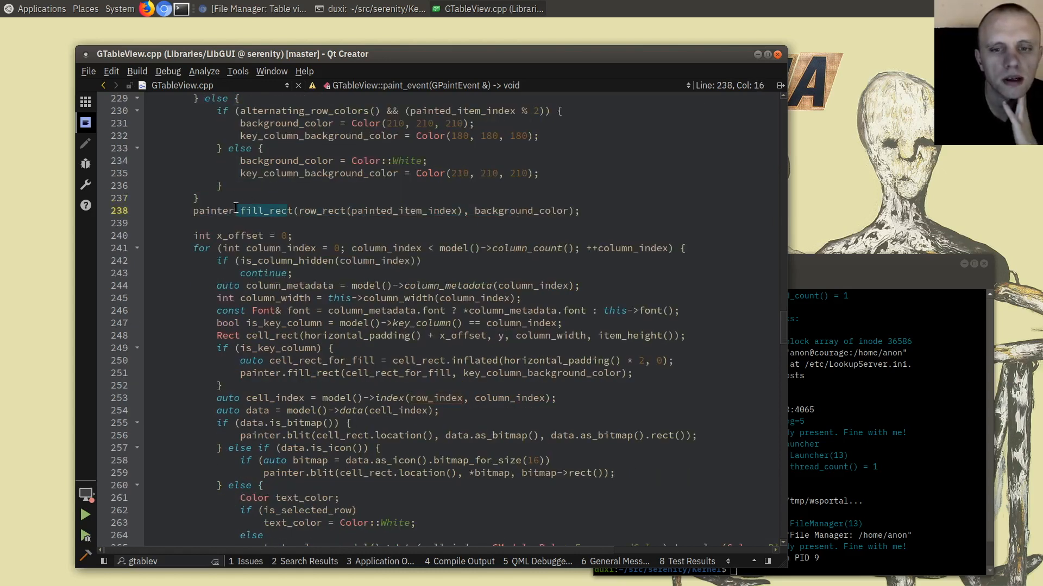
Inspect cell_rect's declaration and uses, then jump to Painter::draw_text.
{"action": "scroll", "scroll_direction": "down", "scroll_amount": 3}
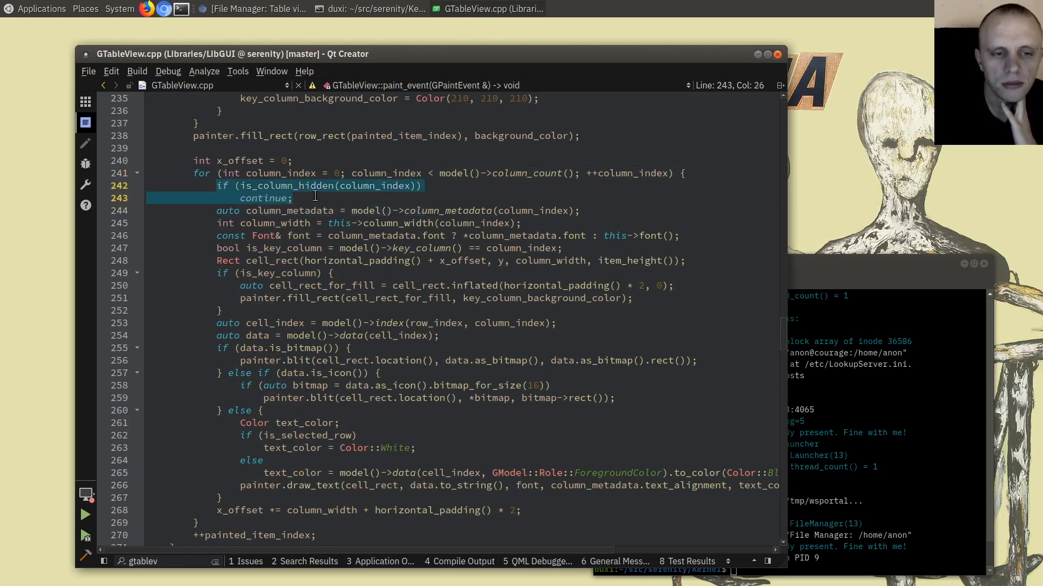
{"action": "left_click", "coordinate": [291, 198]}
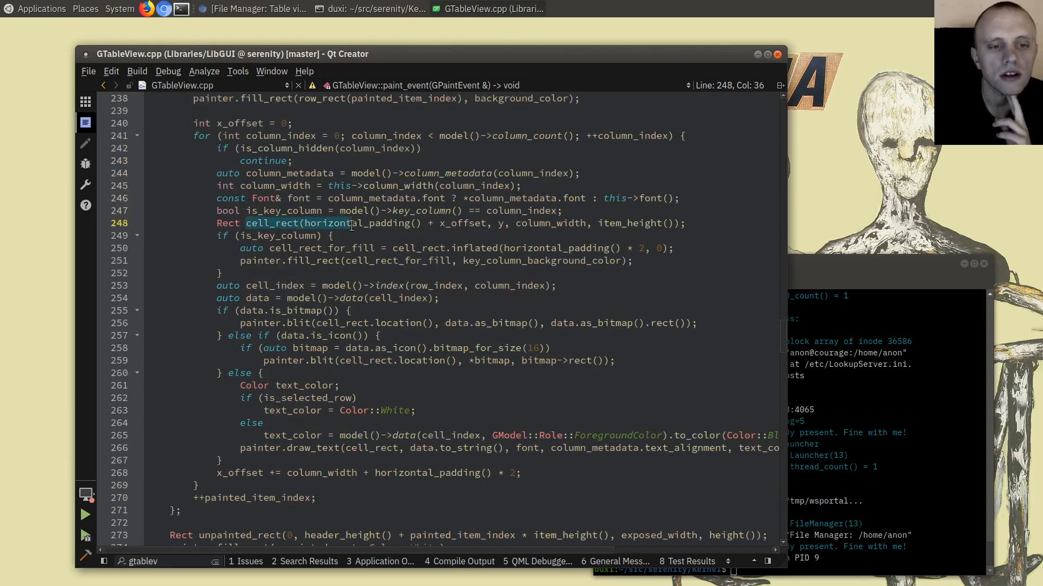
{"action": "left_click", "coordinate": [338, 223]}
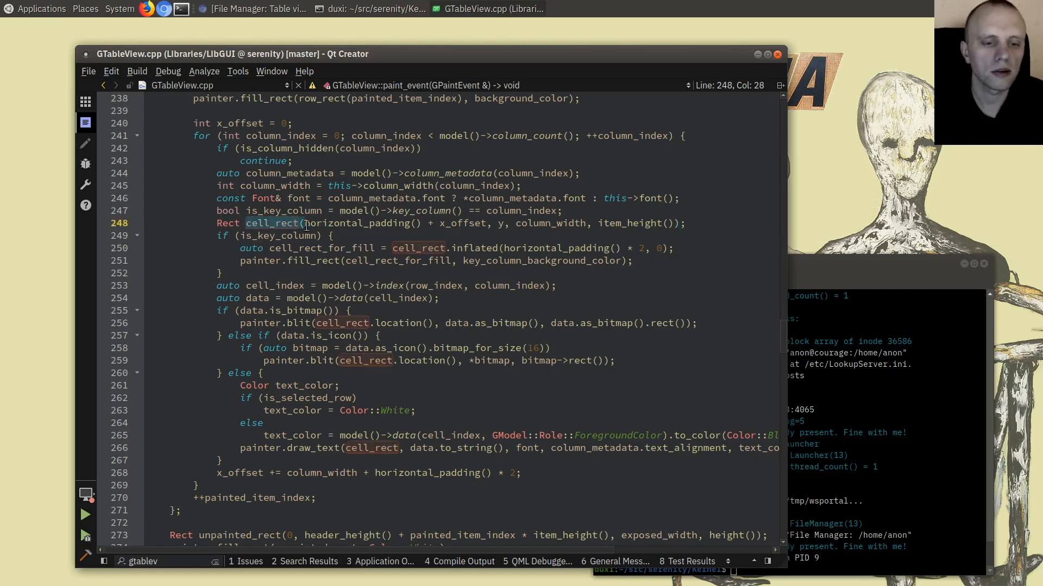
{"action": "left_click", "coordinate": [293, 235]}
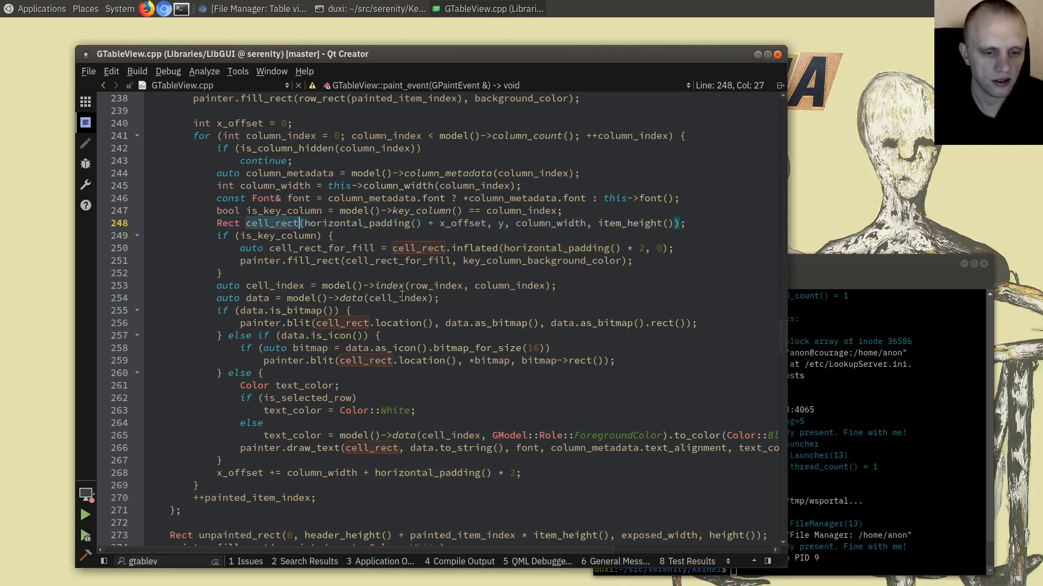
{"action": "scroll", "scroll_direction": "down", "scroll_amount": 3}
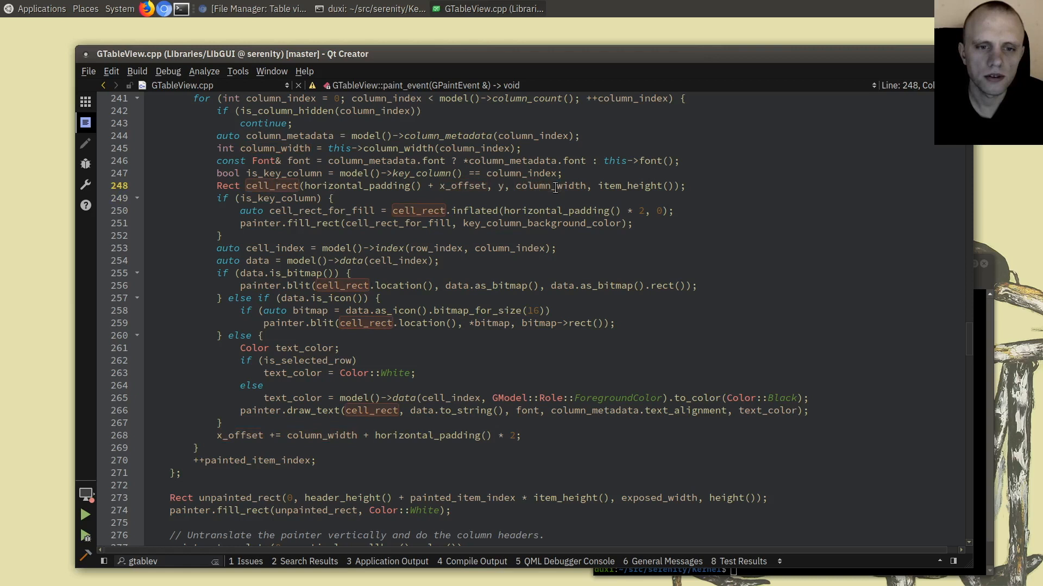
{"action": "double_click", "coordinate": [550, 185]}
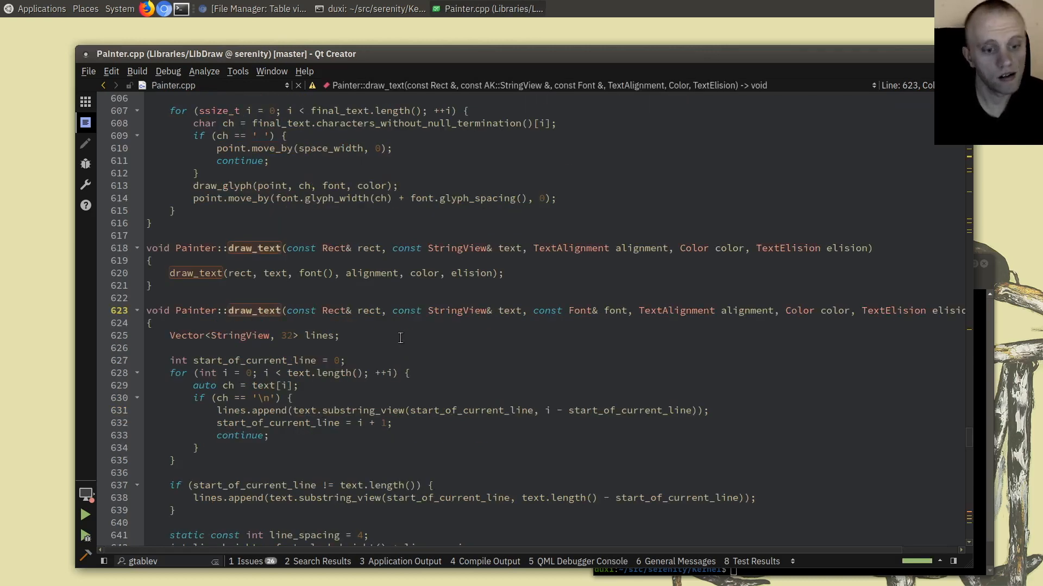
Scroll through Painter::draw_text and jump to the draw_text_line definition.
{"action": "scroll", "scroll_direction": "down", "scroll_amount": 3}
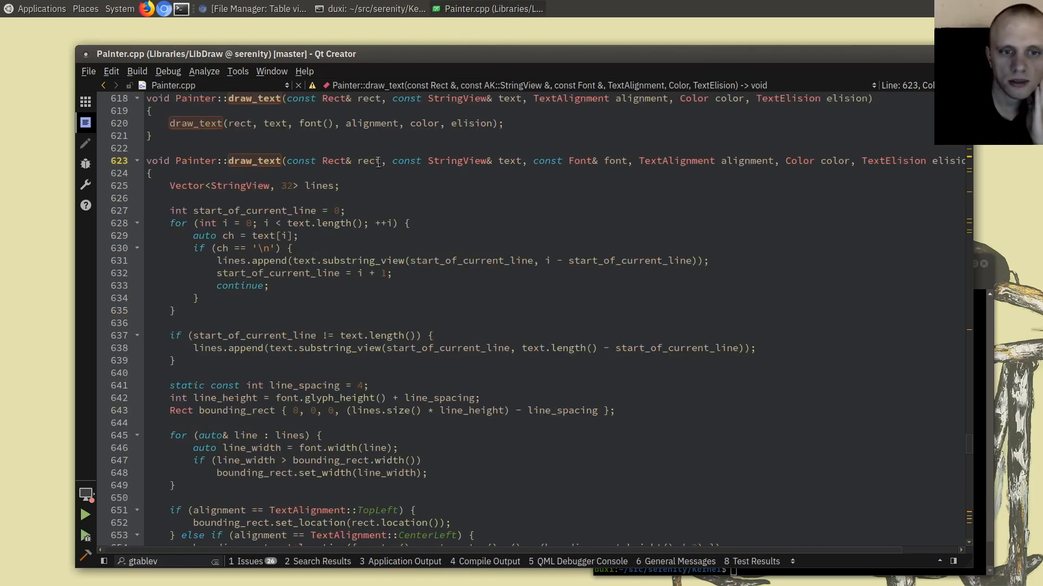
{"action": "scroll", "scroll_direction": "down", "scroll_amount": 3}
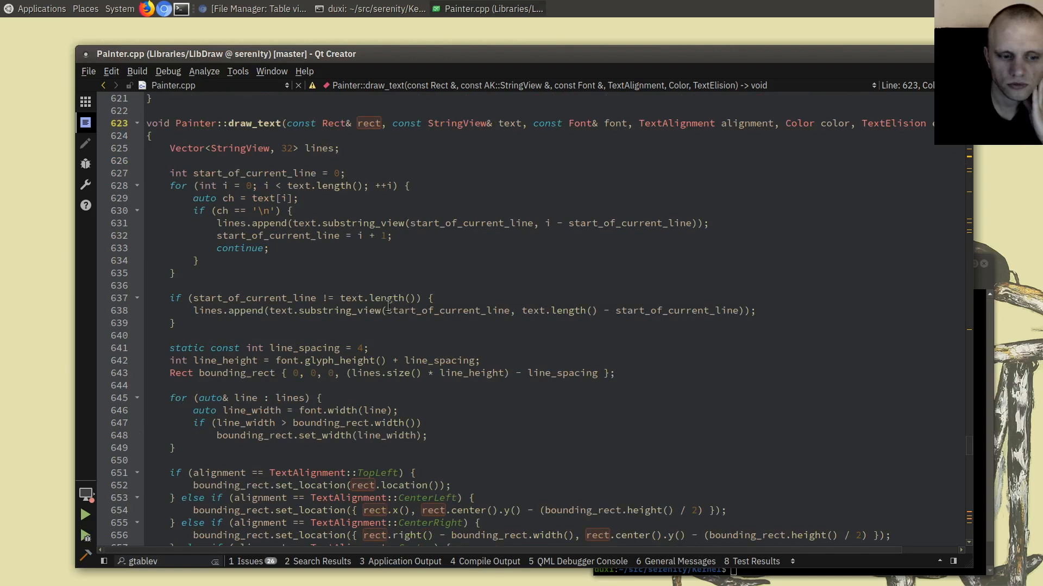
{"action": "scroll", "scroll_direction": "down", "scroll_amount": 3}
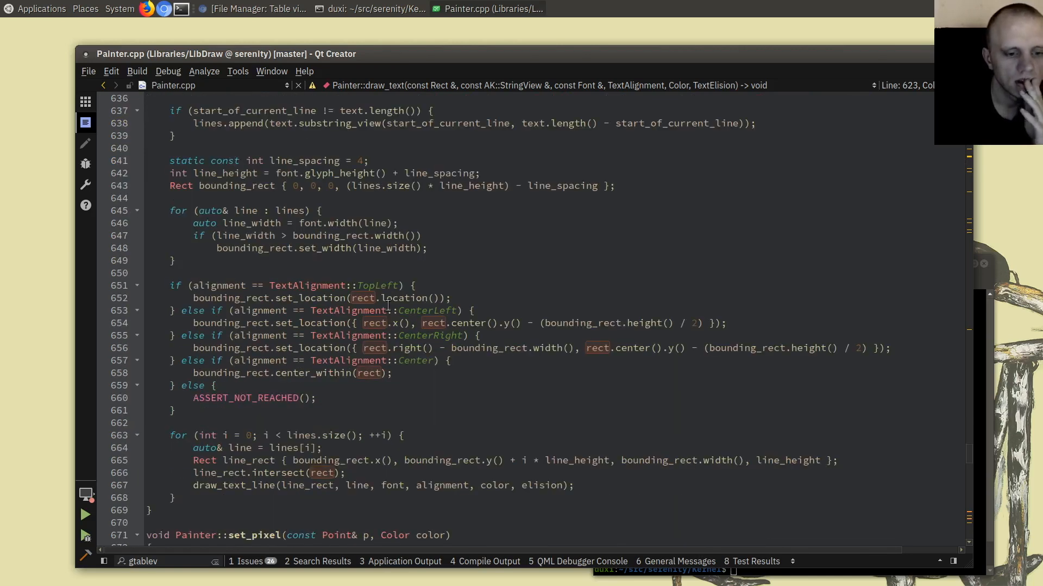
{"action": "scroll", "scroll_direction": "up", "scroll_amount": 3}
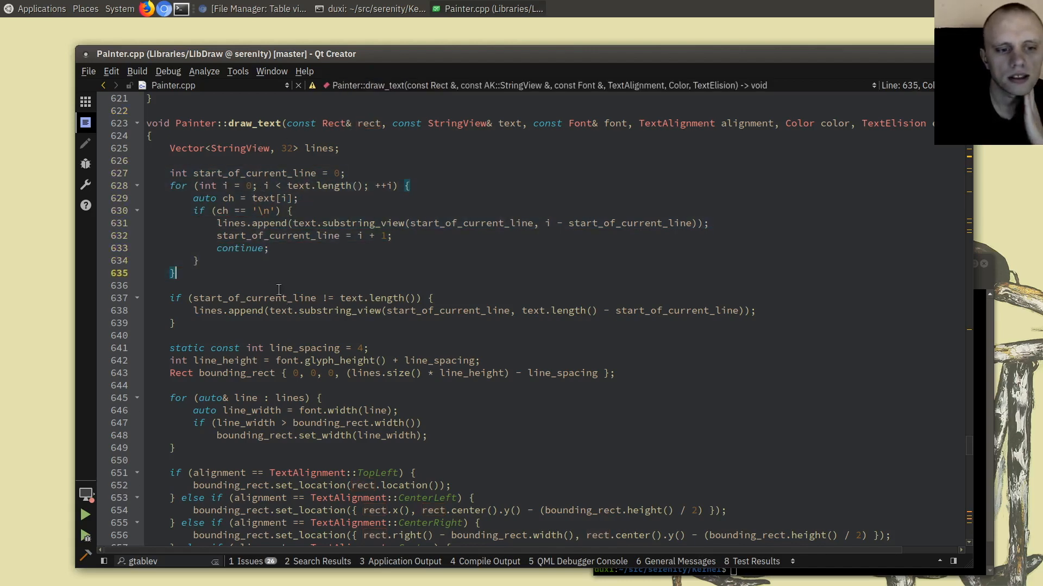
{"action": "scroll", "scroll_direction": "down", "scroll_amount": 3}
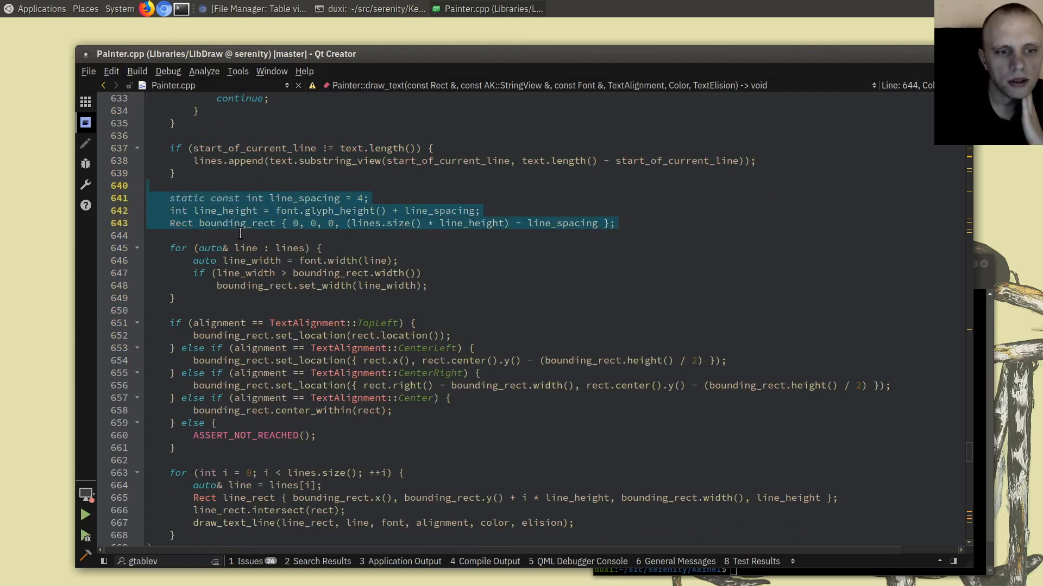
{"action": "left_click", "coordinate": [229, 236]}
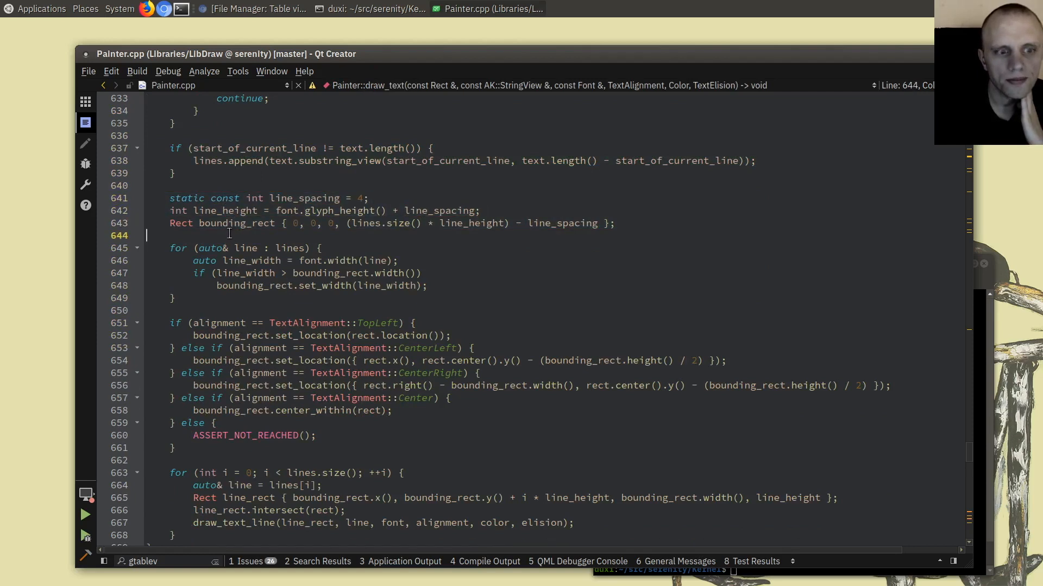
{"action": "left_click", "coordinate": [285, 298]}
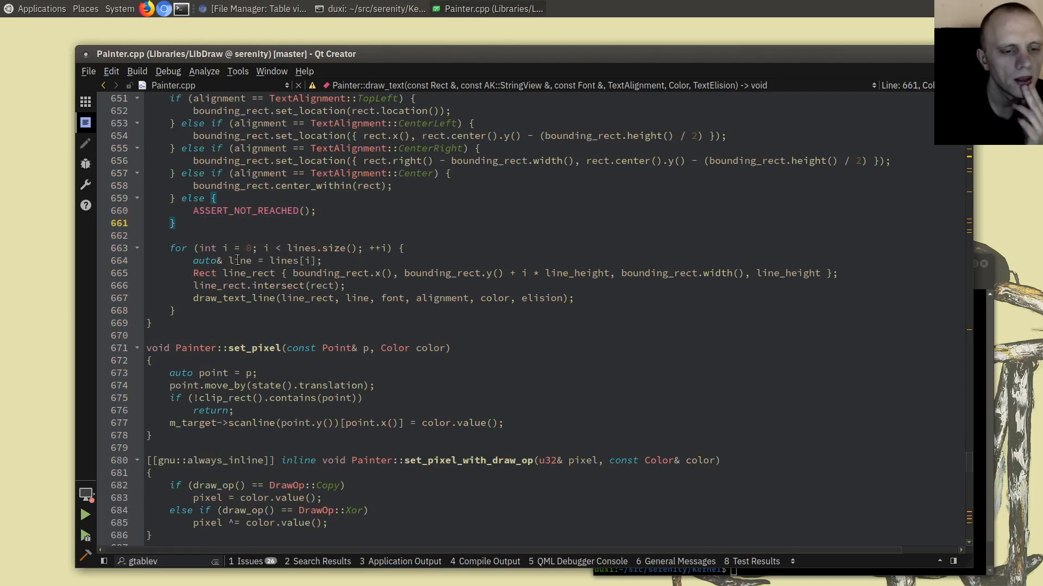
{"action": "left_click", "coordinate": [299, 311]}
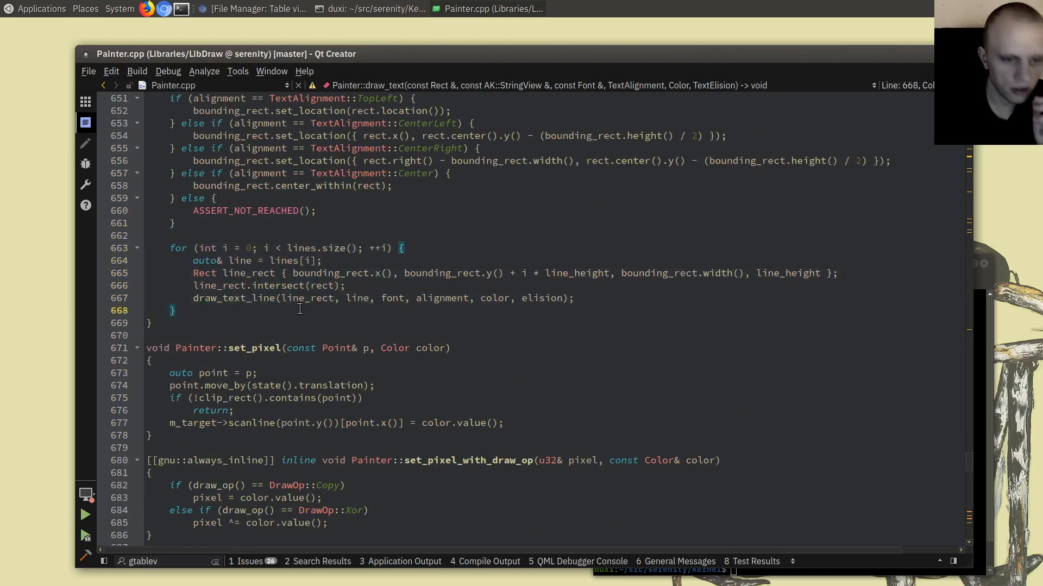
{"action": "left_click", "coordinate": [236, 299]}
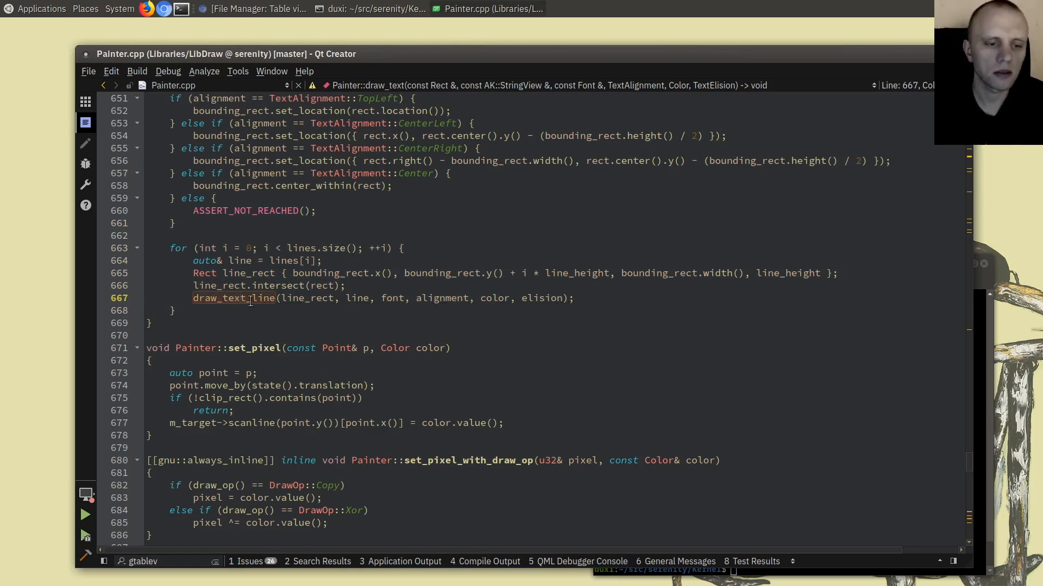
{"action": "mouse_move", "coordinate": [233, 298]}
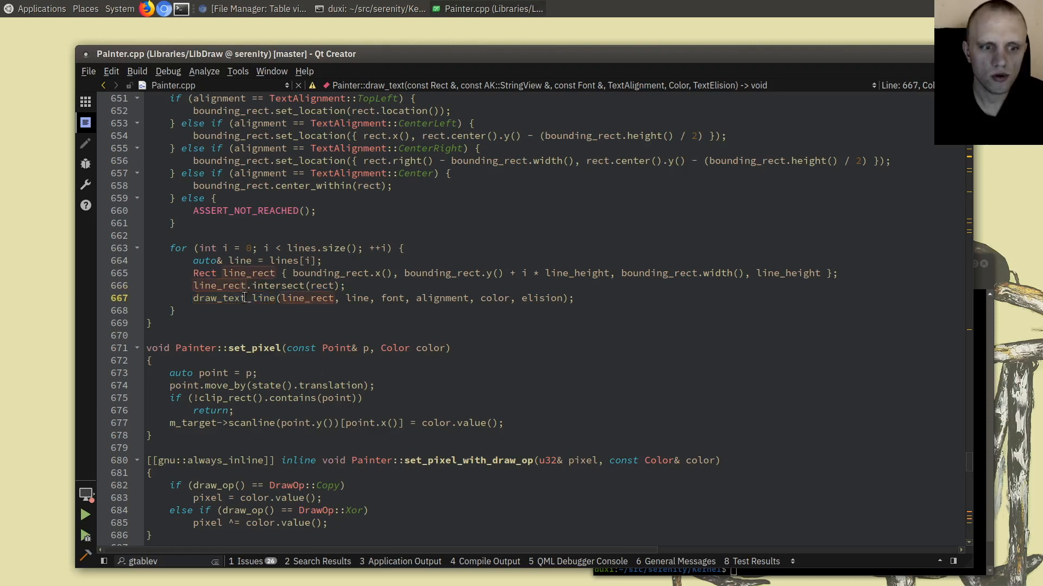
{"action": "scroll", "scroll_direction": "up", "scroll_amount": 3}
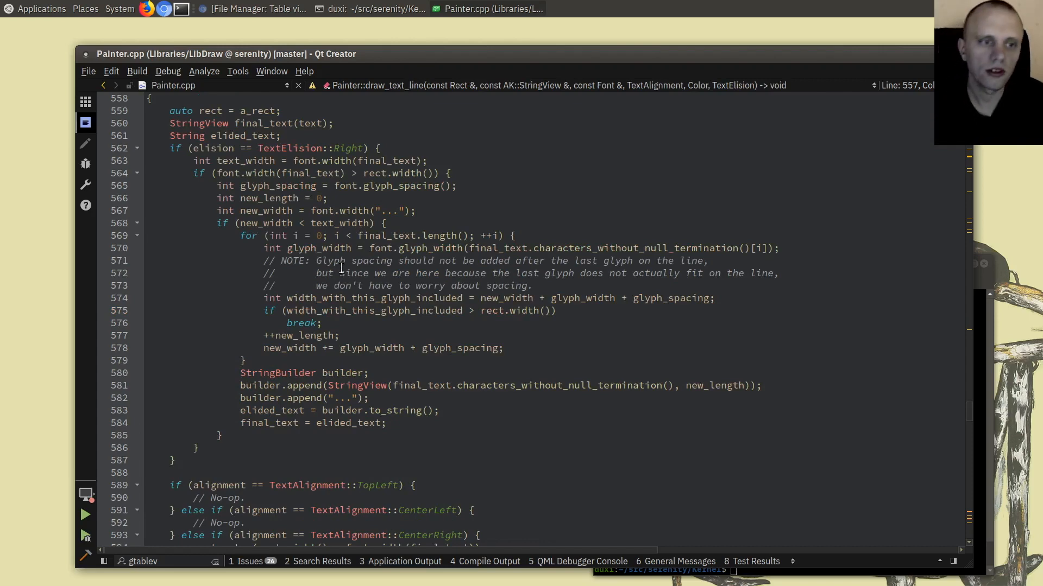
Read through the body of Painter::draw_text_line.
{"action": "scroll", "scroll_direction": "up", "scroll_amount": 3}
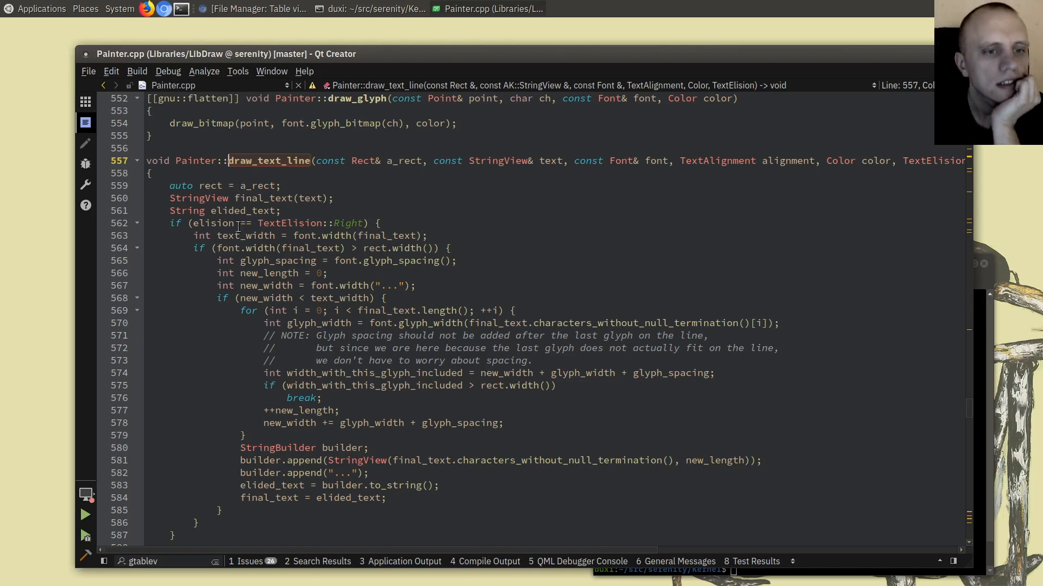
{"action": "scroll", "scroll_direction": "down", "scroll_amount": 3}
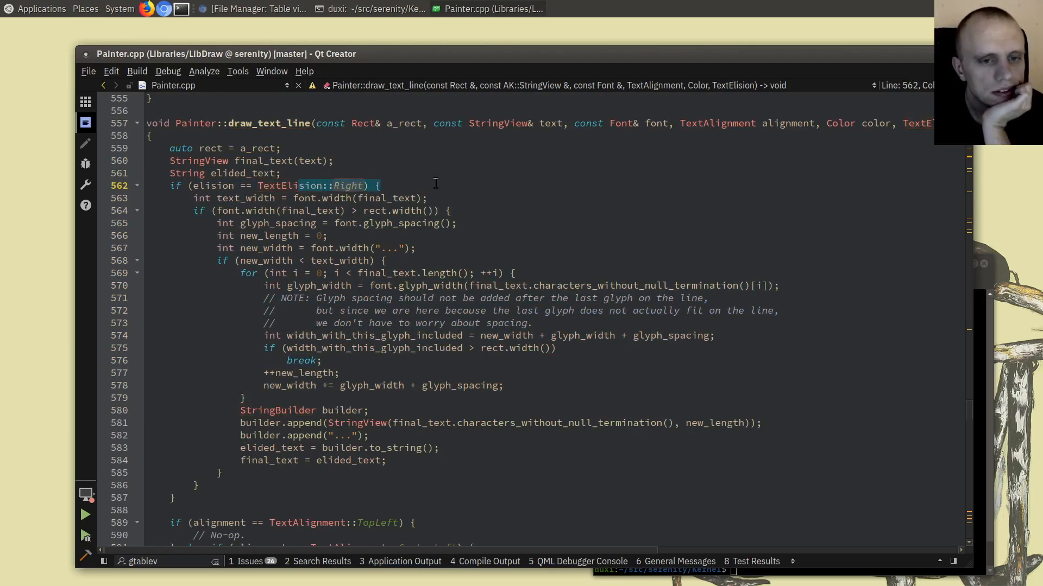
{"action": "scroll", "scroll_direction": "down", "scroll_amount": 3}
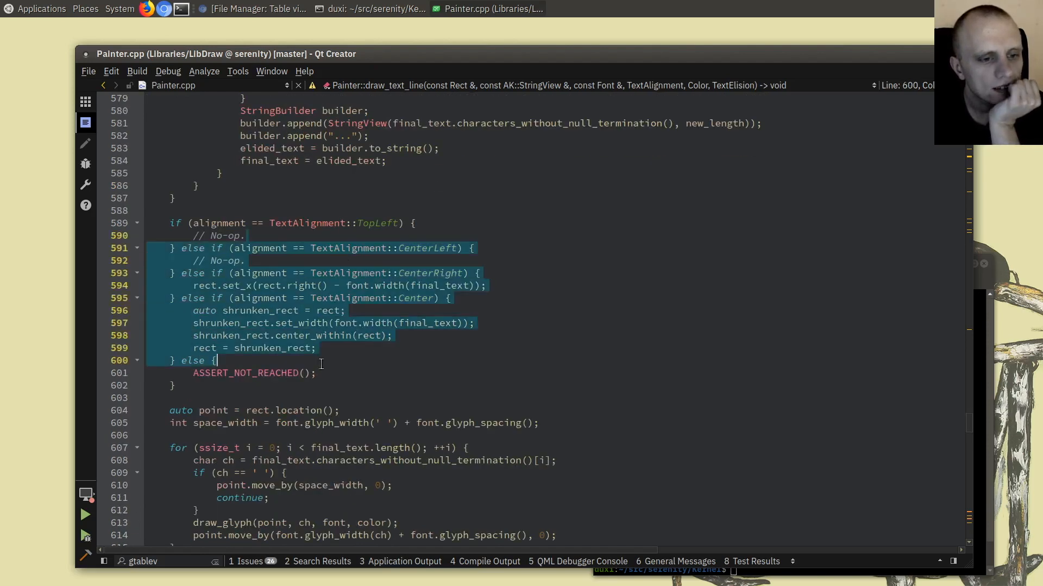
{"action": "scroll", "scroll_direction": "up", "scroll_amount": 3}
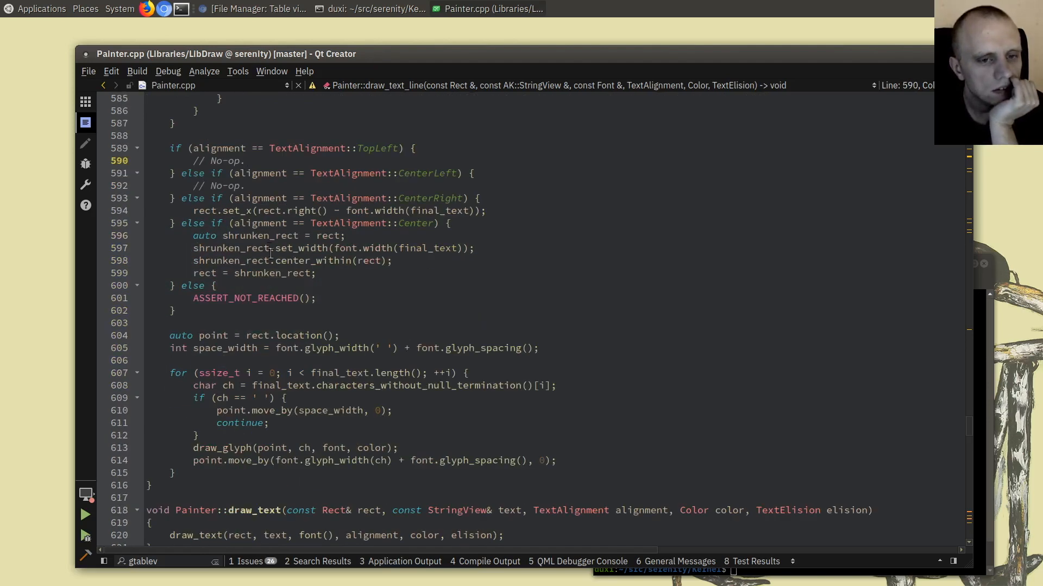
{"action": "mouse_move", "coordinate": [285, 273]}
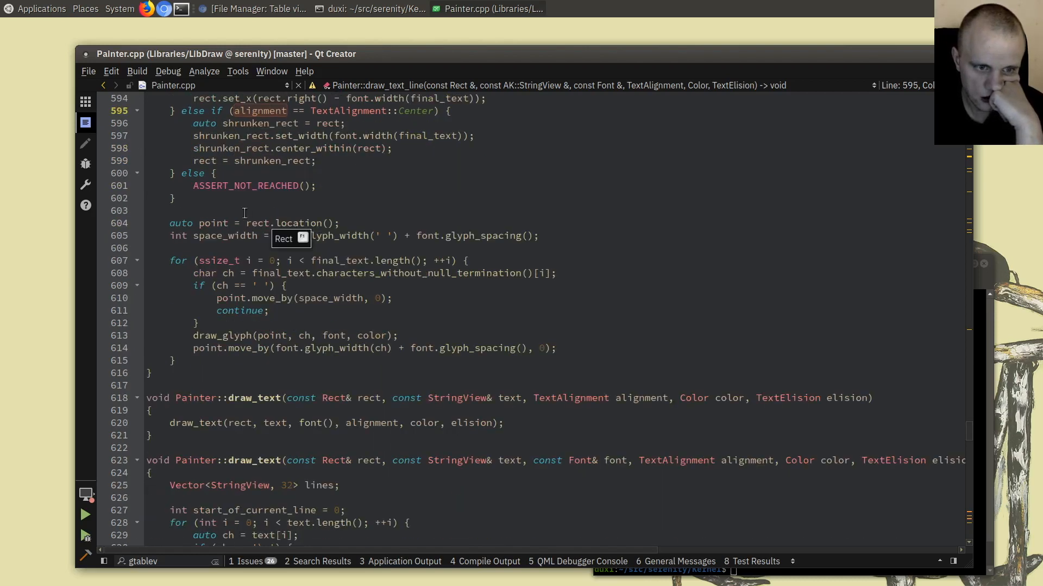
{"action": "left_click", "coordinate": [235, 211]}
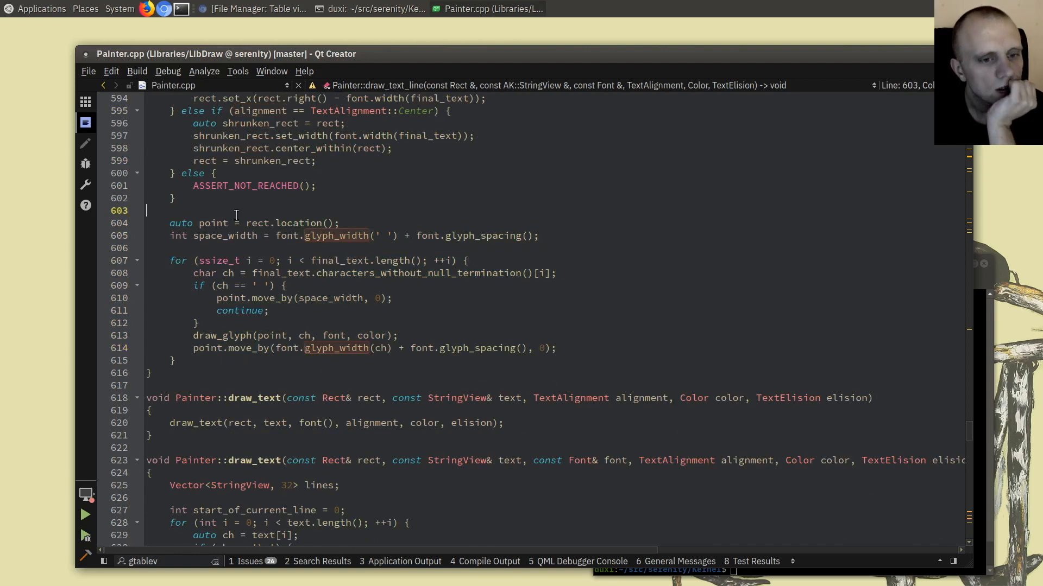
{"action": "left_click", "coordinate": [251, 335]}
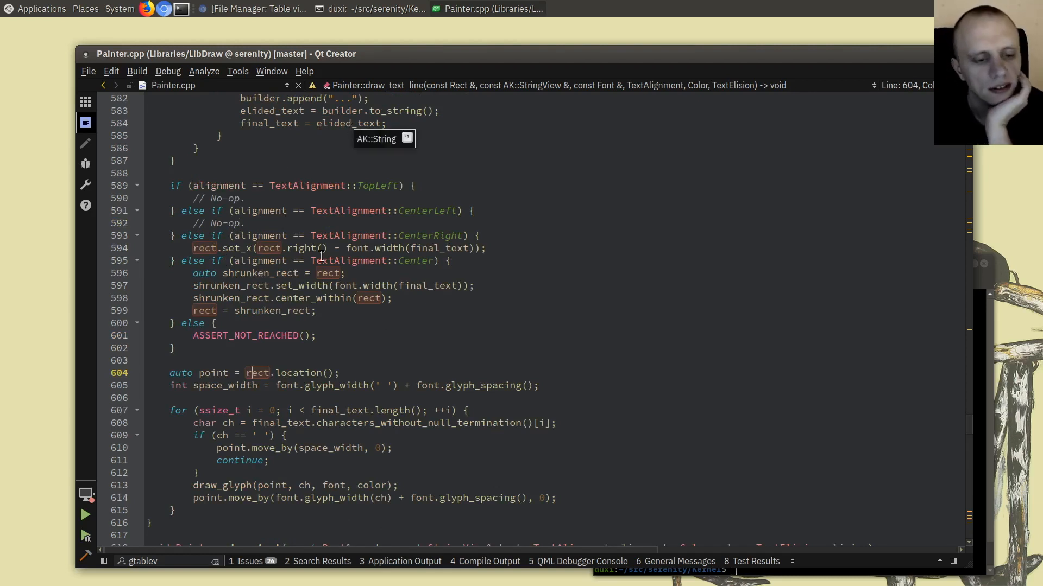
{"action": "scroll", "scroll_direction": "down", "scroll_amount": 3}
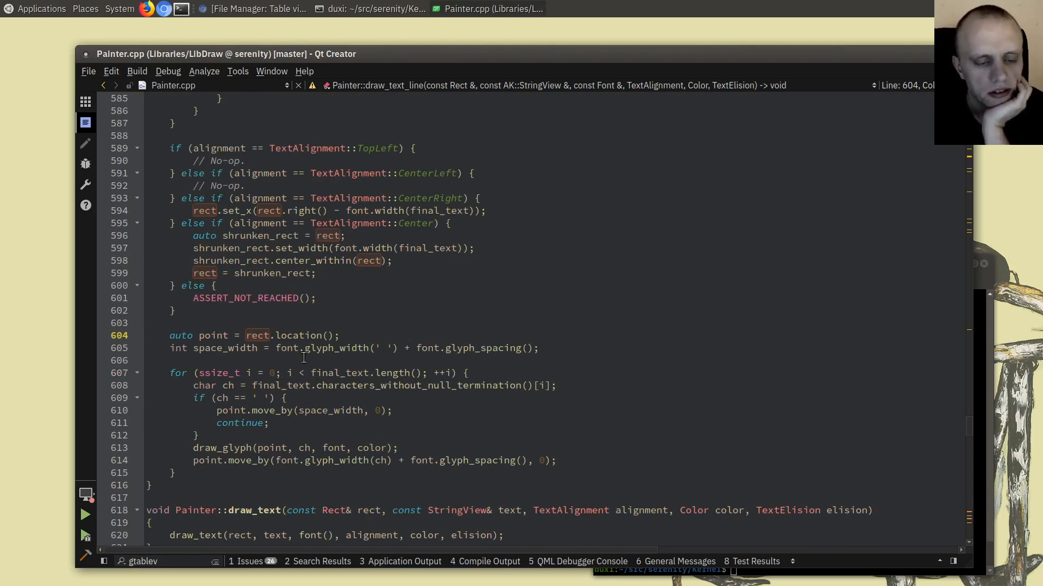
{"action": "left_click", "coordinate": [249, 335]}
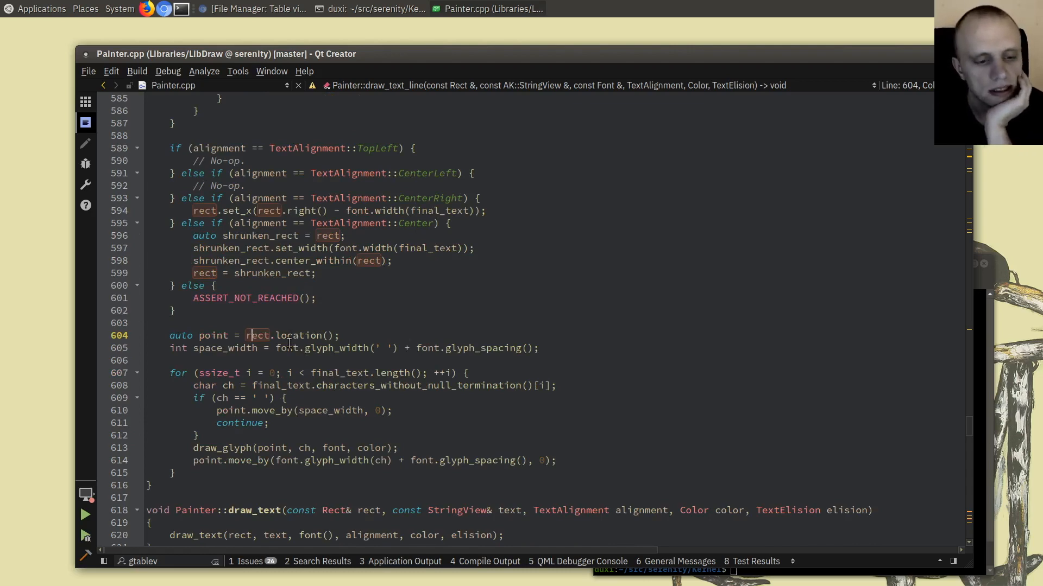
Locate the draw_glyph loop and insert a blank line above it.
{"action": "scroll", "scroll_direction": "down", "scroll_amount": 3}
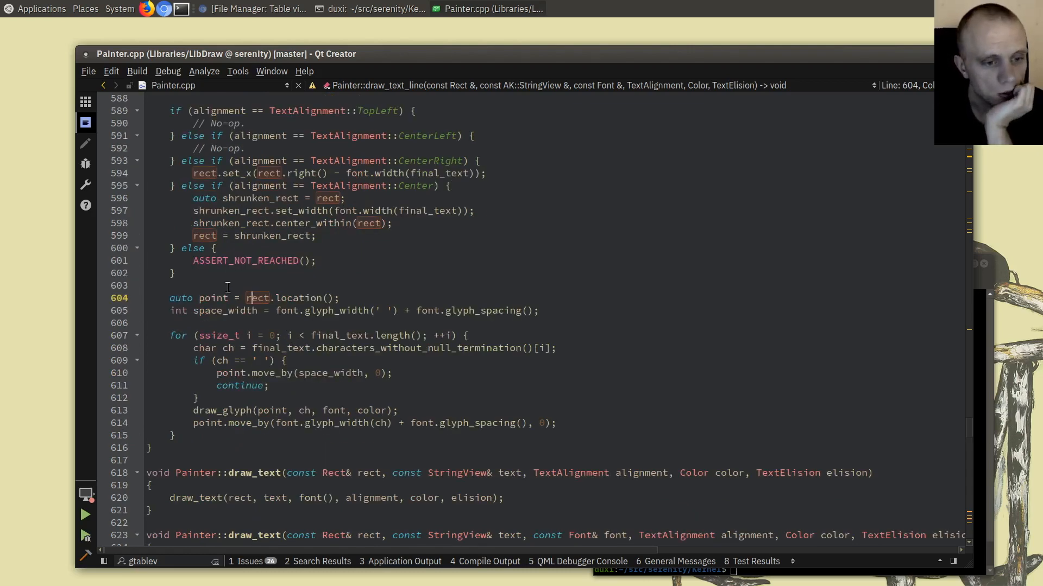
{"action": "scroll", "scroll_direction": "down", "scroll_amount": 3}
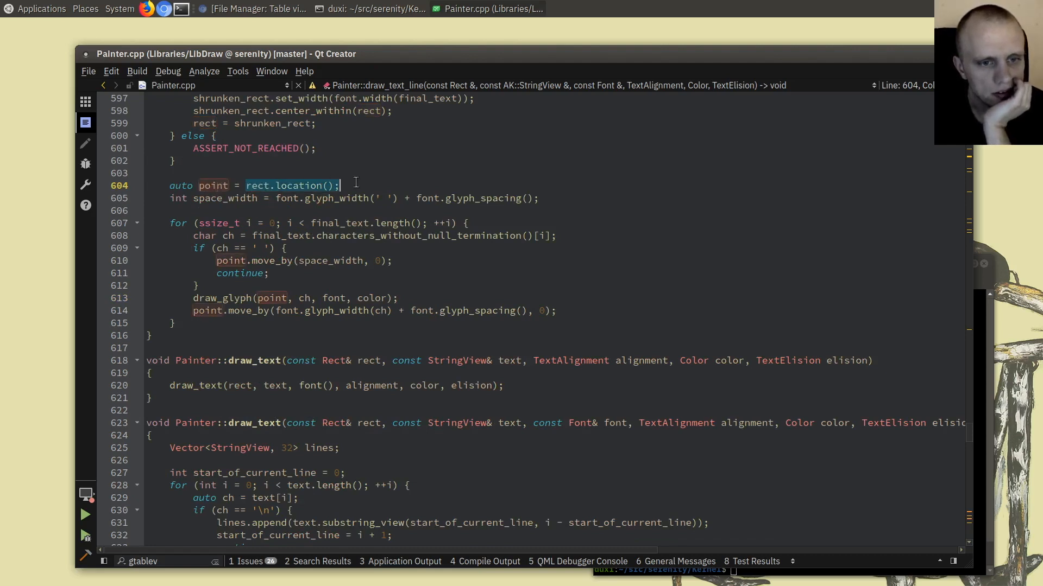
{"action": "mouse_move", "coordinate": [260, 185]}
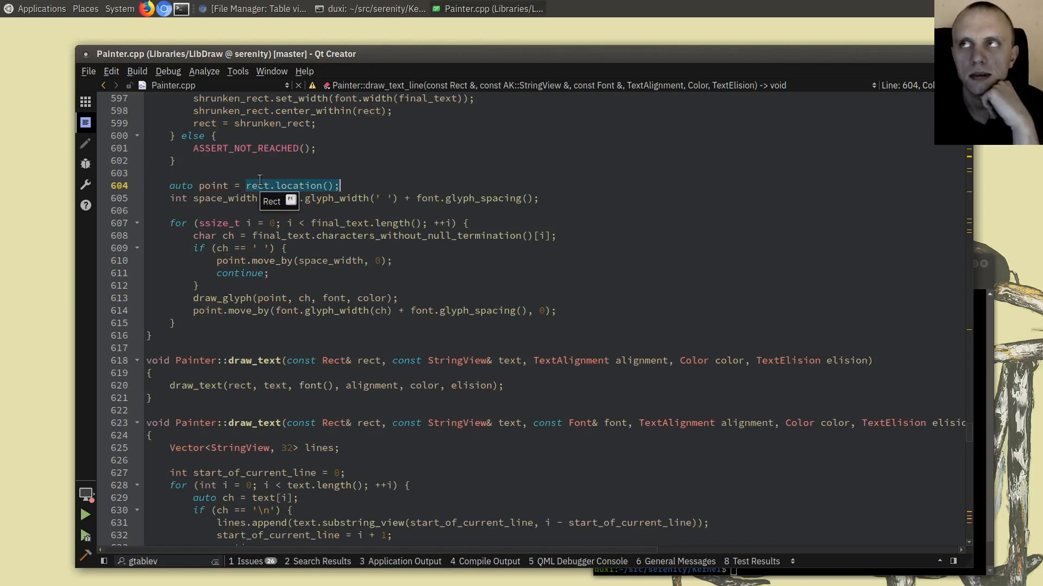
{"action": "mouse_move", "coordinate": [218, 186]}
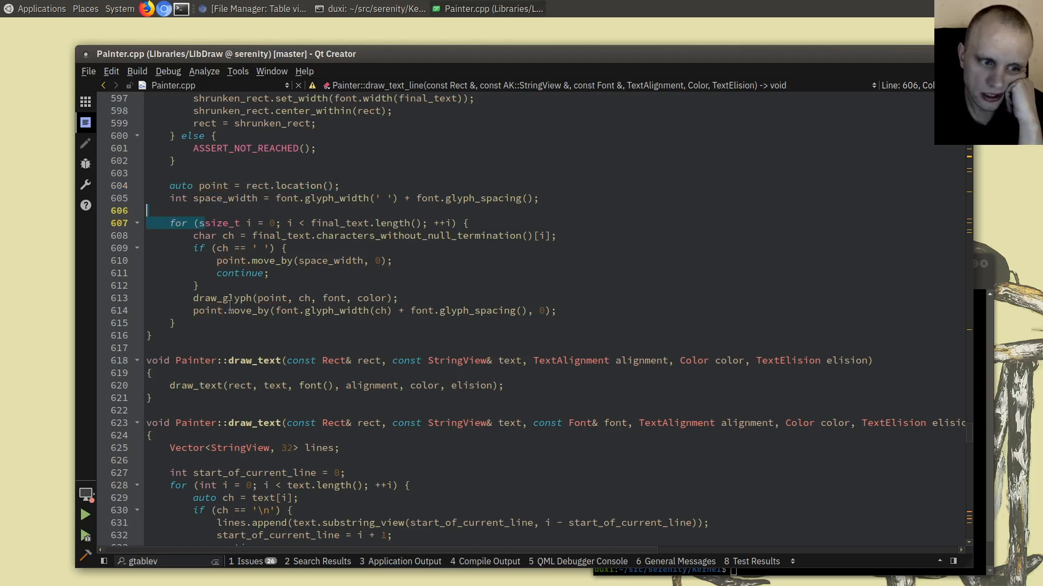
{"action": "left_click", "coordinate": [223, 297]}
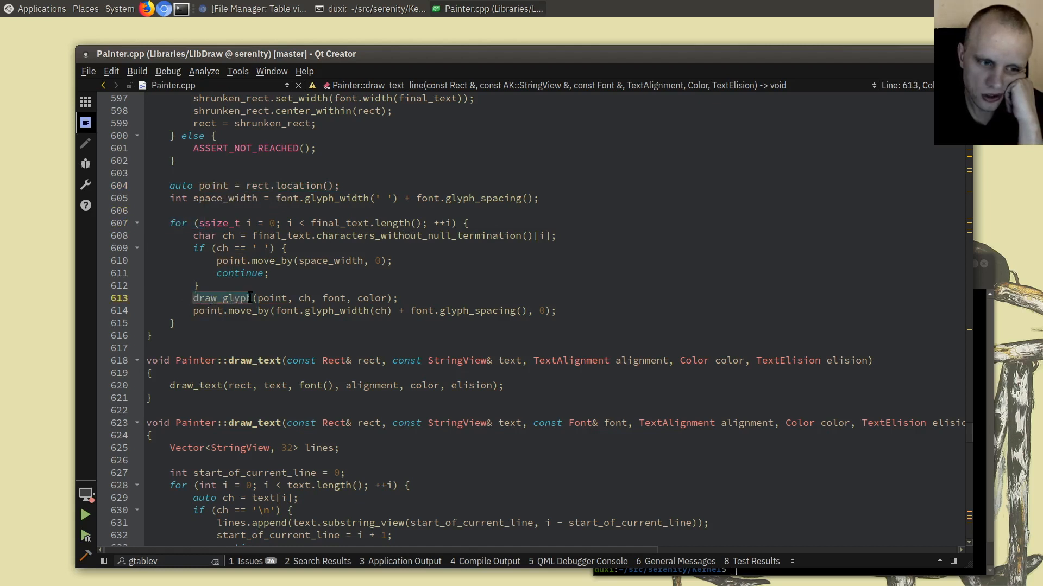
{"action": "double_click", "coordinate": [271, 299]}
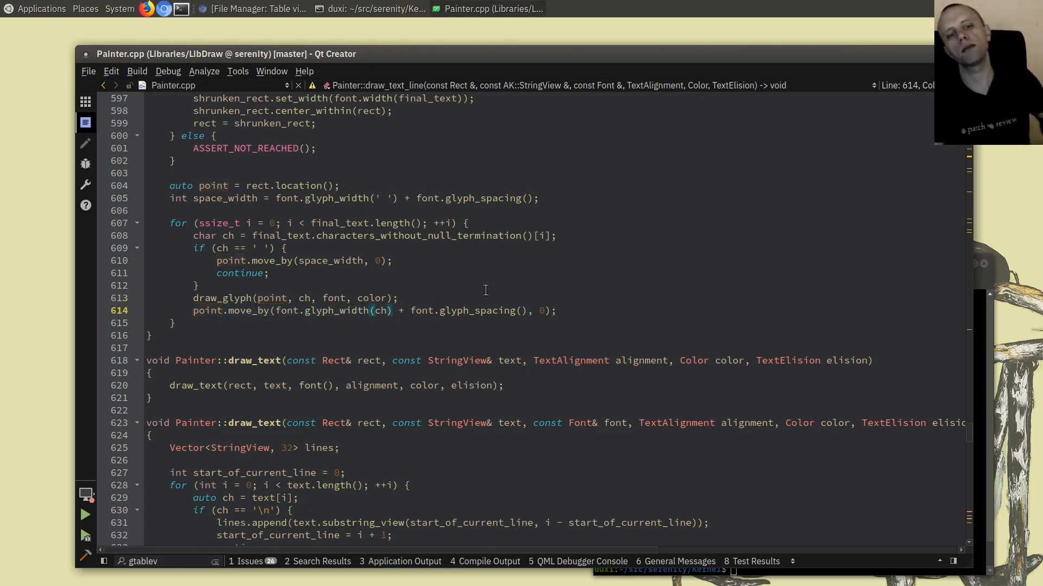
{"action": "left_click", "coordinate": [146, 211]}
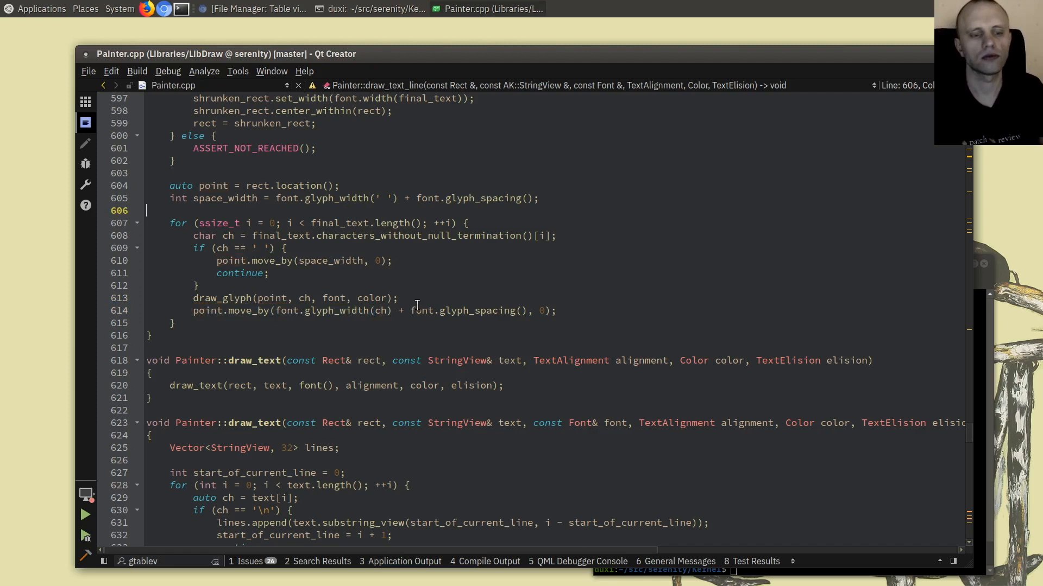
{"action": "key", "text": "Return"}
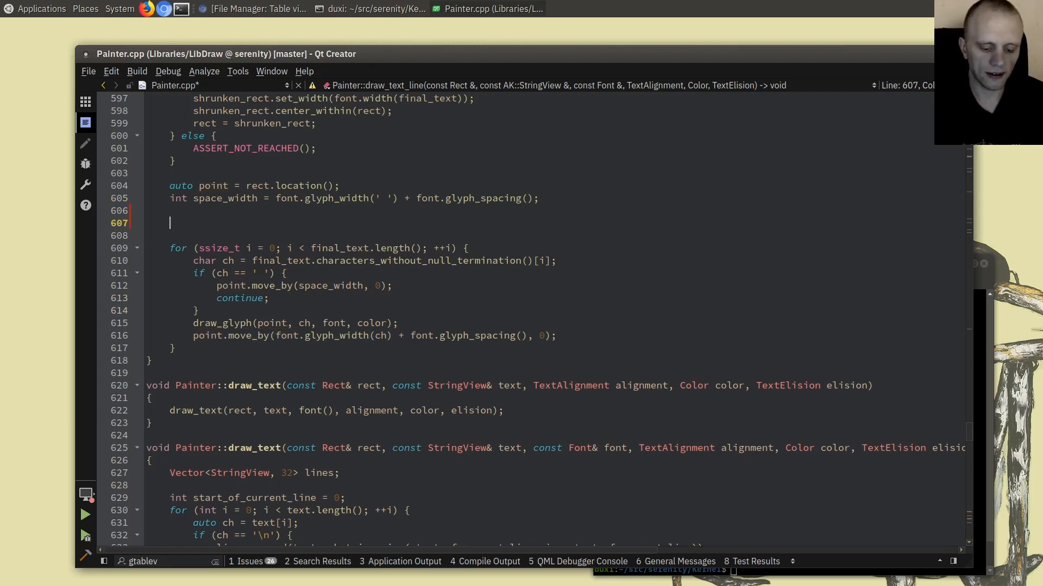
Add PainterStateSaver saver(*this); and add_clip_rect(rect); above the glyph loop.
{"action": "type", "text": "save();"}
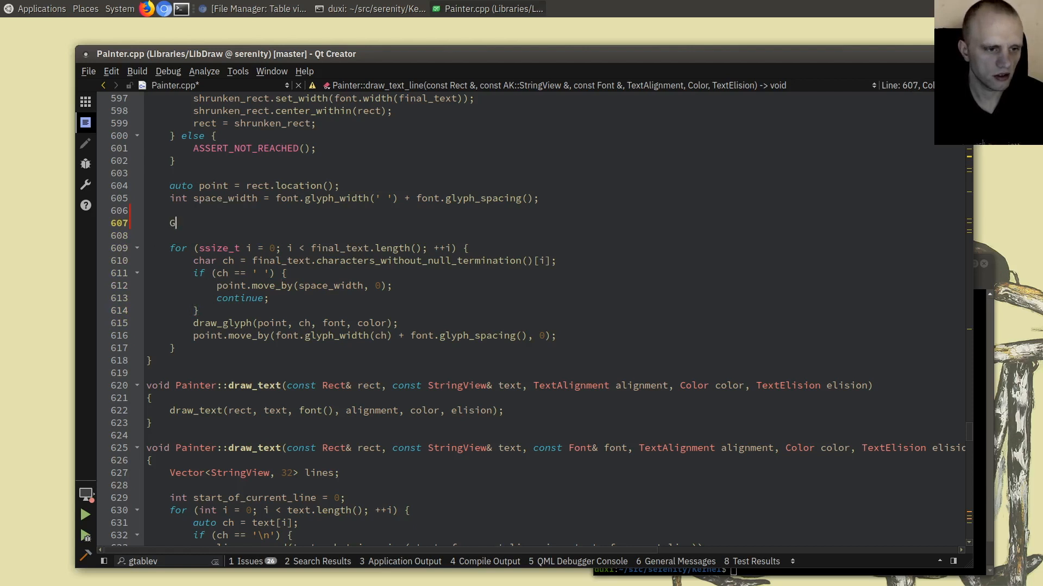
{"action": "type", "text": "Painter"}
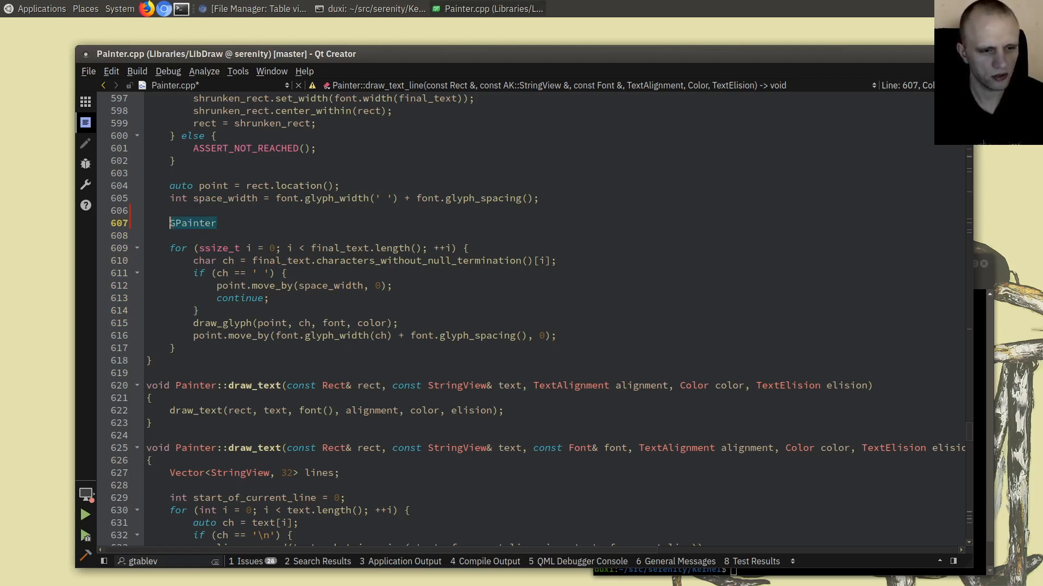
{"action": "type", "text": "PainterStateSaver"}
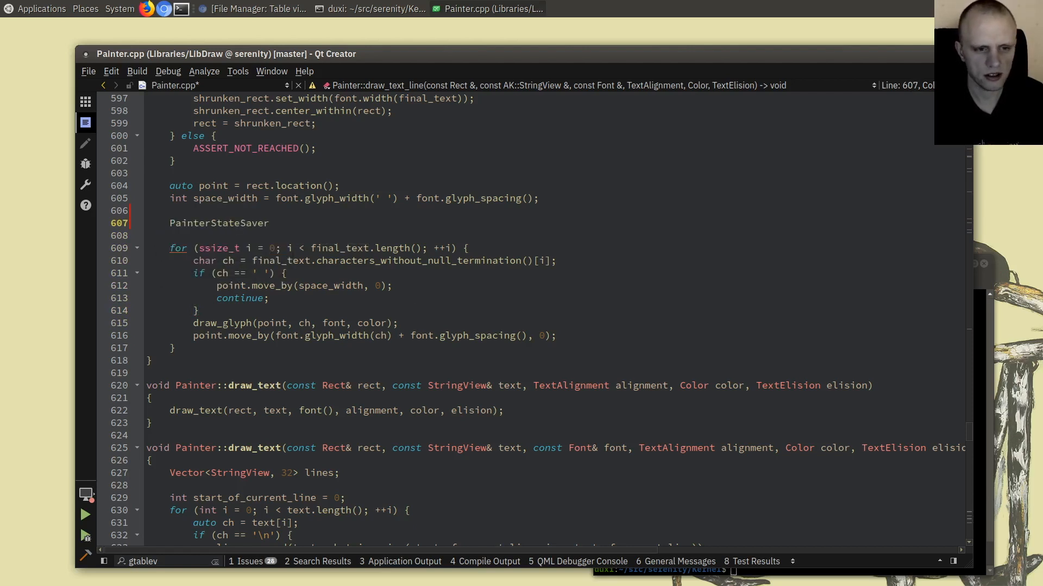
{"action": "type", "text": "saver(*this);"}
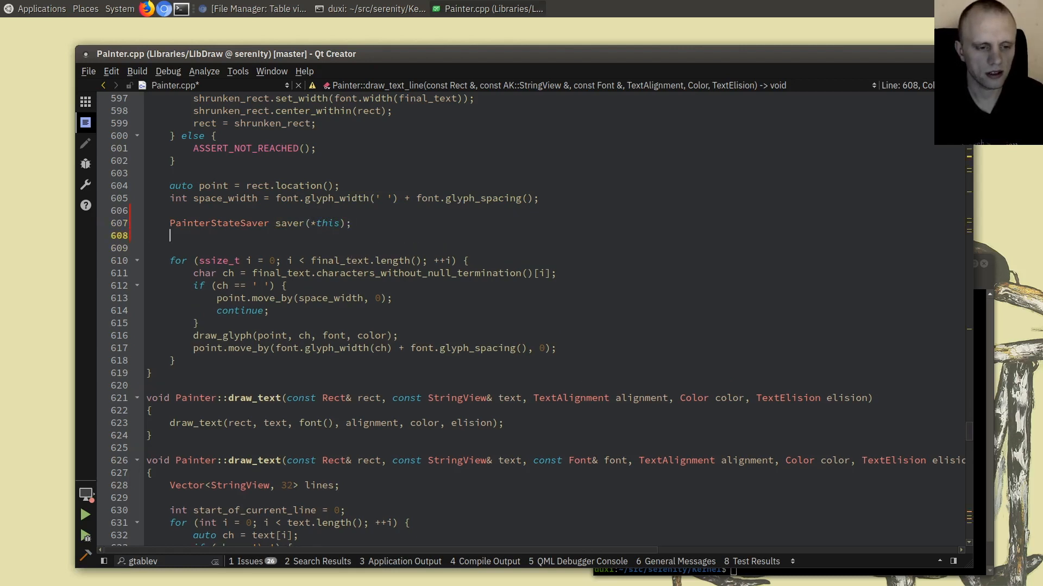
{"action": "type", "text": "set_"}
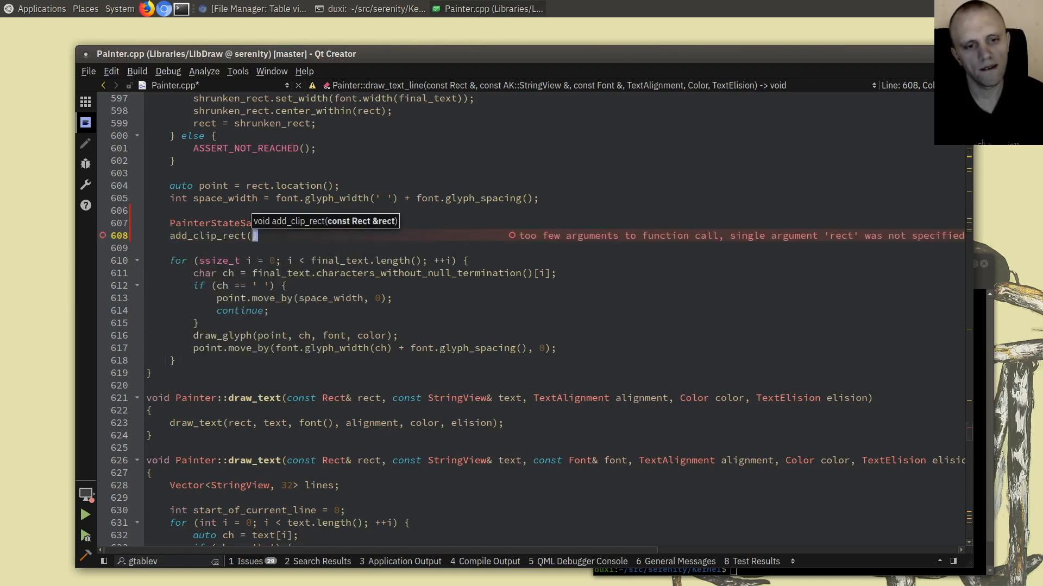
{"action": "type", "text": "rect);"}
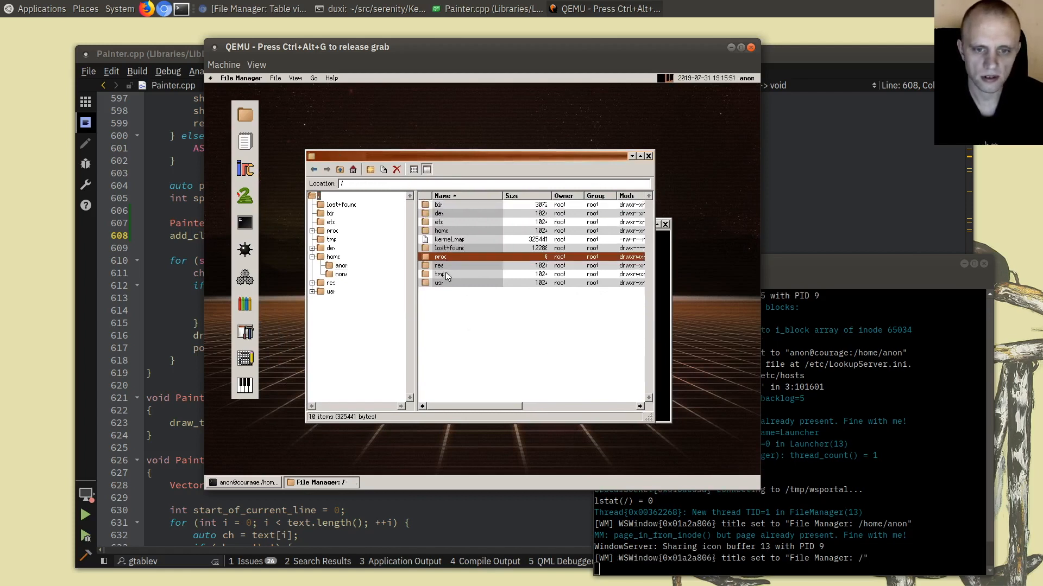
Browse the tmp and home folders in SerenityOS File Manager and reposition its window.
{"action": "left_click", "coordinate": [439, 273]}
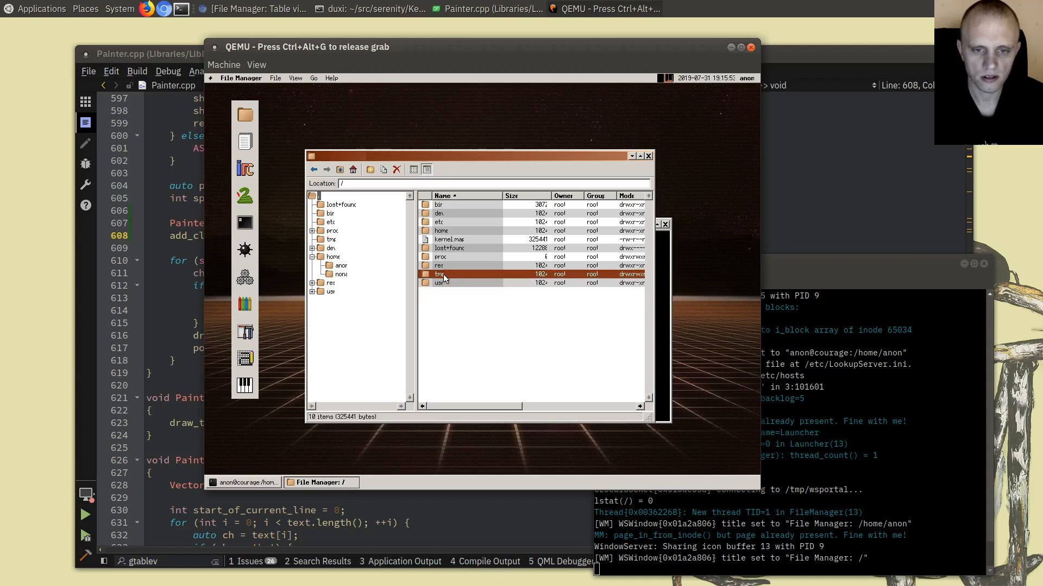
{"action": "left_click", "coordinate": [439, 204]}
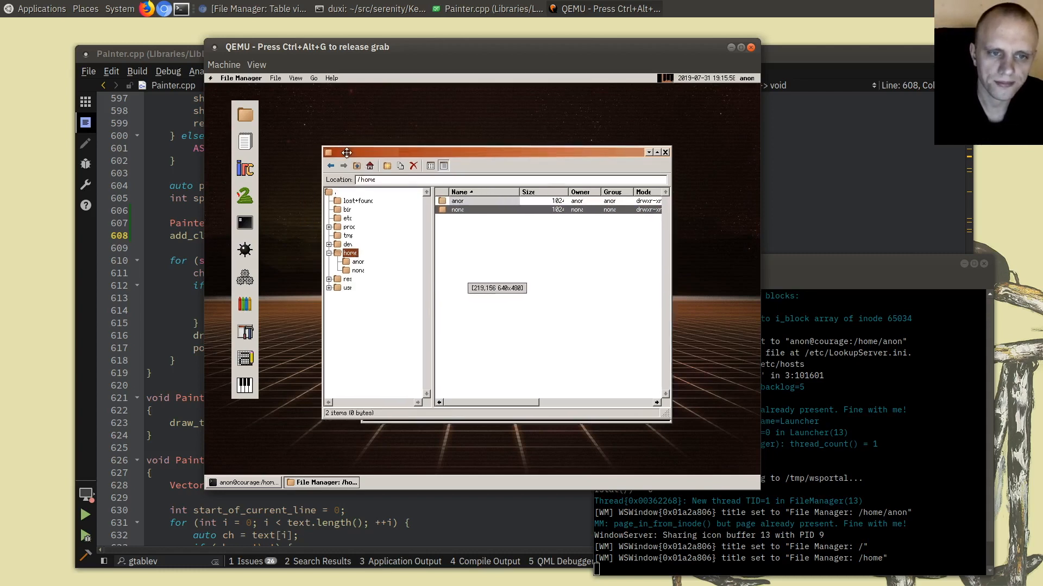
{"action": "left_click_drag", "start_coordinate": [345, 151], "coordinate": [346, 144]}
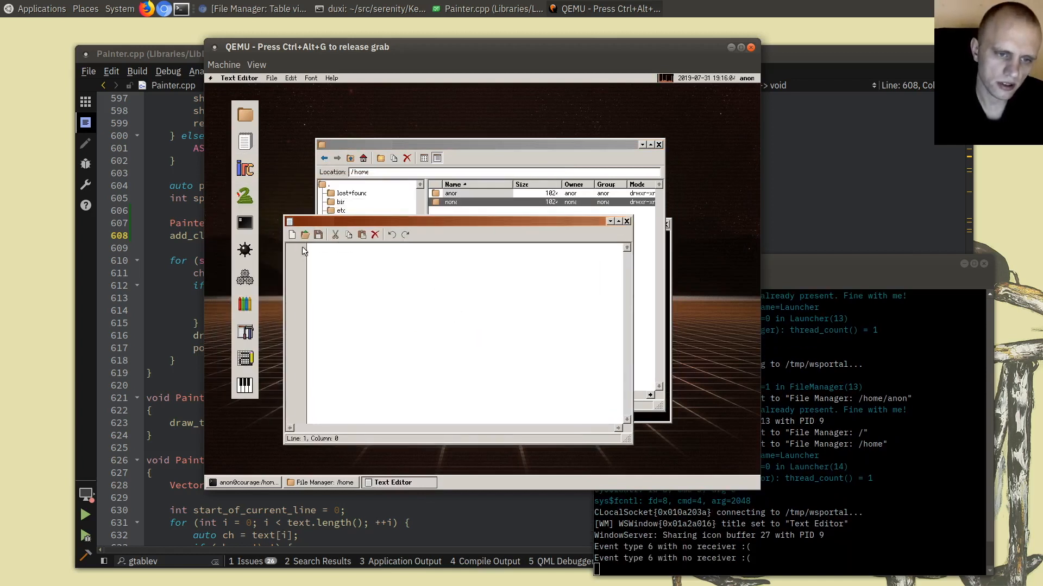
{"action": "mouse_move", "coordinate": [702, 291]}
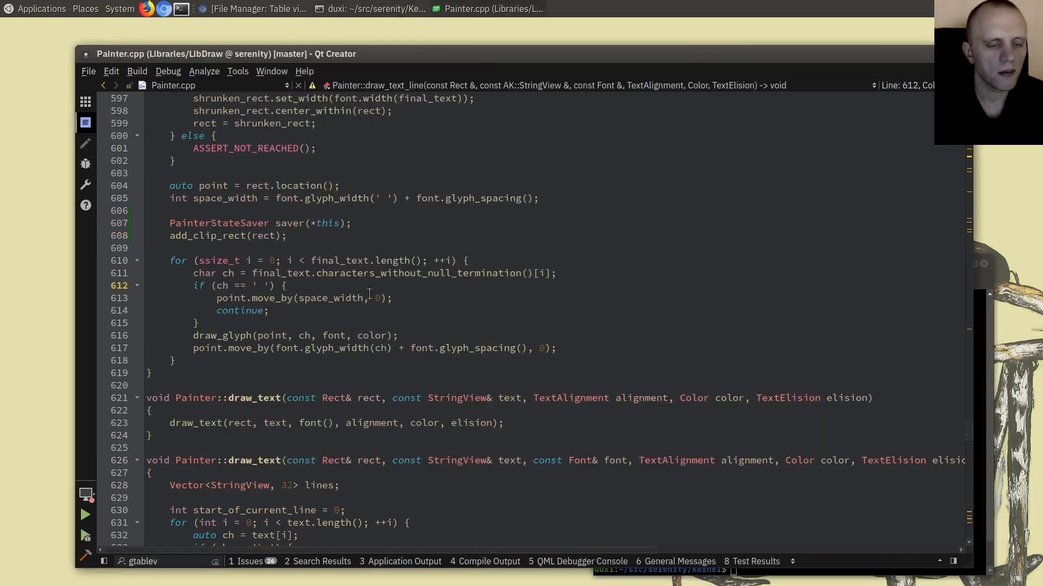
{"action": "left_click", "coordinate": [170, 222]}
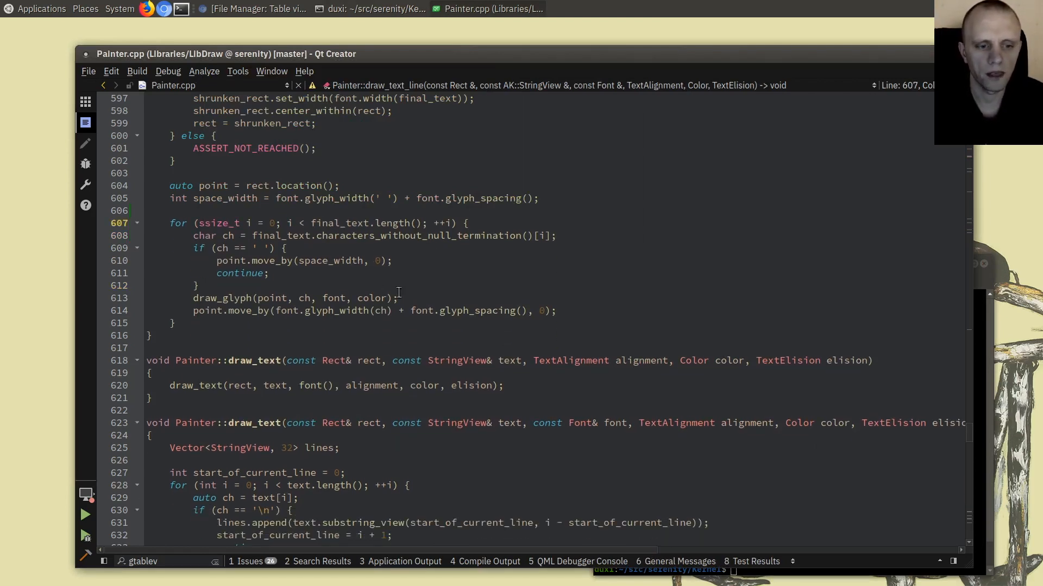
Pass TextElision::Right to the cell painter.draw_text call in GTableView.cpp.
{"action": "left_click", "coordinate": [488, 8]}
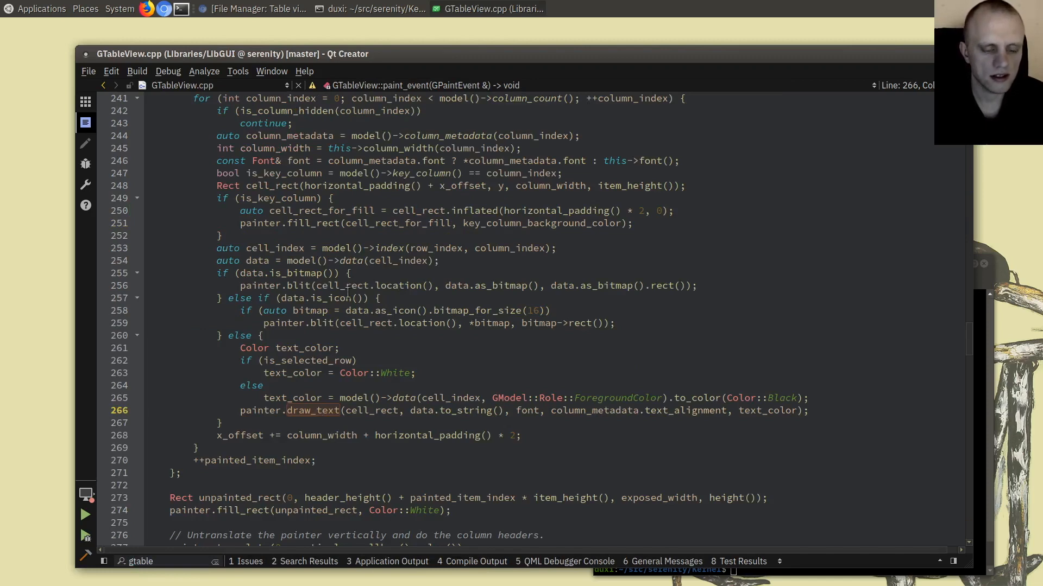
{"action": "scroll", "scroll_direction": "down", "scroll_amount": 3}
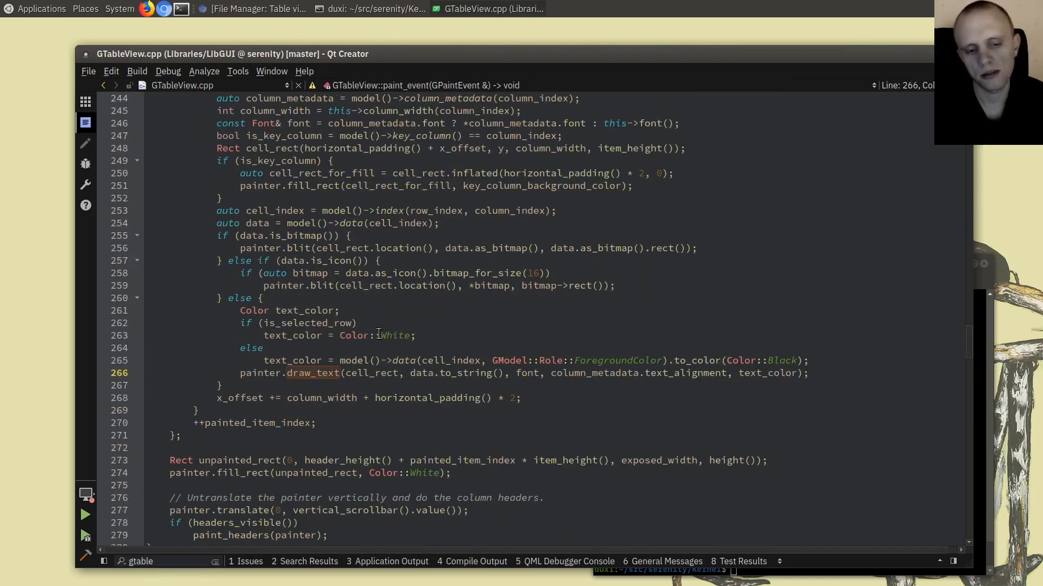
{"action": "mouse_move", "coordinate": [313, 373]}
{"action": "type", "text": ", TextElision::"}
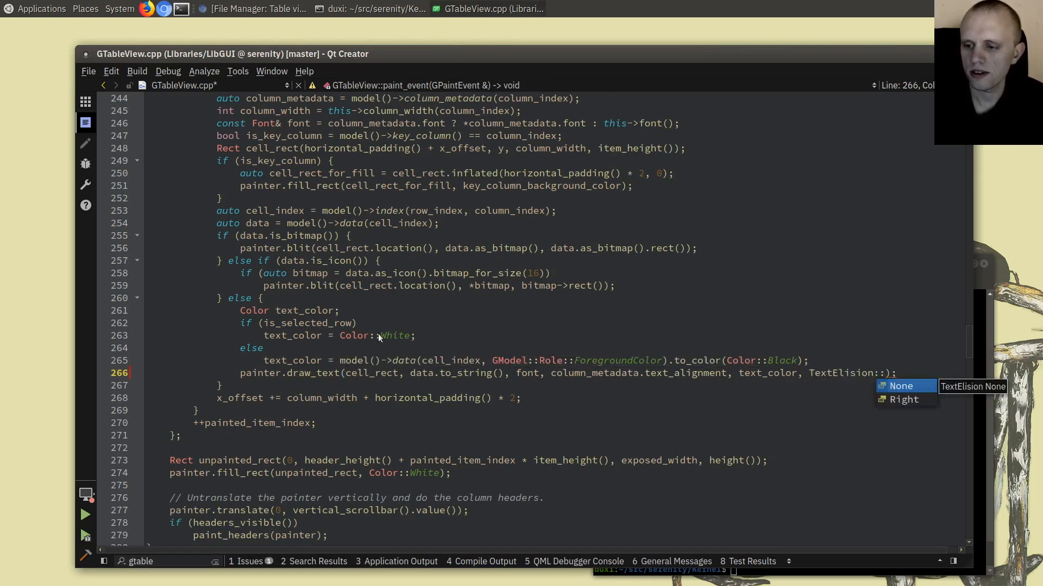
{"action": "left_click", "coordinate": [904, 400]}
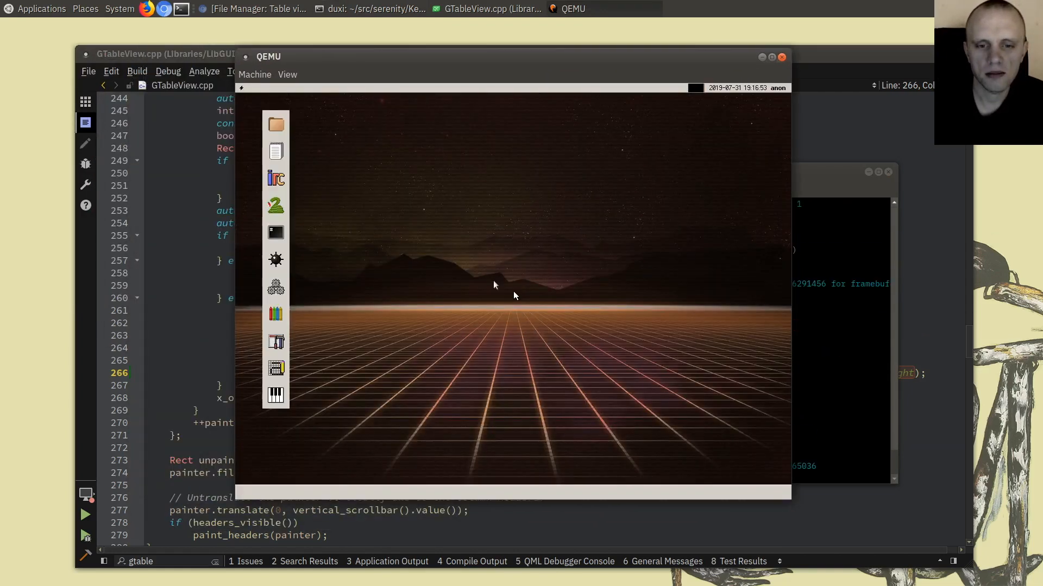
Verify the long file name is elided in File Manager's table view, then shut down QEMU.
{"action": "left_click", "coordinate": [275, 232]}
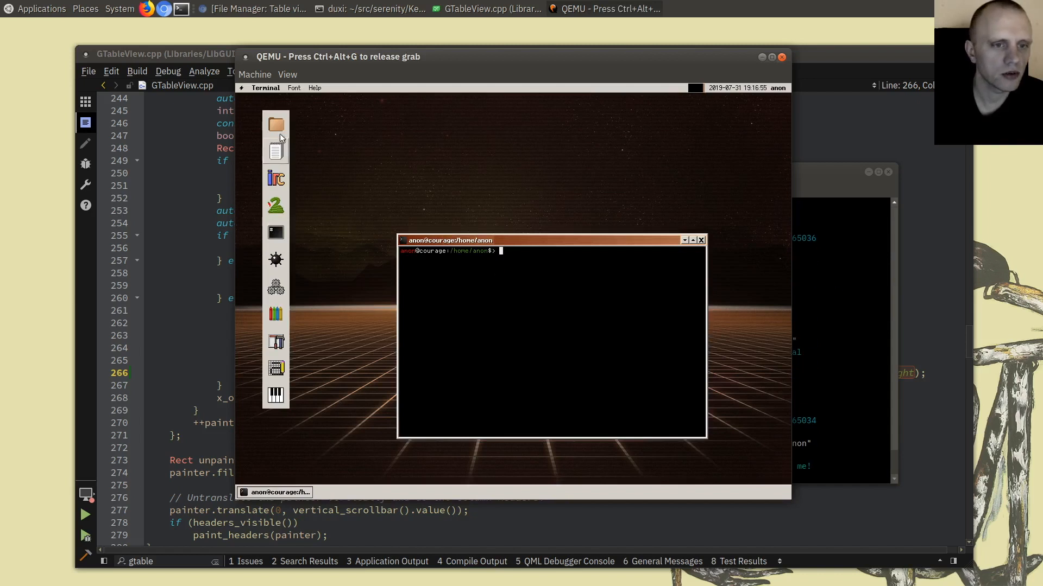
{"action": "left_click", "coordinate": [275, 124]}
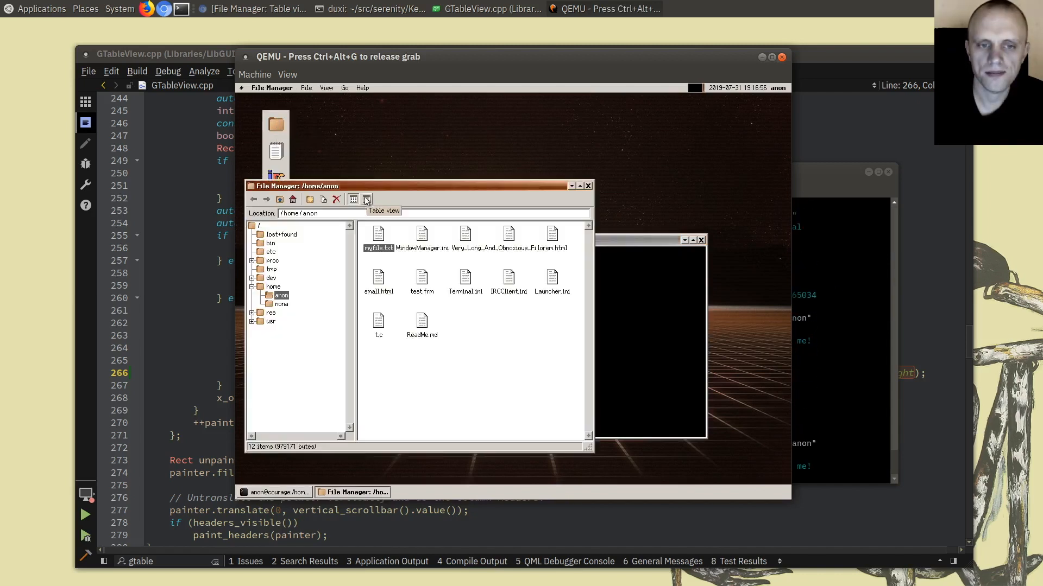
{"action": "left_click", "coordinate": [365, 199]}
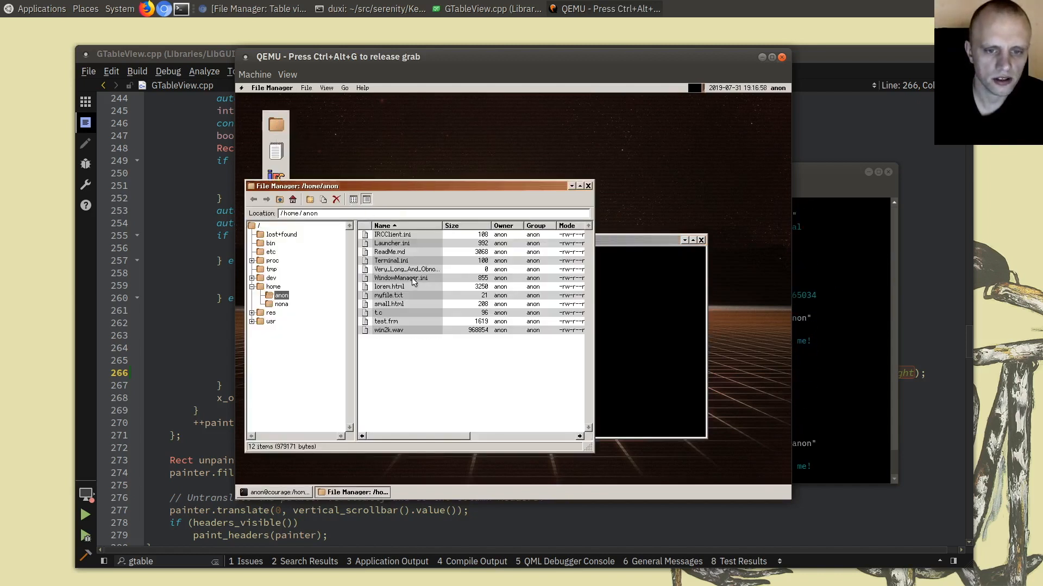
{"action": "left_click", "coordinate": [399, 270]}
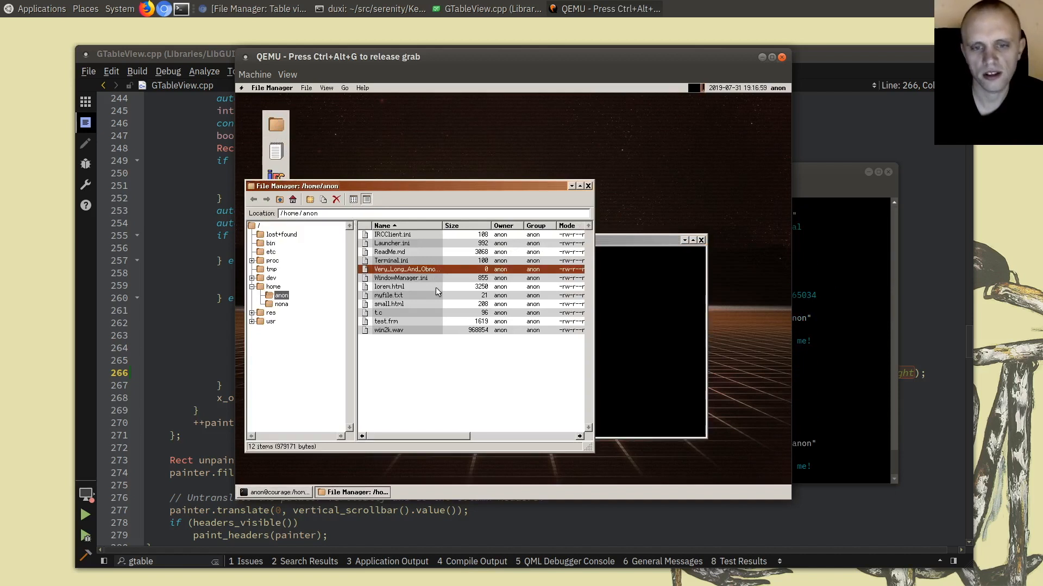
{"action": "left_click", "coordinate": [392, 235]}
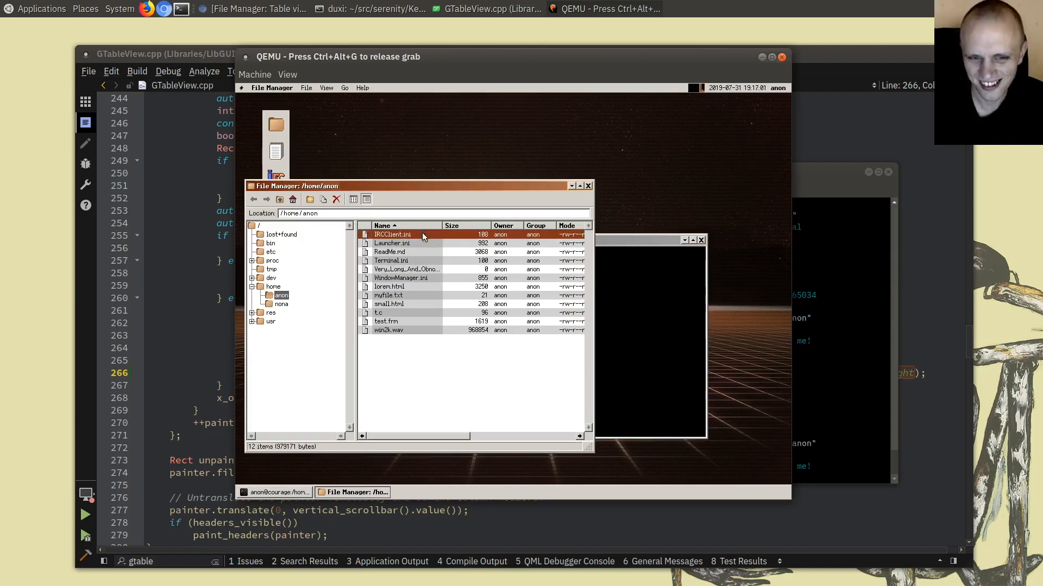
{"action": "left_click", "coordinate": [400, 278]}
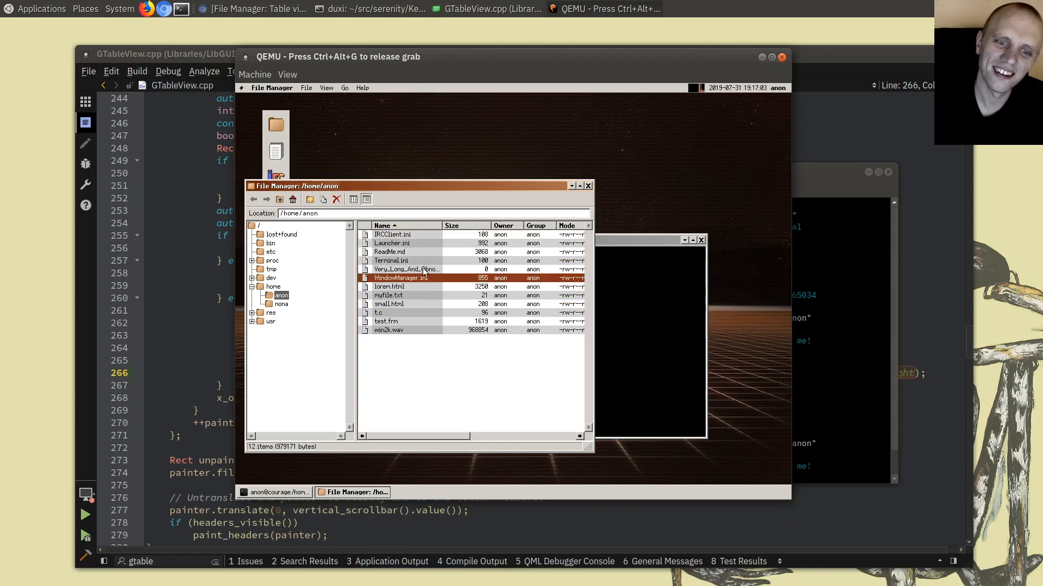
{"action": "left_click", "coordinate": [404, 269]}
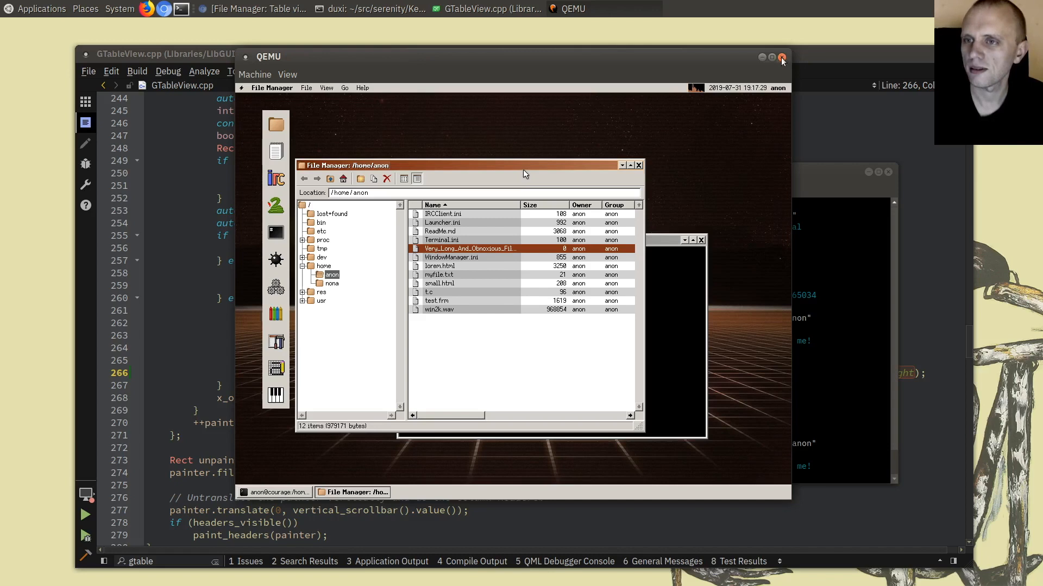
{"action": "left_click", "coordinate": [782, 57]}
{"action": "type", "text": "git commit -a"}
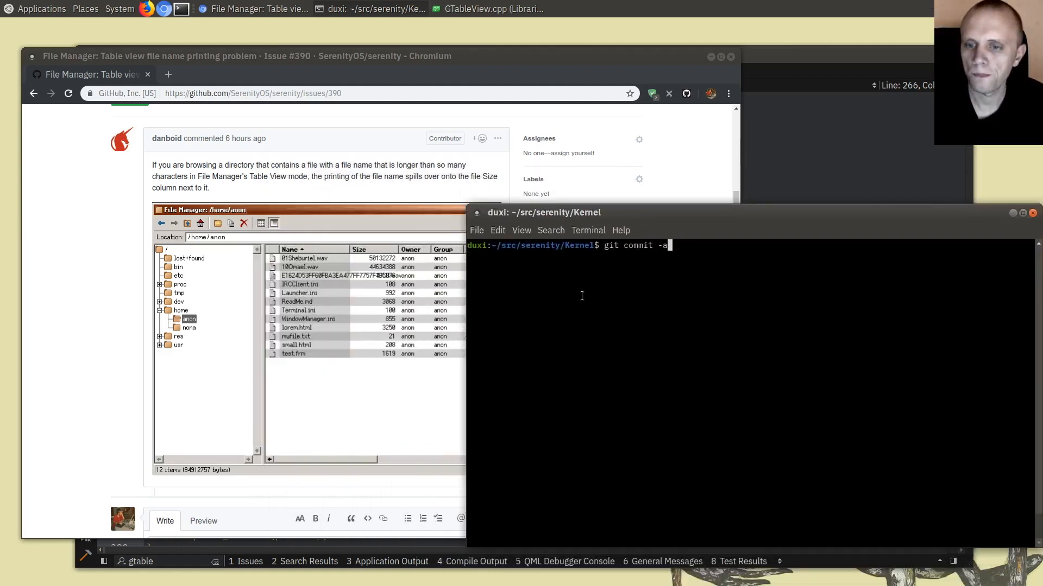
Start git commit -a and write the headline 'GTableView: Elide cell content so it doesn't overflow the cell rect'.
{"action": "key", "text": "Return"}
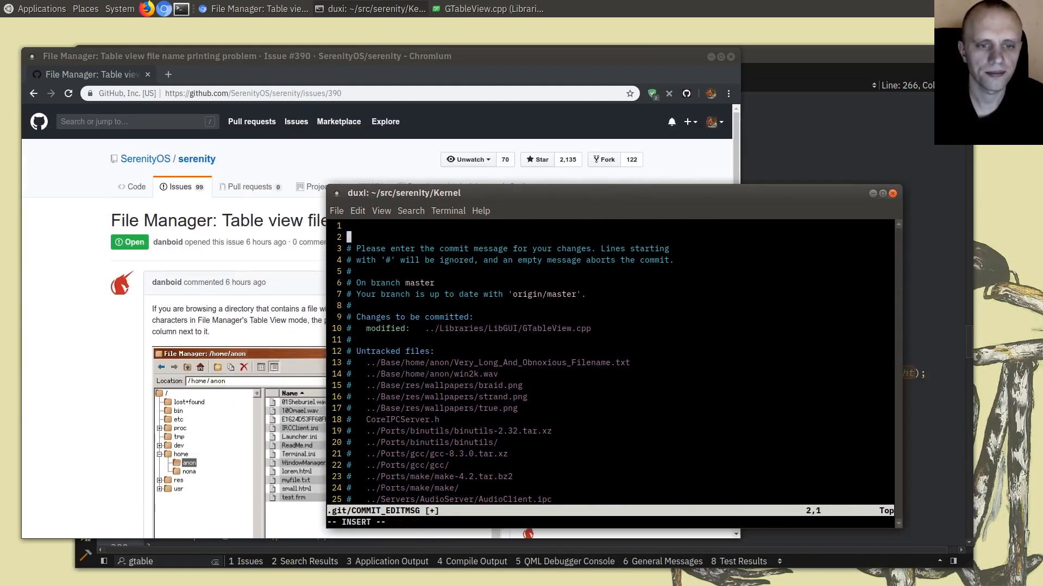
{"action": "type", "text": "Fixed"}
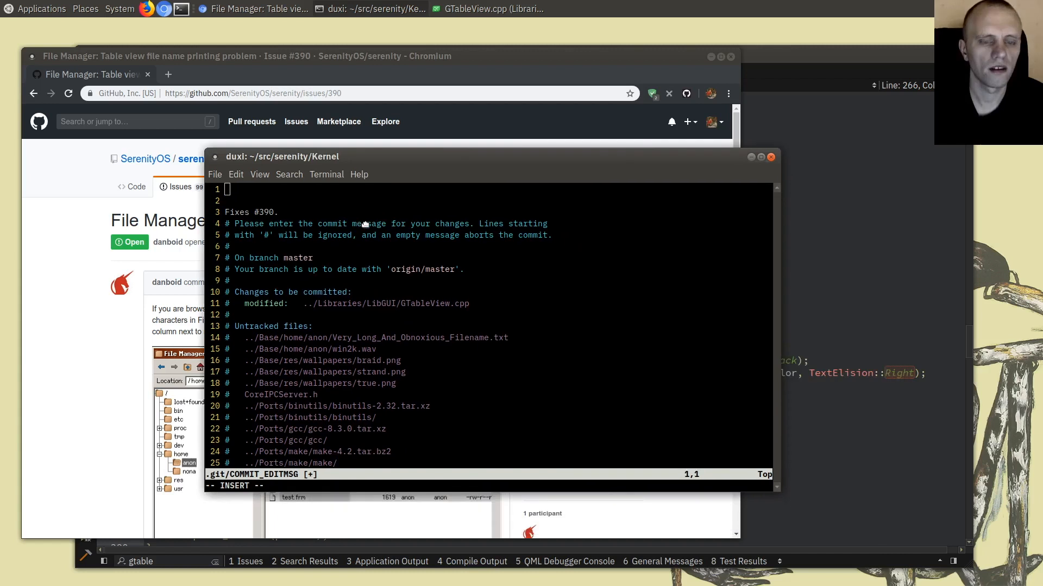
{"action": "type", "text": "GTableV"}
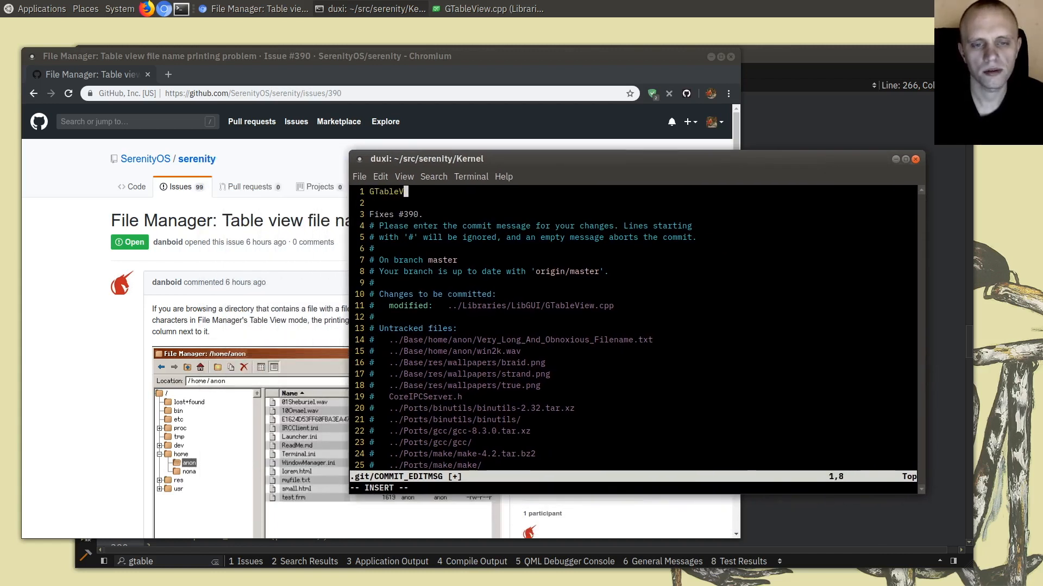
{"action": "type", "text": "iew:"}
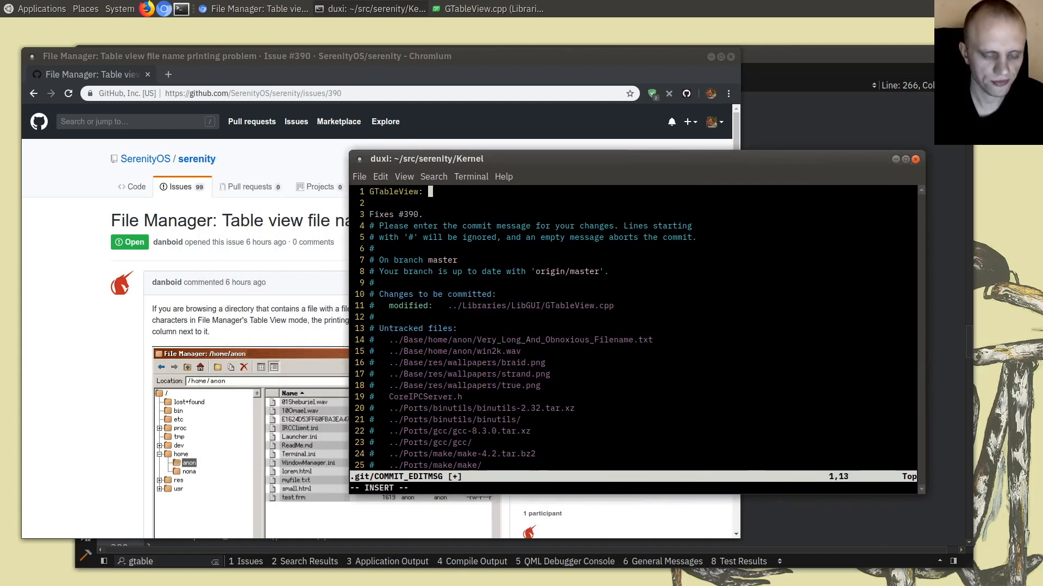
{"action": "type", "text": "Elide c"}
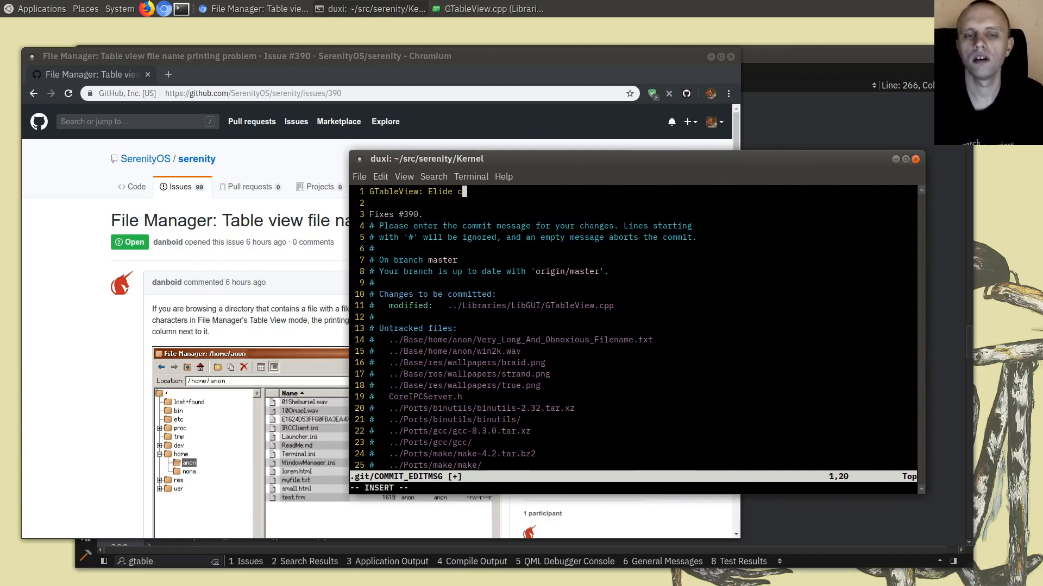
{"action": "type", "text": "olumn text"}
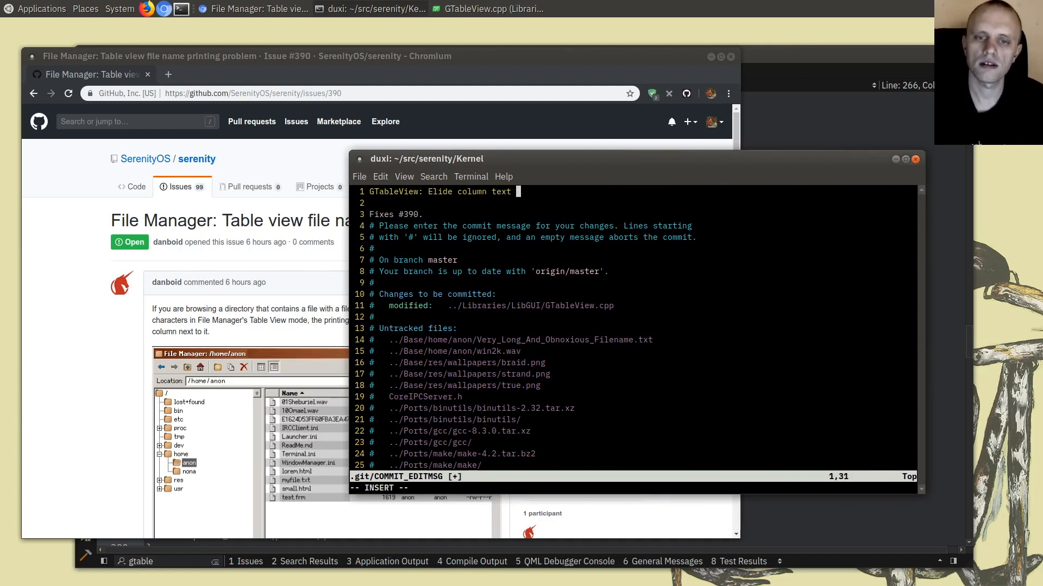
{"action": "type", "text": "so it doesn't i"}
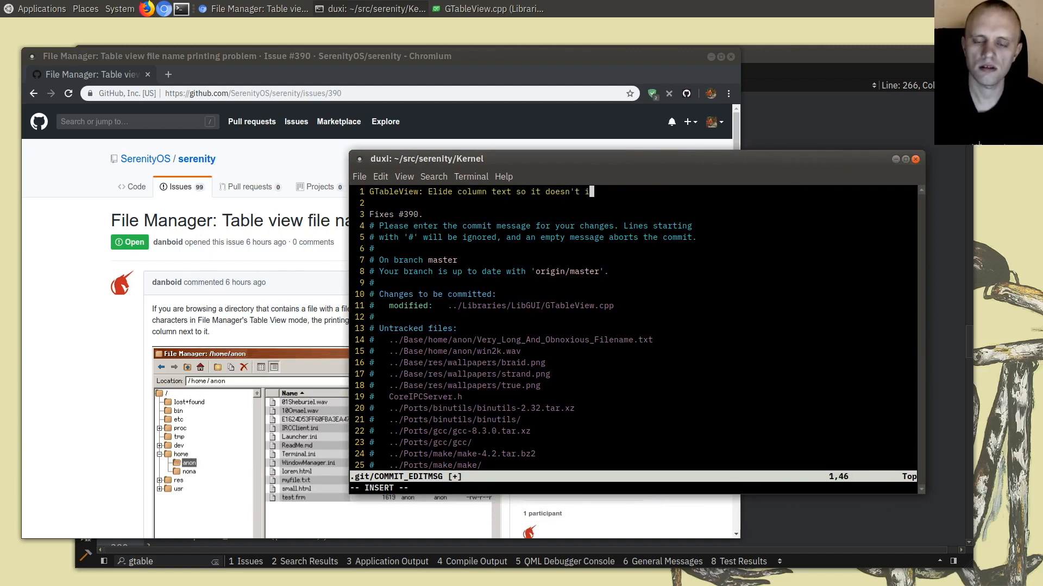
{"action": "type", "text": "overflow the cle"}
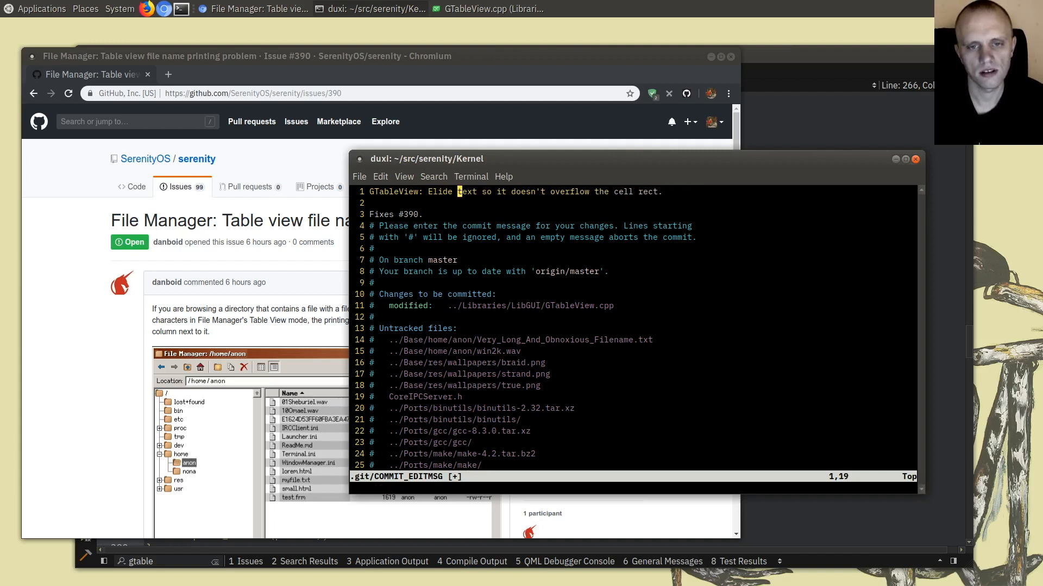
{"action": "key", "text": "i"}
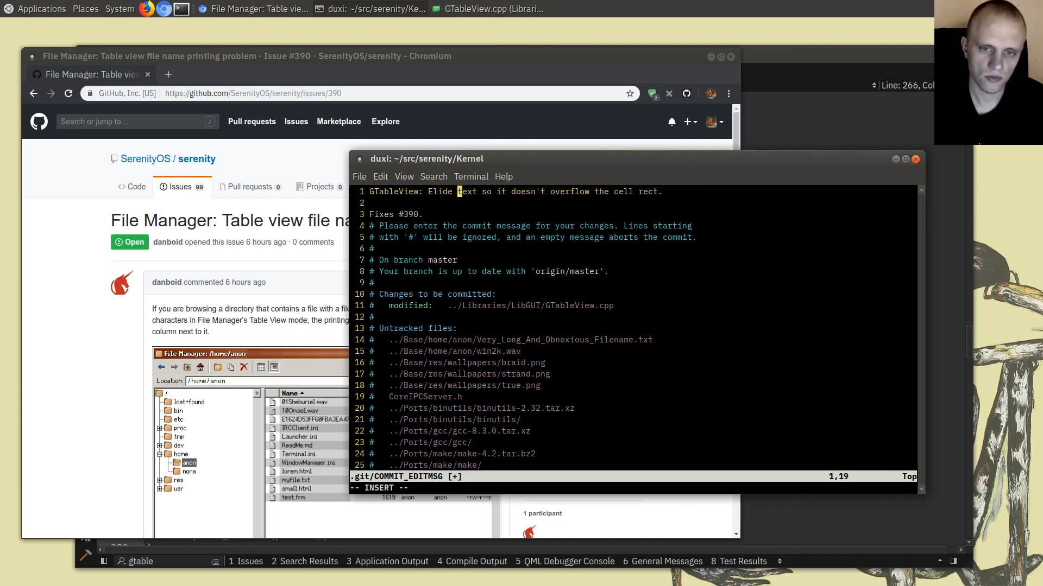
{"action": "type", "text": "cell"}
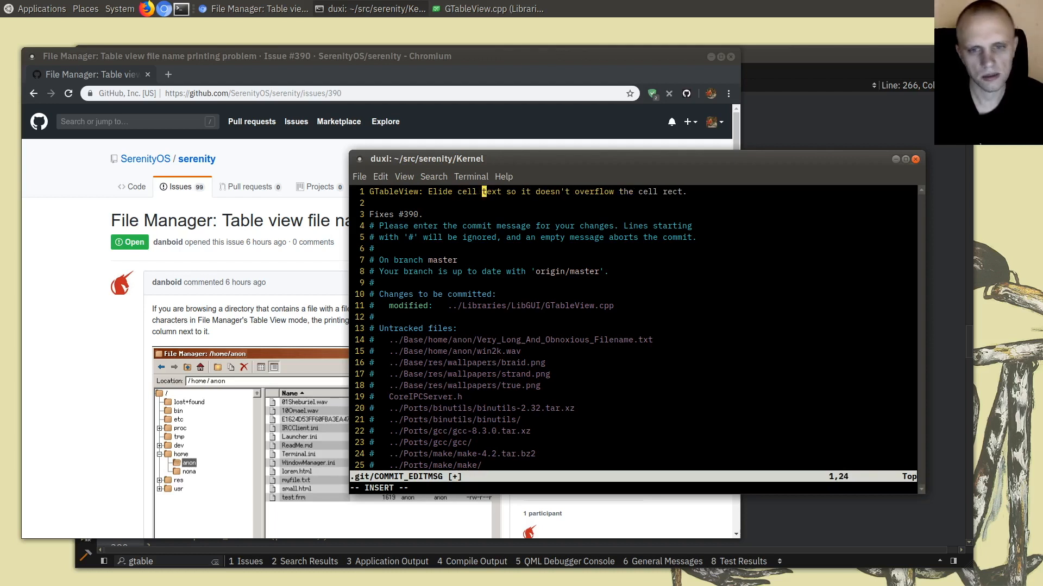
{"action": "type", "text": "s"}
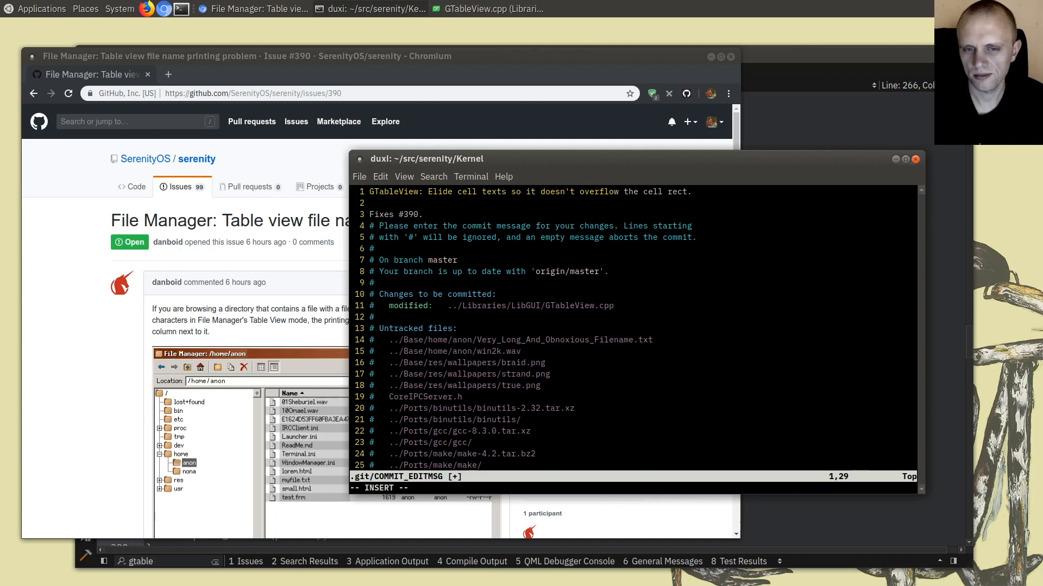
{"action": "key", "text": "Escape"}
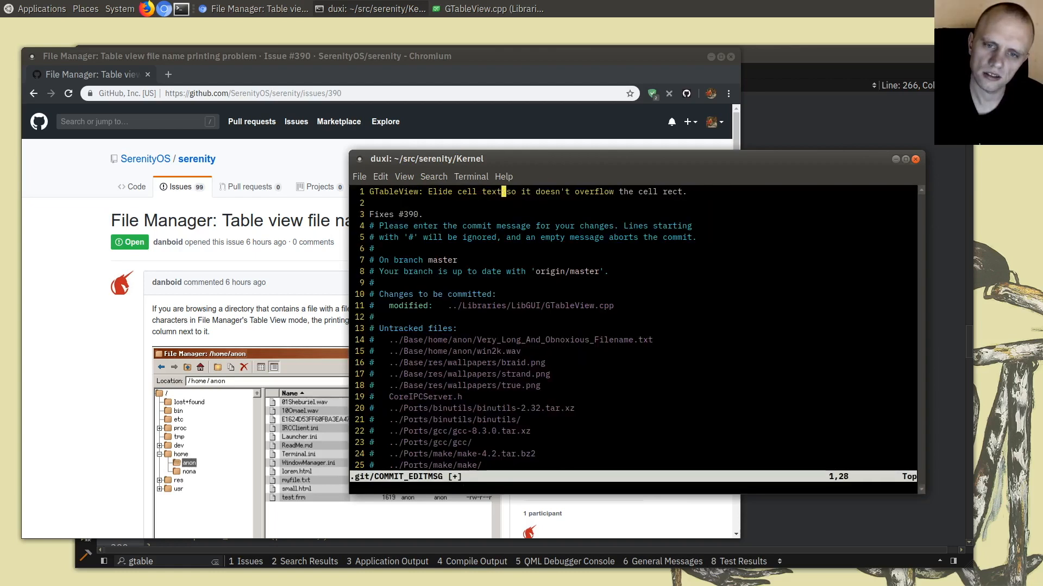
{"action": "type", "text": "content"}
{"action": "type", "text": "I originall"}
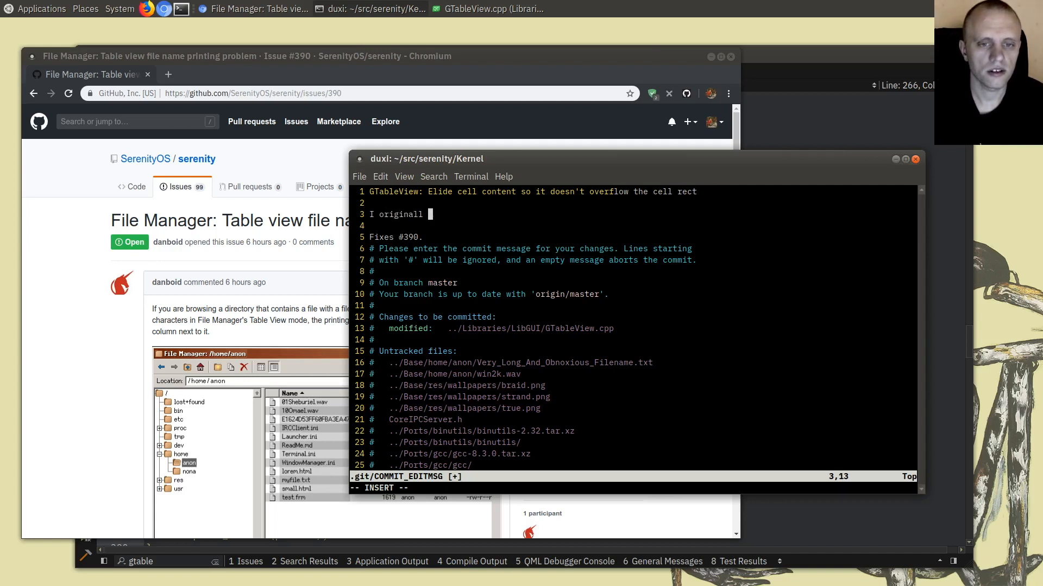
Add a body noting text clipping in Painter isn't needed today.
{"action": "type", "text": "y"}
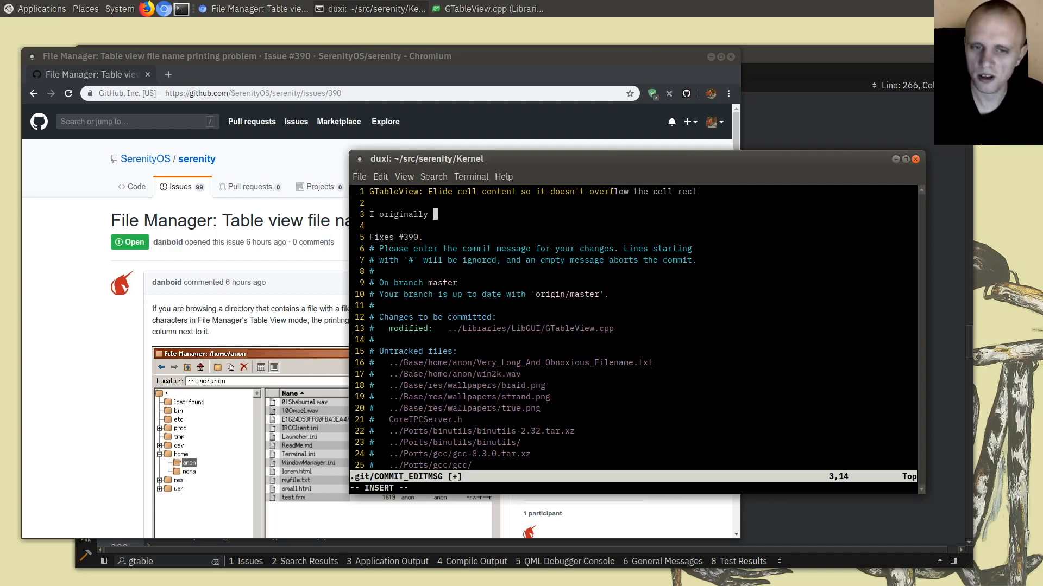
{"action": "type", "text": "though I'd have t"}
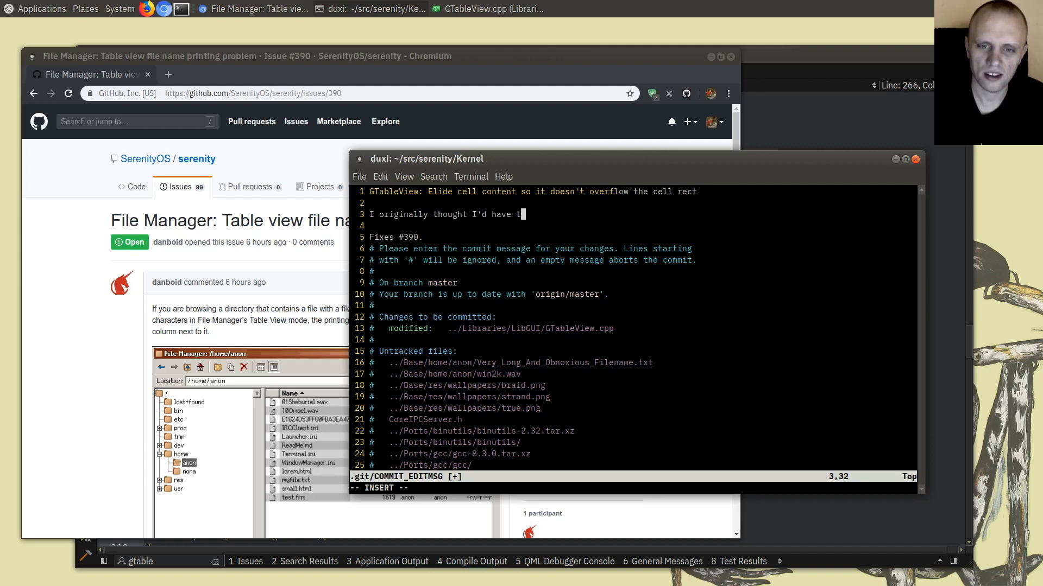
{"action": "type", "text": "o implement"}
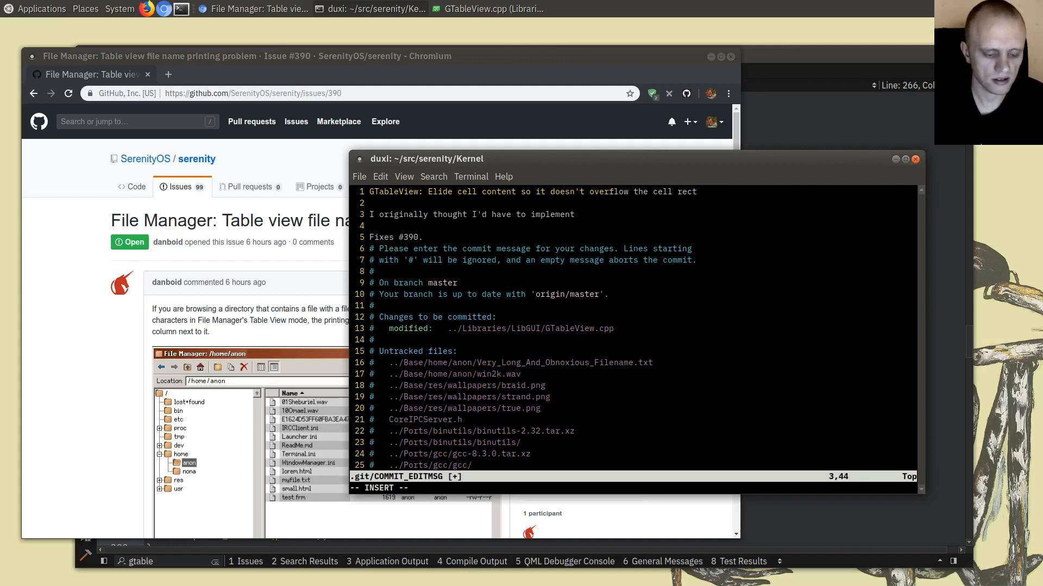
{"action": "type", "text": "text clip"}
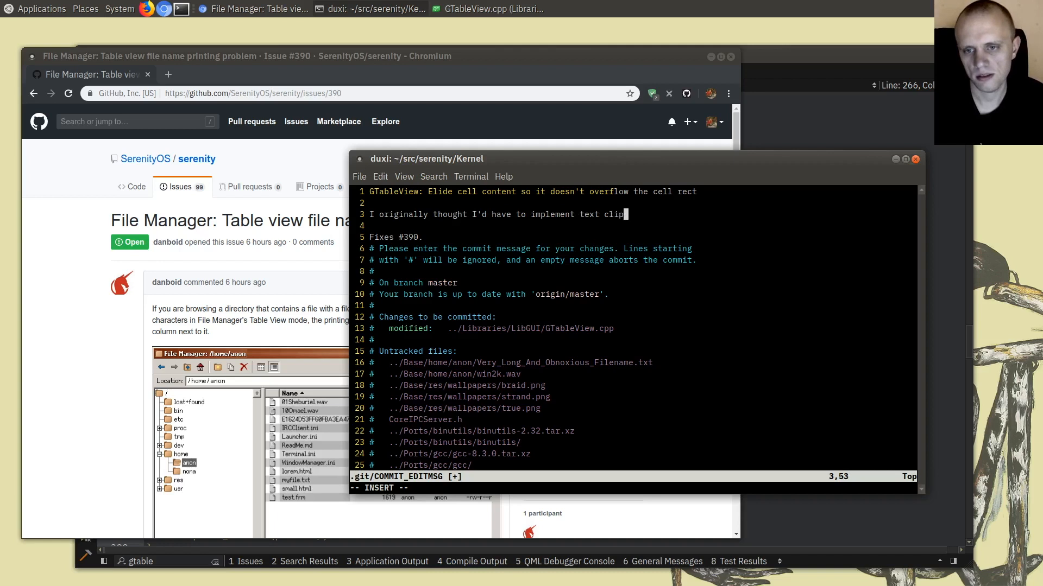
{"action": "type", "text": "ping in Painter for"}
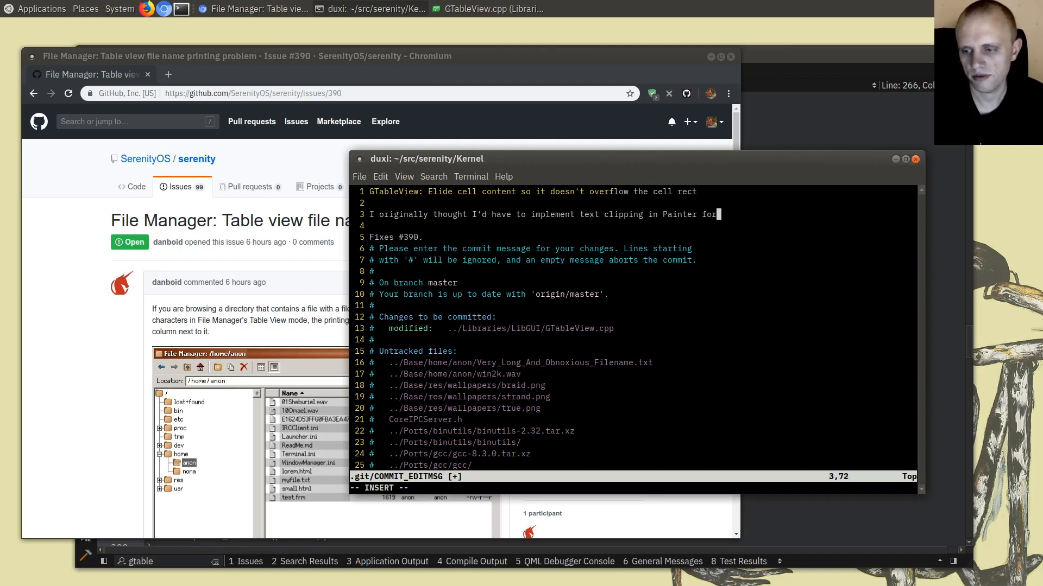
{"action": "type", "text": "this, but it seem"}
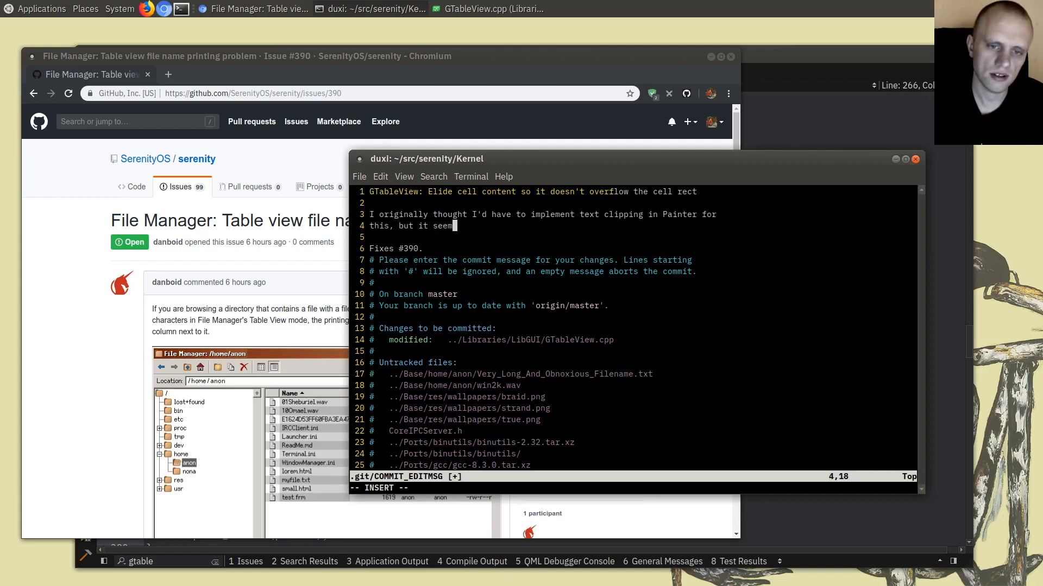
{"action": "type", "text": "s like I can"}
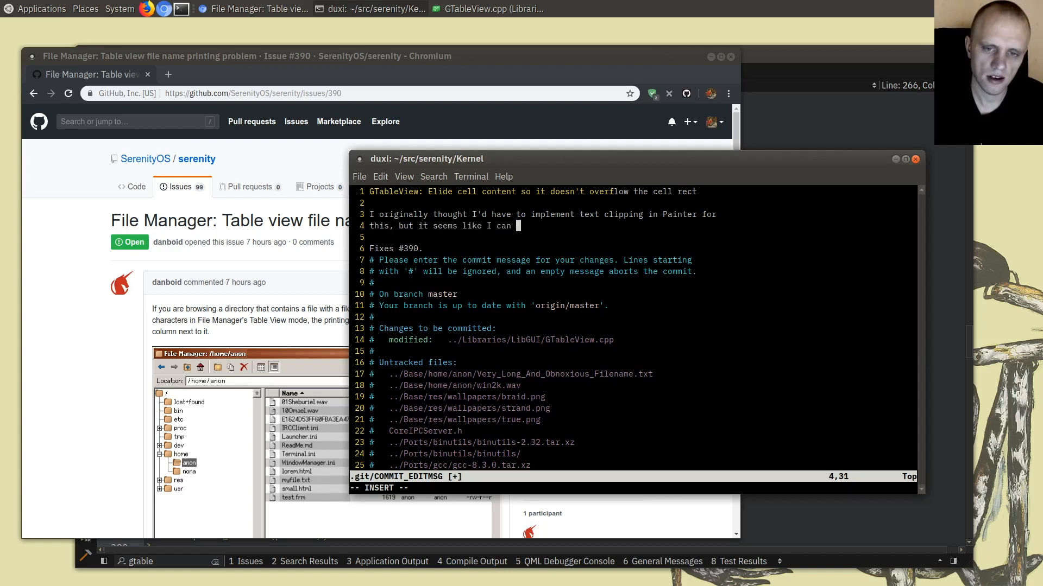
{"action": "type", "text": "get away without"}
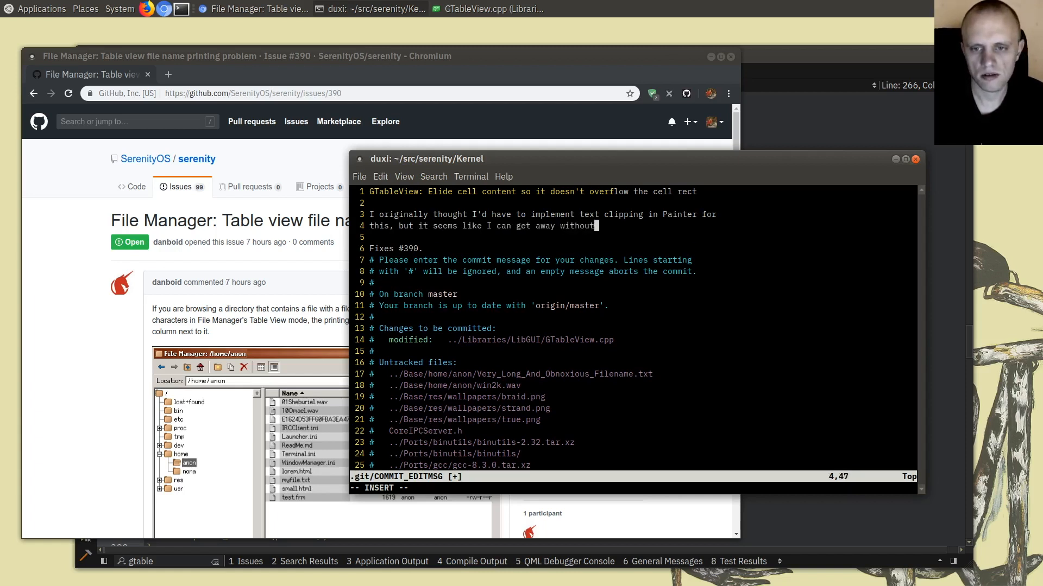
{"action": "type", "text": "doing that today"}
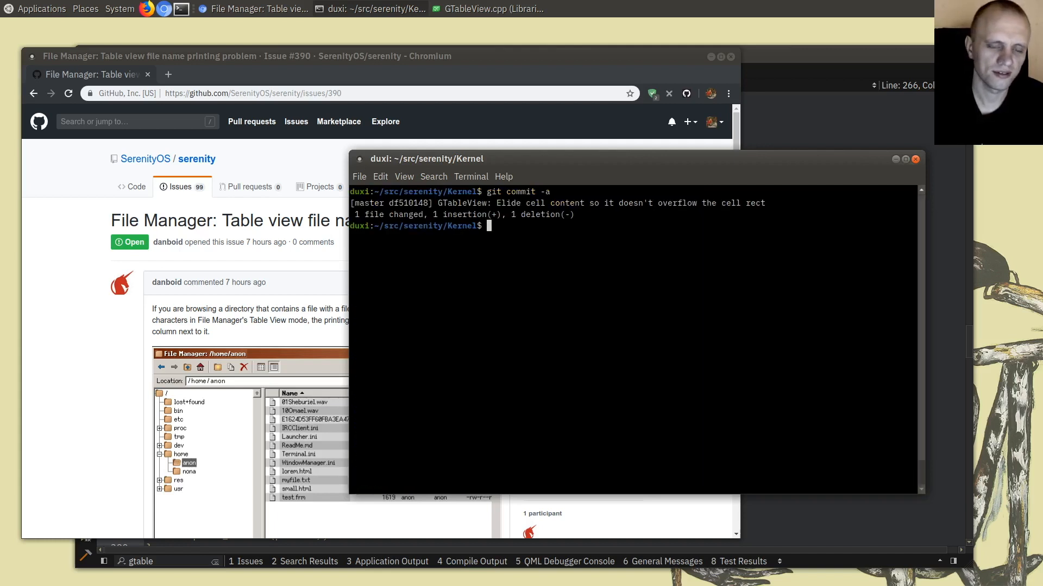
Rebuild and boot SerenityOS with ./run, then launch FileManager on /dev.
{"action": "type", "text": "./run"}
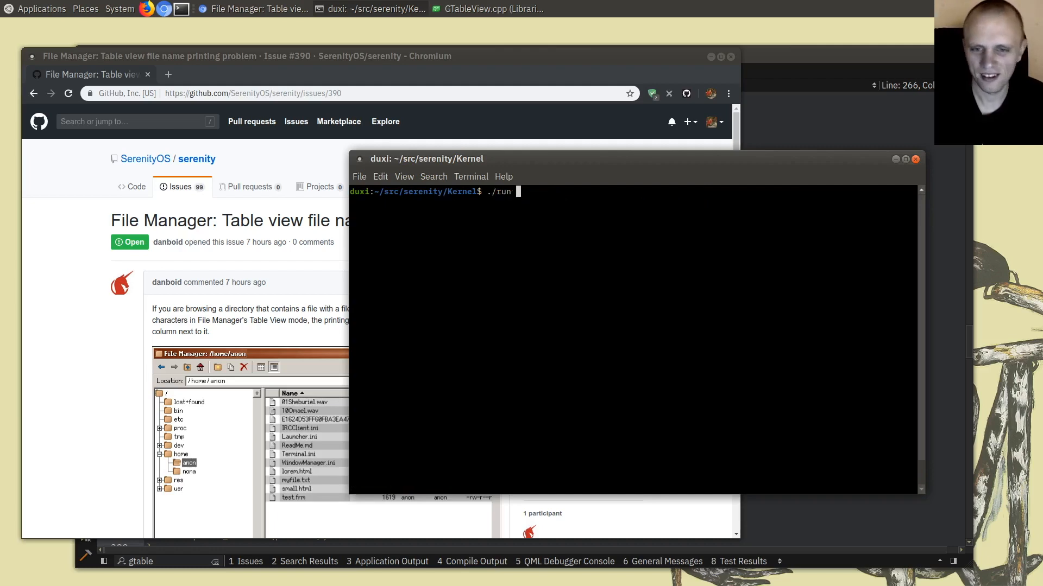
{"action": "key", "text": "Return"}
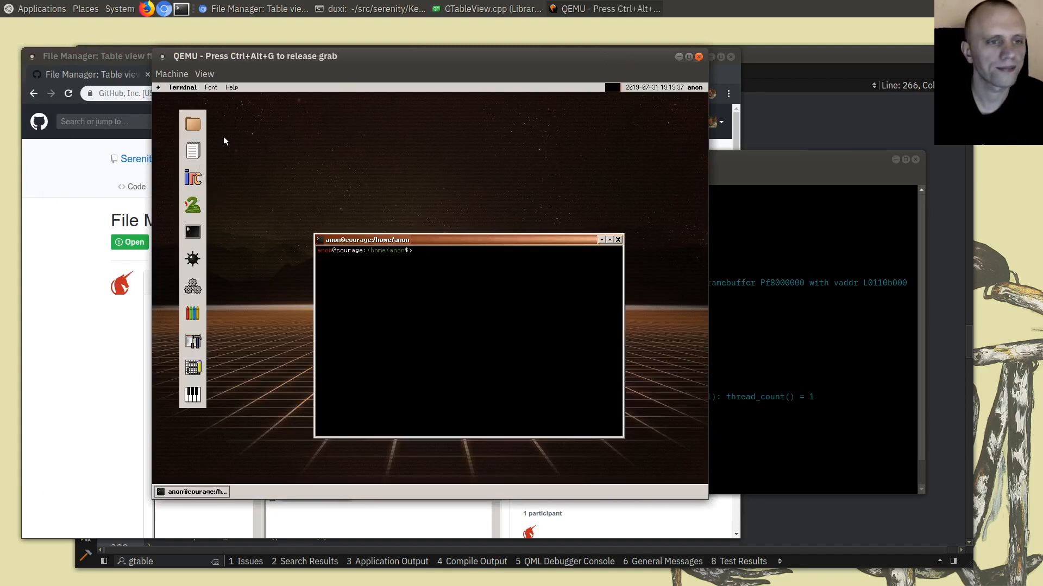
{"action": "type", "text": "FileManager /"}
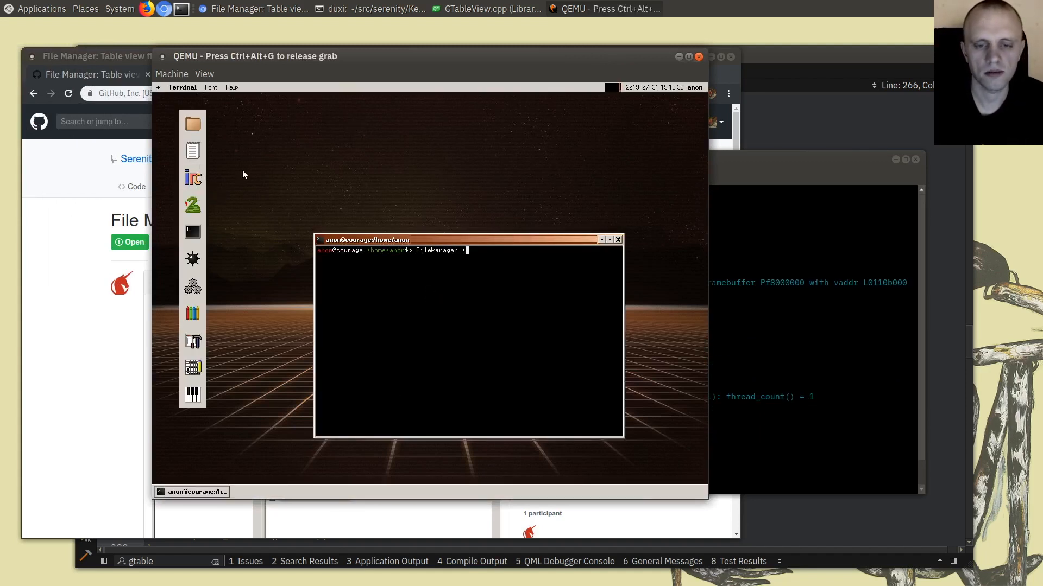
{"action": "type", "text": "dev"}
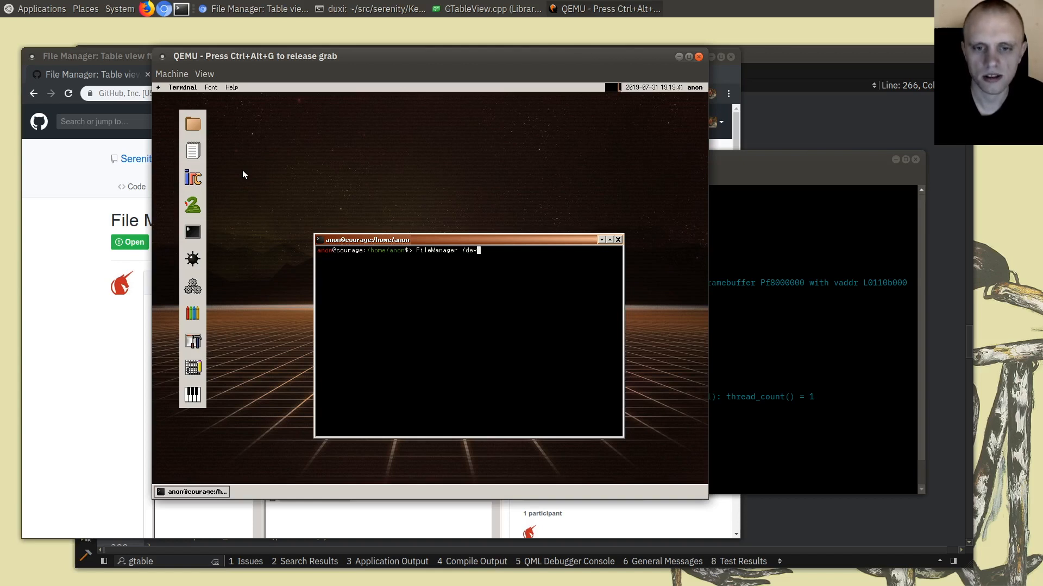
{"action": "key", "text": "Return"}
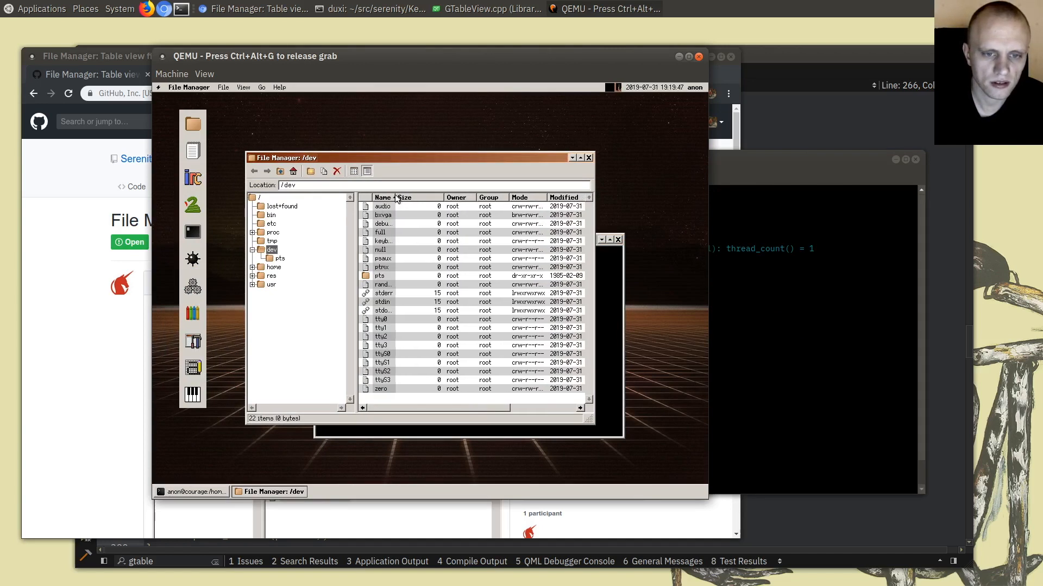
Narrow the Name column to test eliding, close File Manager, then reopen the dev folder.
{"action": "left_click_drag", "start_coordinate": [400, 196], "coordinate": [380, 197]}
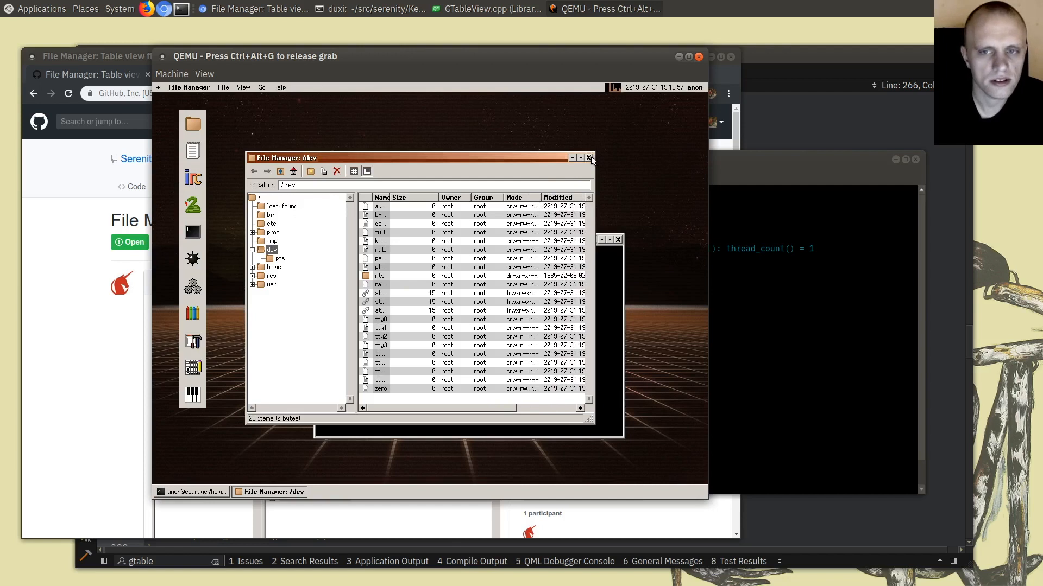
{"action": "left_click", "coordinate": [588, 158]}
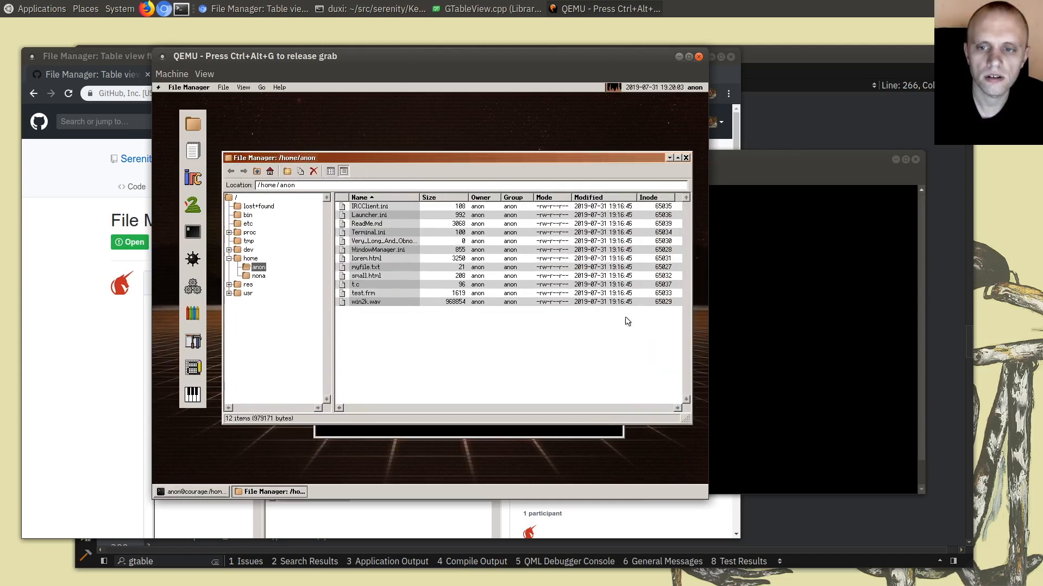
{"action": "left_click", "coordinate": [248, 250]}
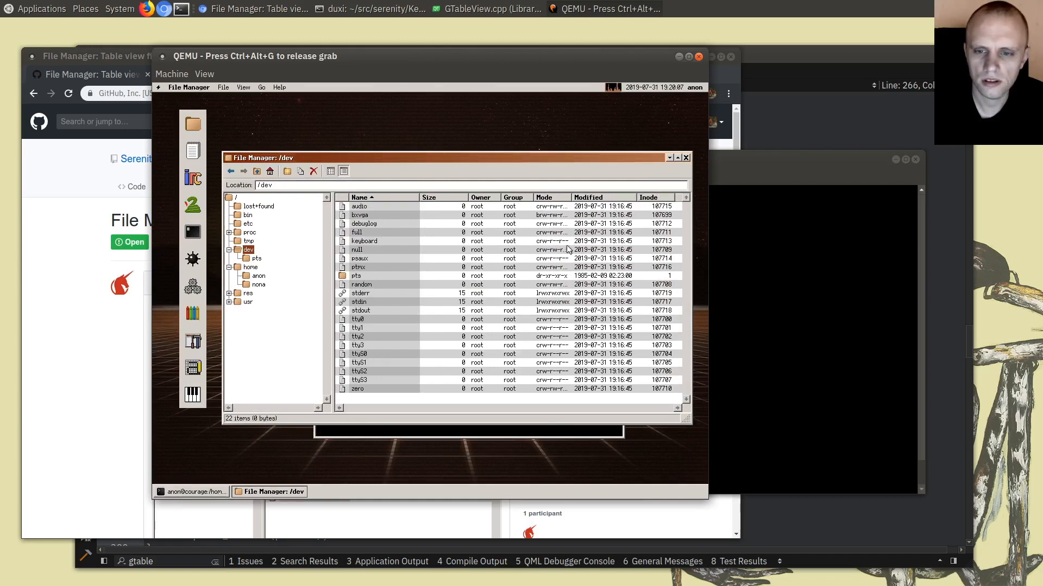
{"action": "mouse_move", "coordinate": [571, 230]}
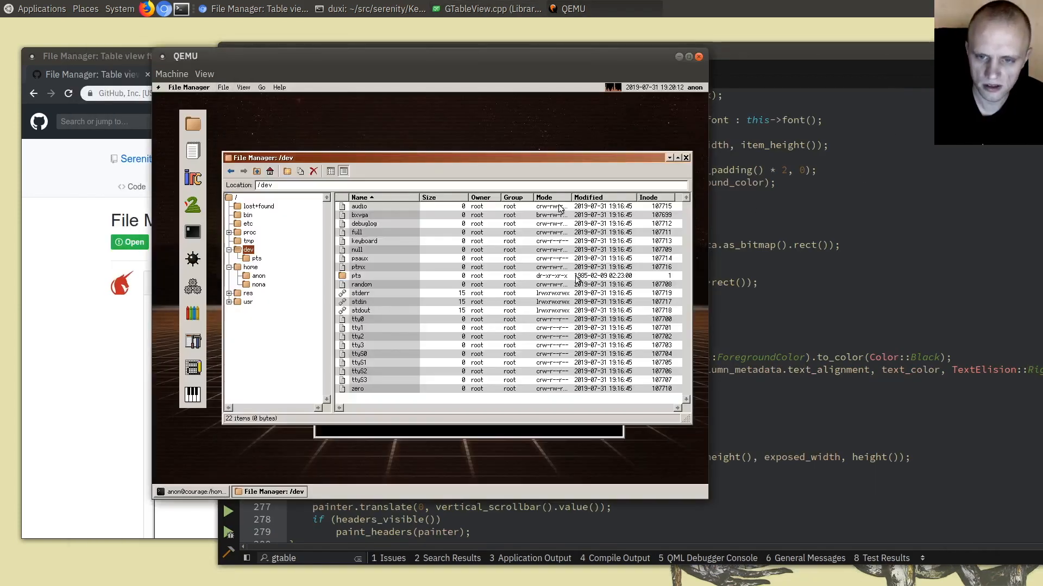
Open GDirectoryModel.cpp from the locator and select the Permissions width in column_metadata.
{"action": "left_click", "coordinate": [486, 9]}
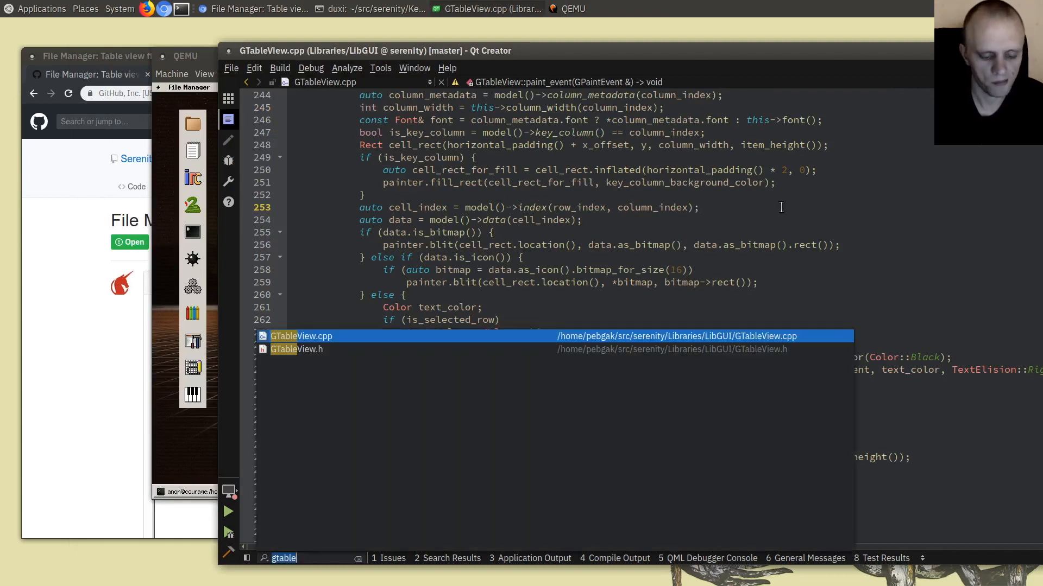
{"action": "type", "text": "gdire"}
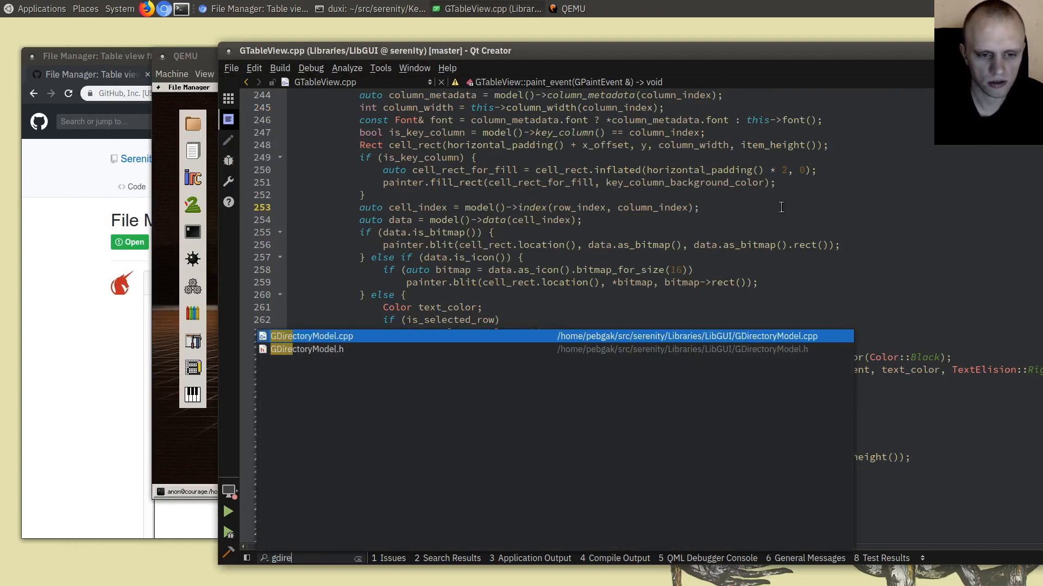
{"action": "left_click", "coordinate": [313, 336]}
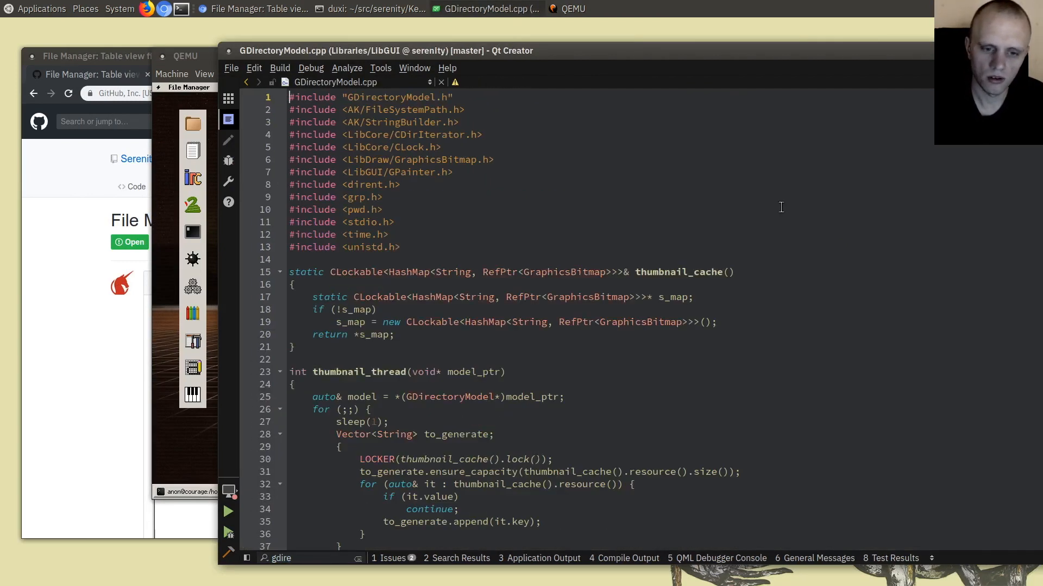
{"action": "scroll", "scroll_direction": "down", "scroll_amount": 3}
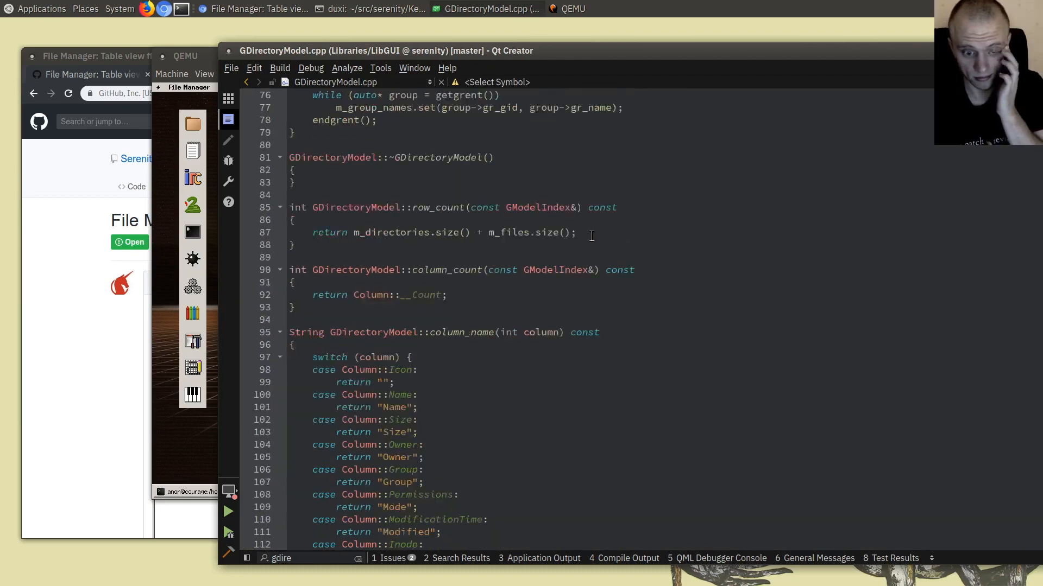
{"action": "scroll", "scroll_direction": "down", "scroll_amount": 3}
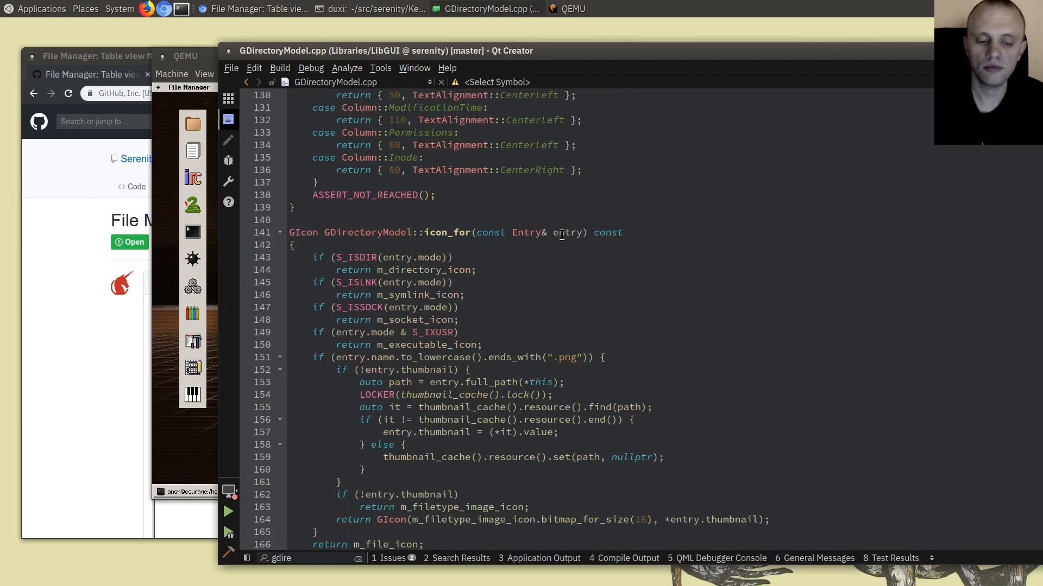
{"action": "scroll", "scroll_direction": "up", "scroll_amount": 3}
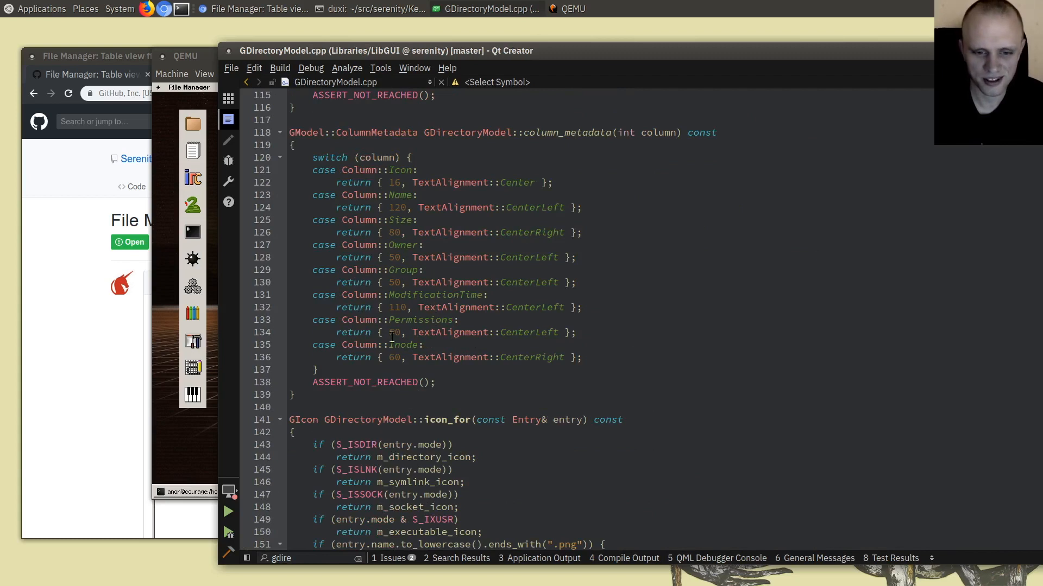
{"action": "left_click", "coordinate": [480, 375]}
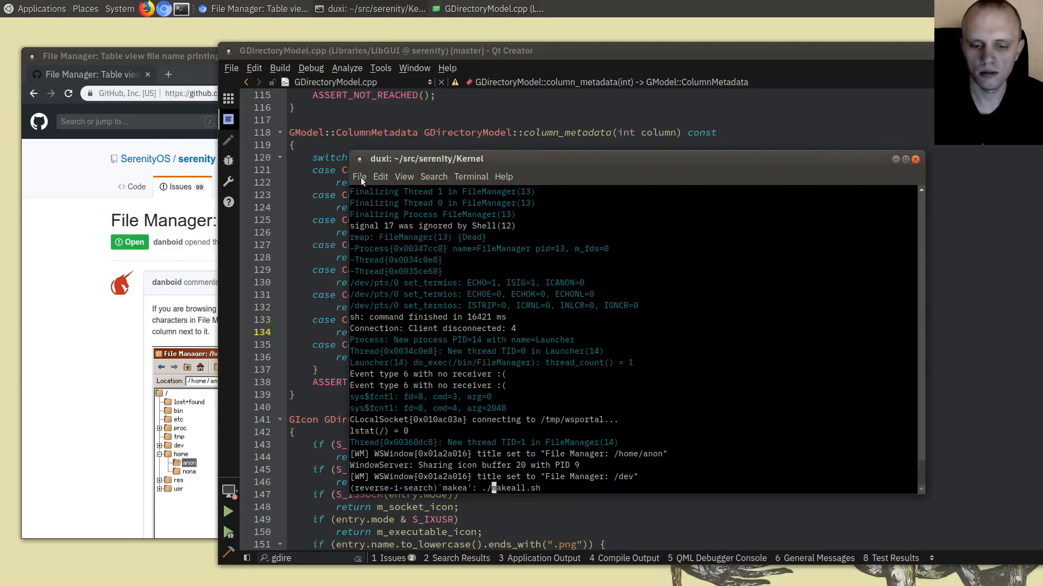
Rerun ./makeall.sh to rebuild SerenityOS and boot it in QEMU.
{"action": "key", "text": "Return"}
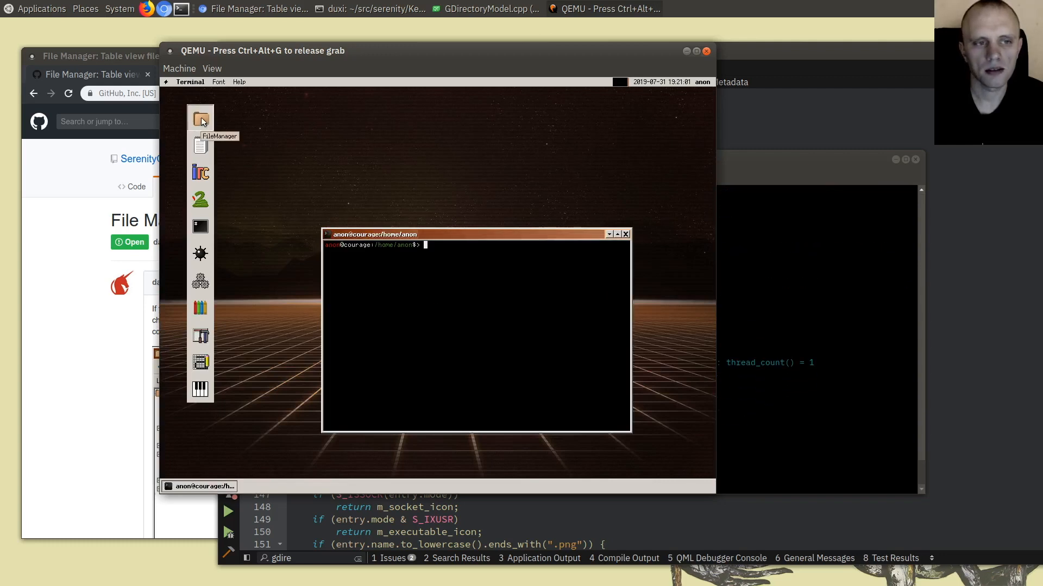
Launch File Manager, switch it to table view, and open the dev folder.
{"action": "double_click", "coordinate": [200, 117]}
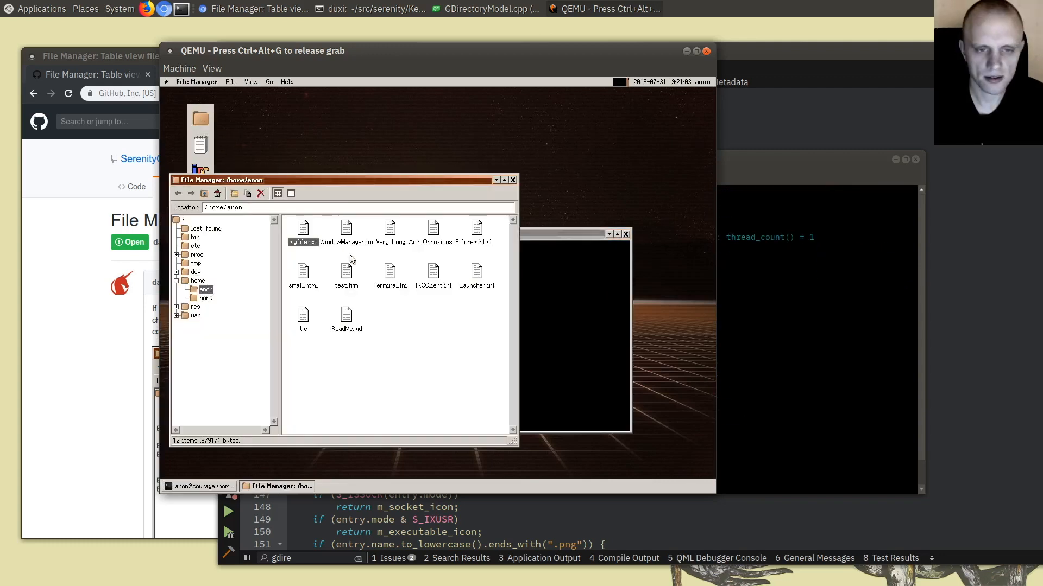
{"action": "left_click", "coordinate": [340, 206]}
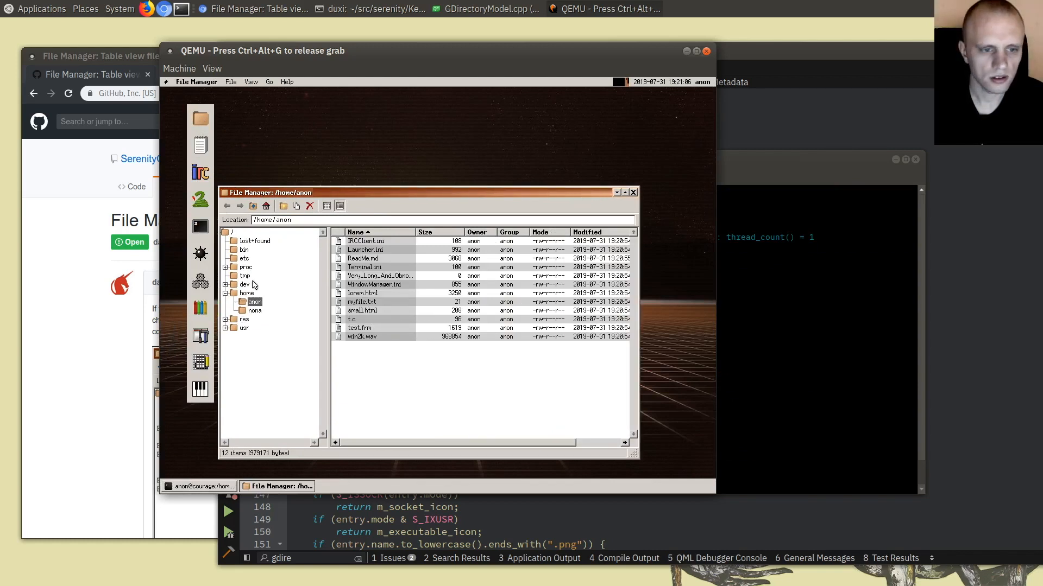
{"action": "left_click", "coordinate": [246, 284]}
{"action": "type", "text": "GDirectoryModel: Tweak"}
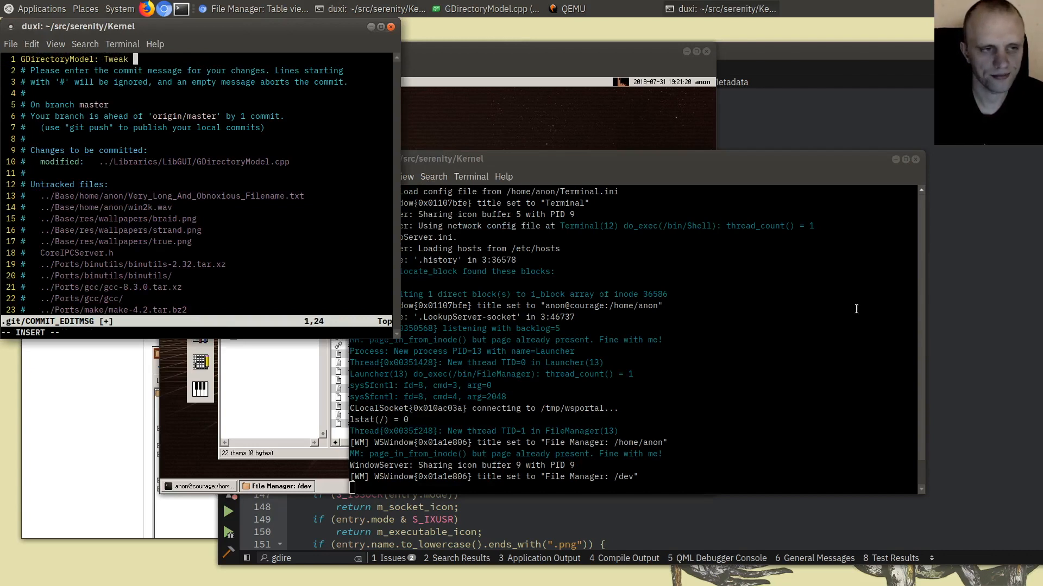
Commit 'GDirectoryModel: Tweak default width of permission bits column' with :wq, then push to origin master.
{"action": "type", "text": "default width of permission bits column"}
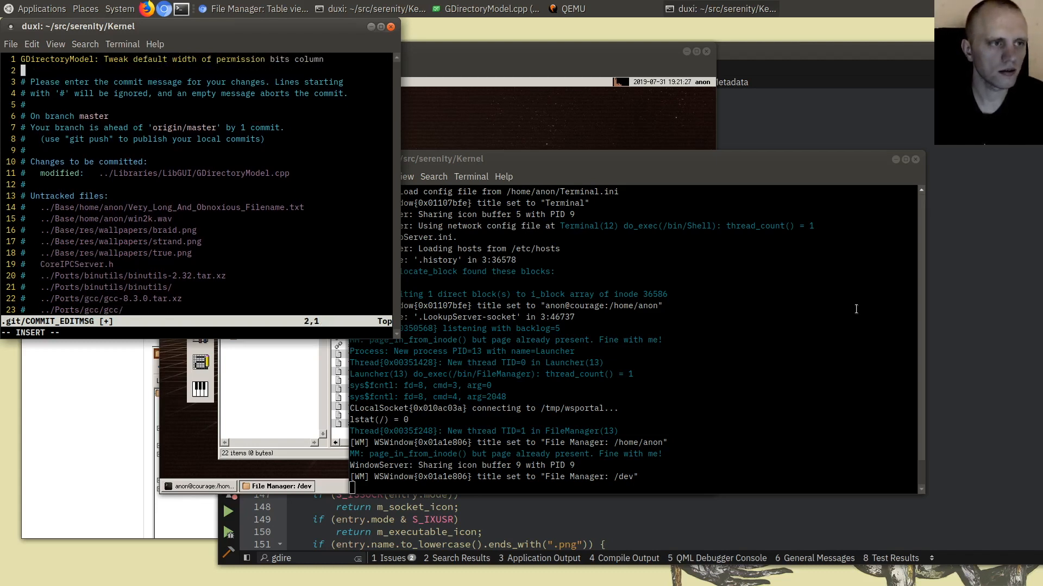
{"action": "type", "text": "Now that G"}
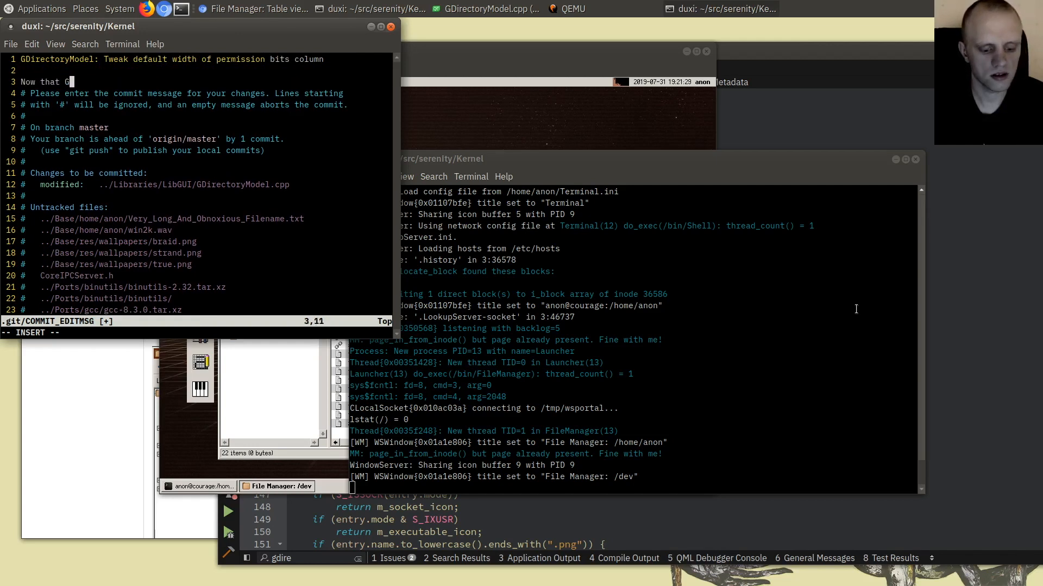
{"action": "type", "text": "TableView elides"}
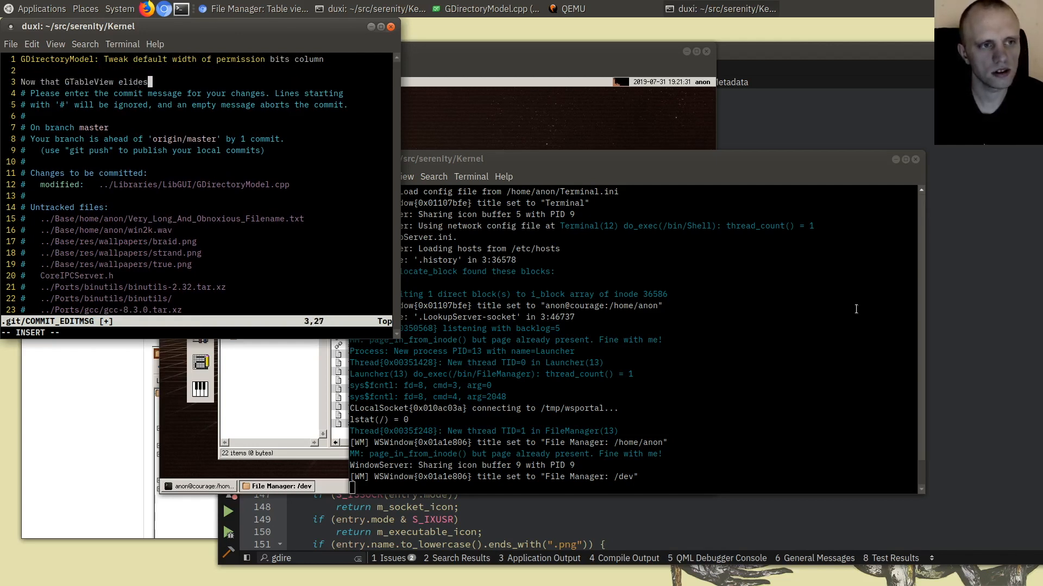
{"action": "type", "text": "text content by"}
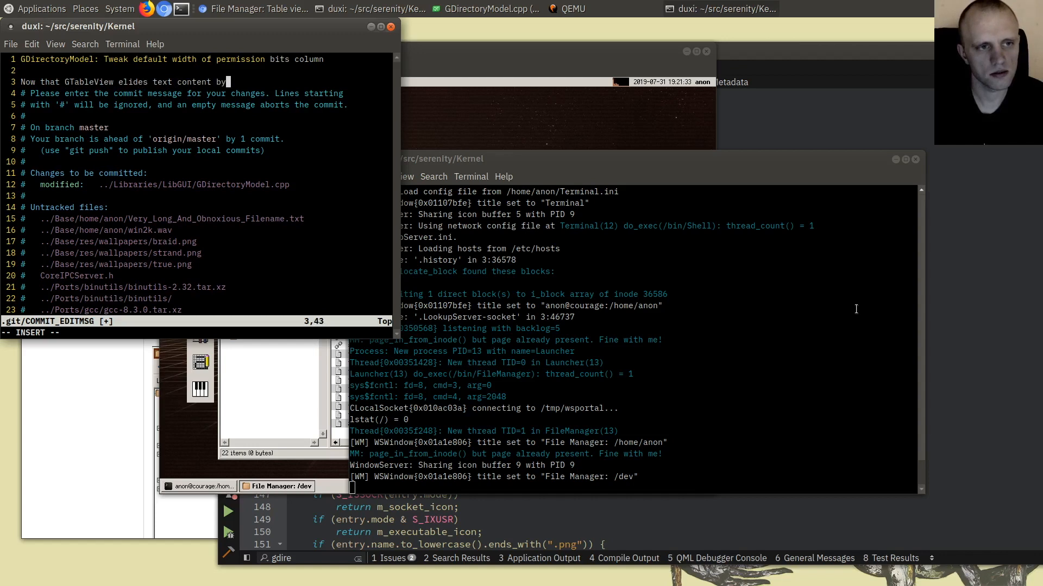
{"action": "type", "text": "default, we"}
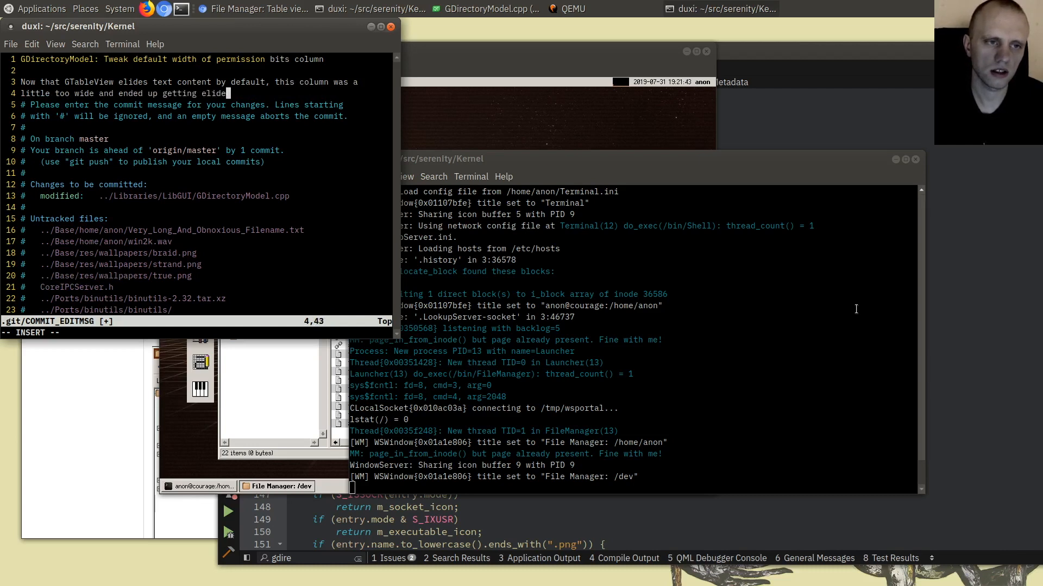
{"action": "type", "text": ":wq"}
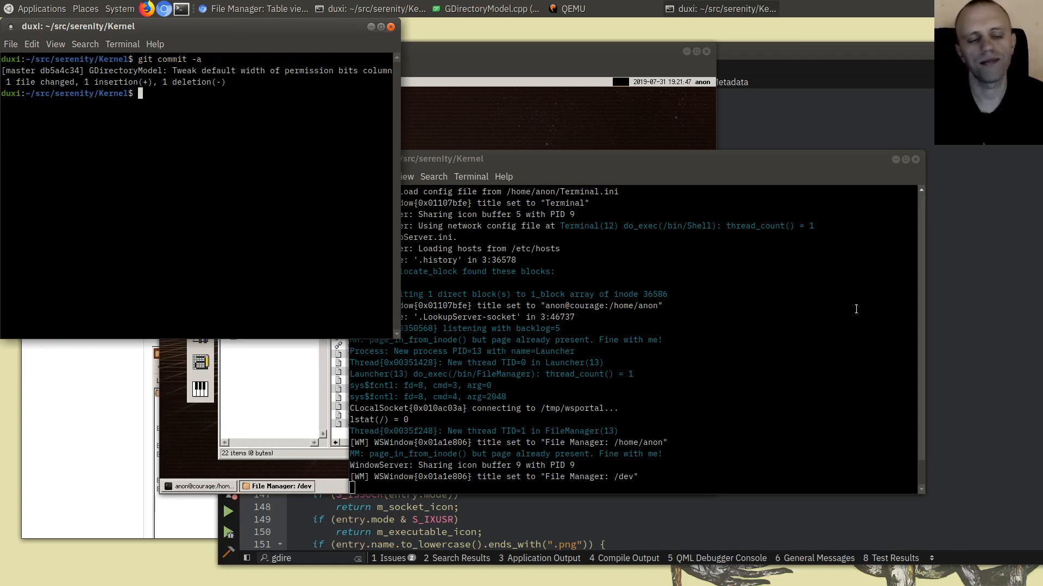
{"action": "type", "text": "git push origin master"}
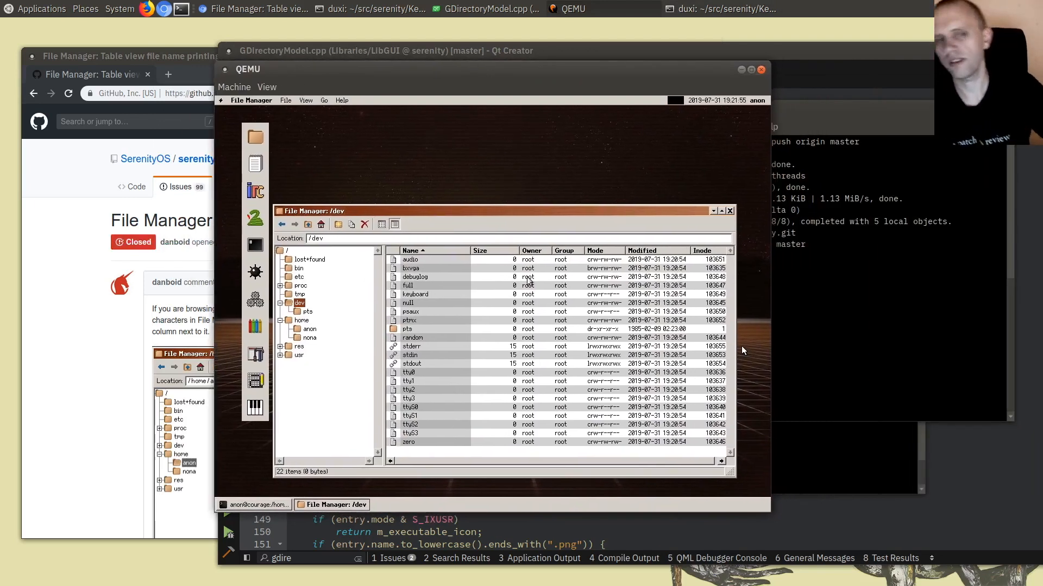
{"action": "mouse_move", "coordinate": [502, 198]}
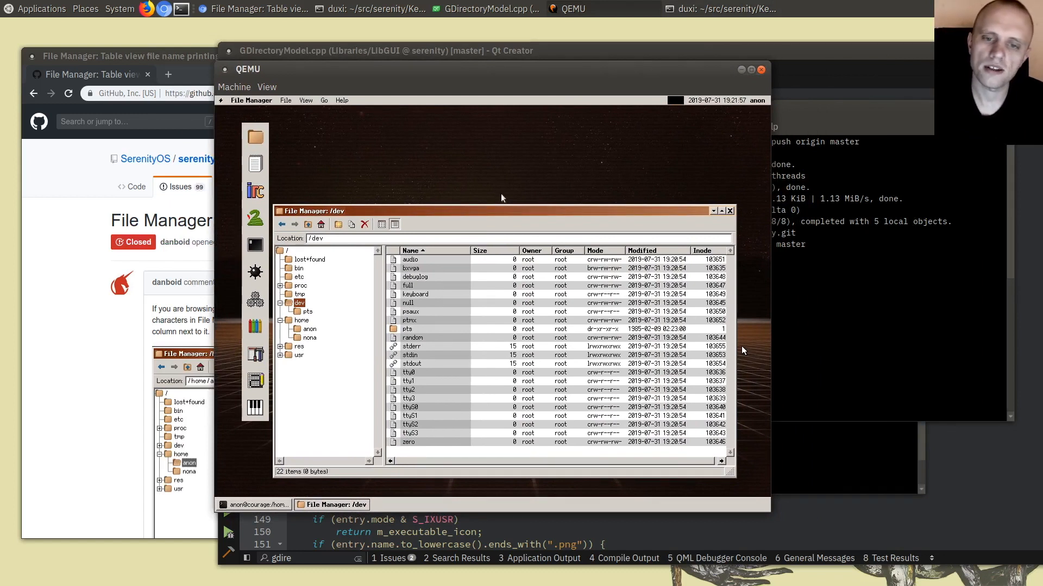